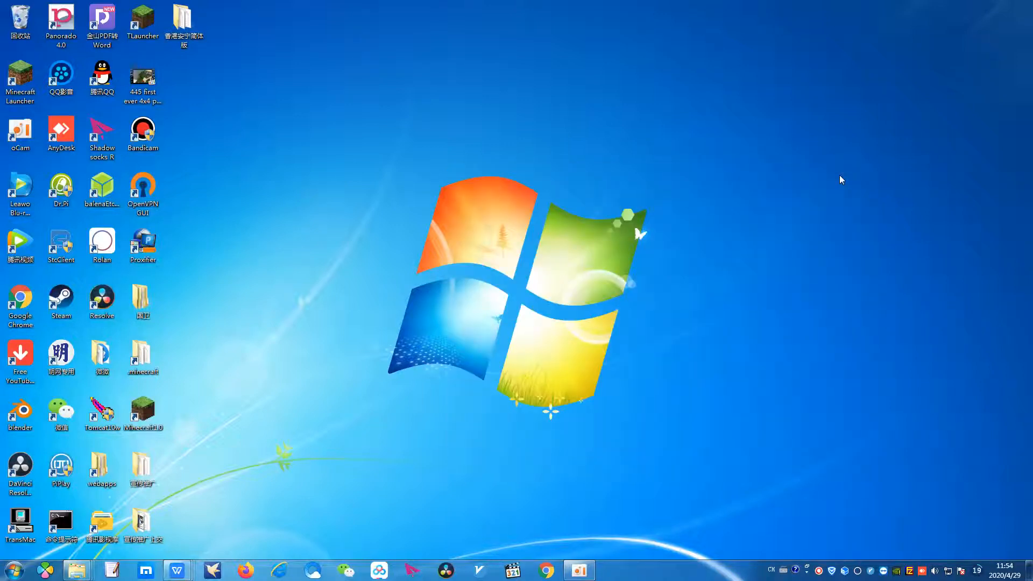
pyautogui.moveTo(468, 342)
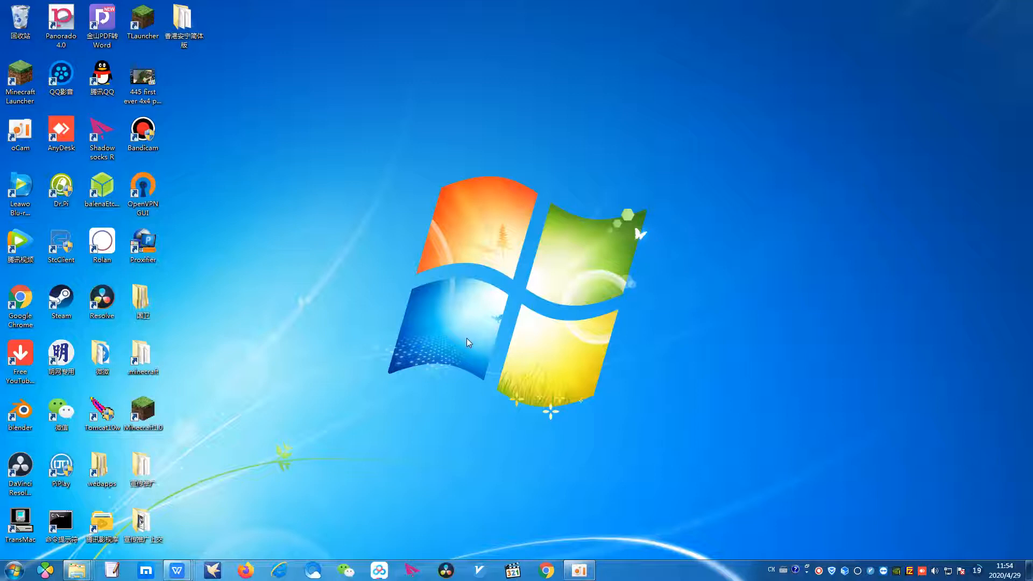
pyautogui.moveTo(467, 344)
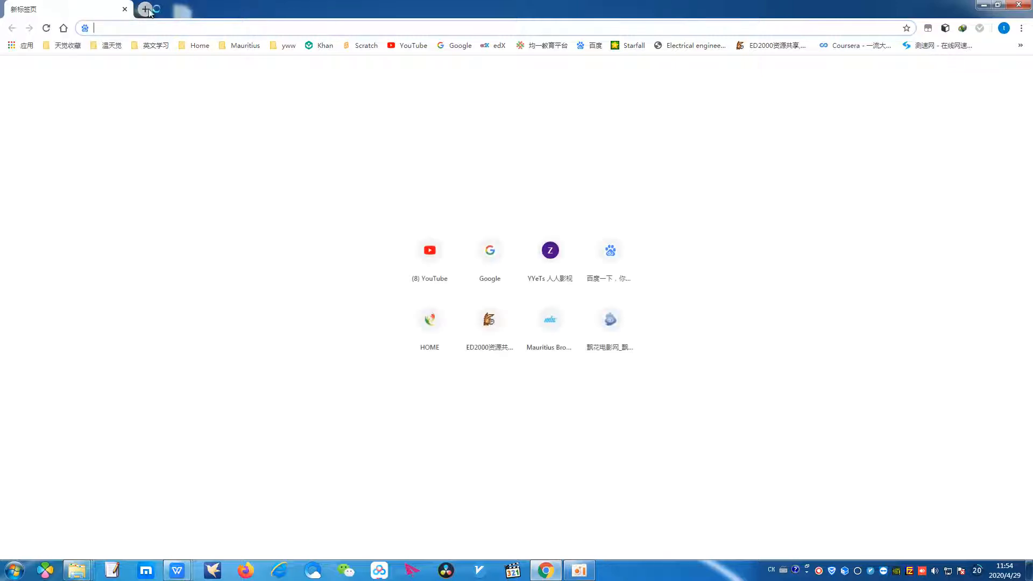
# Open YouTube and search for 'tianjue wen 4x4 piston door'.
pyautogui.click(414, 45)
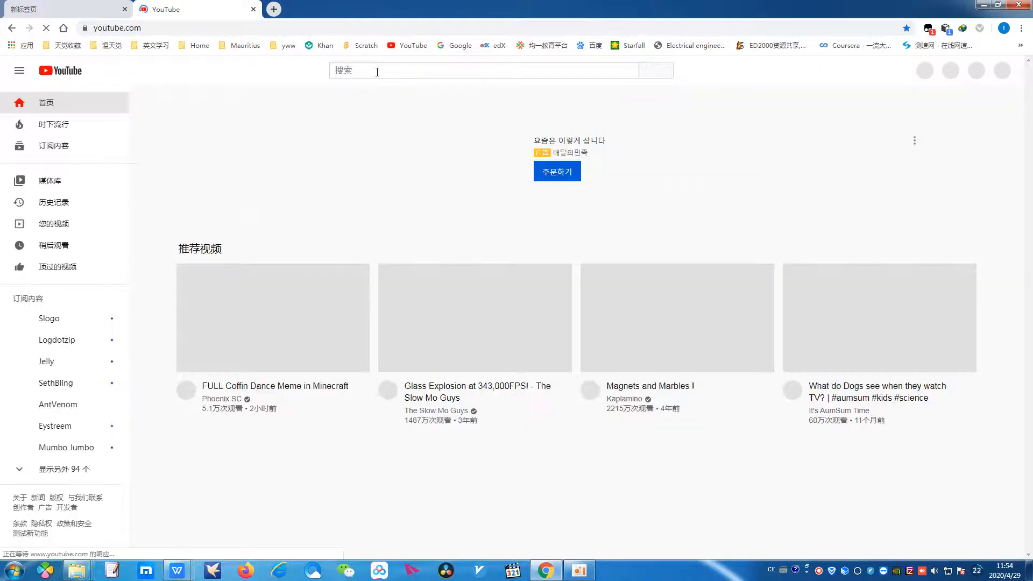
pyautogui.write('yo5tiyirjeorsgjpetg')
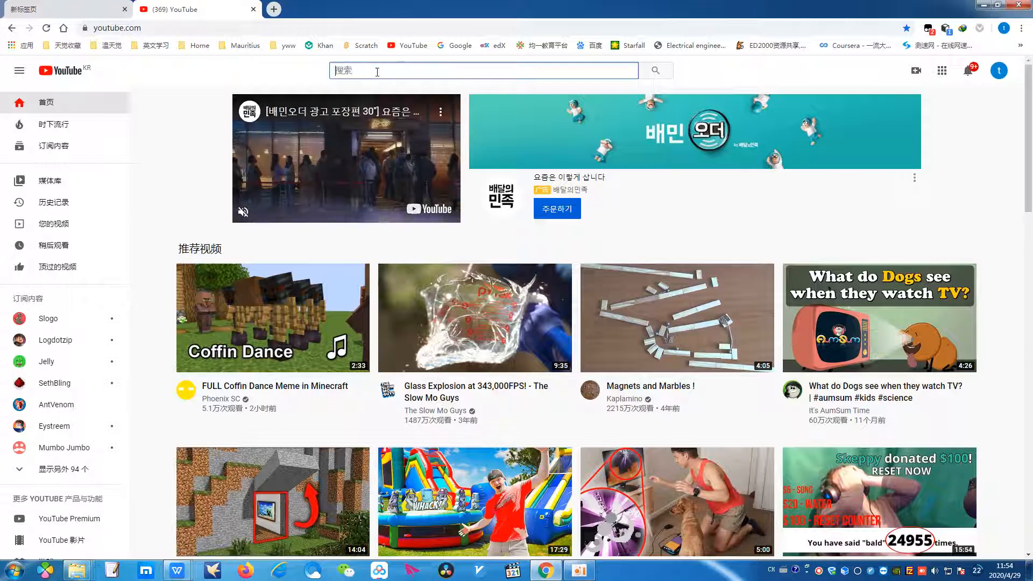
pyautogui.write('tianjue wen')
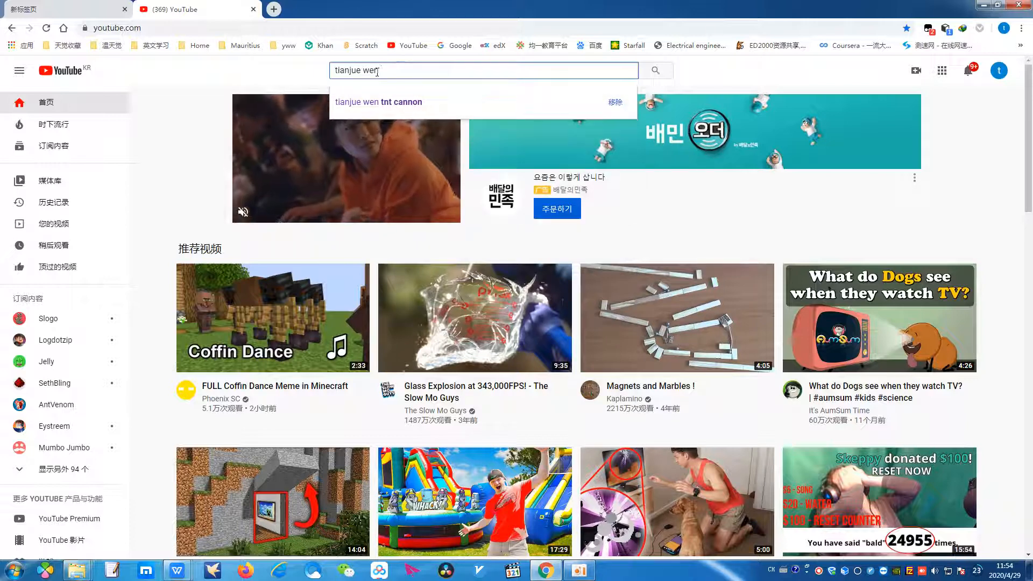
pyautogui.write('4x')
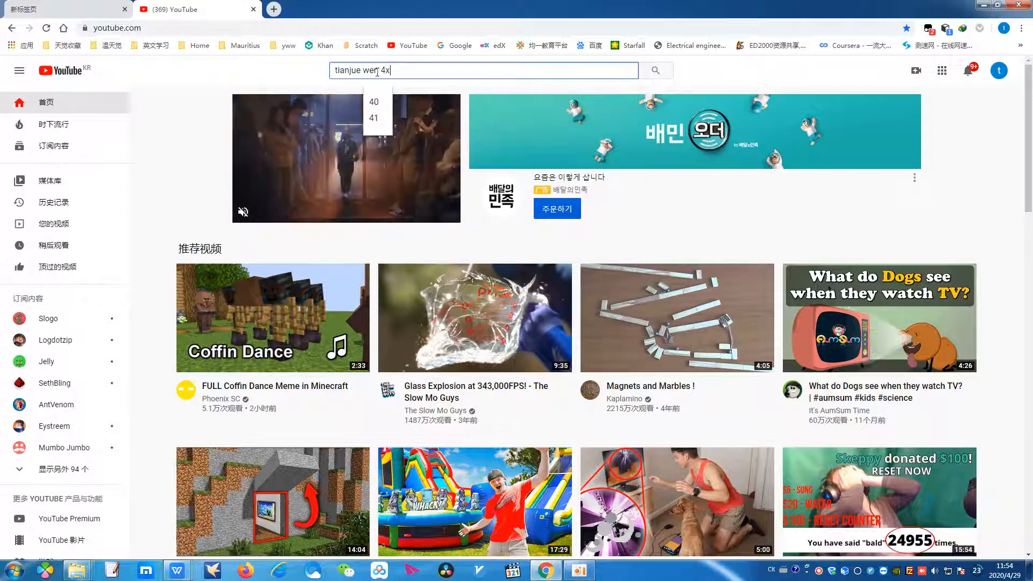
pyautogui.write('4 pis')
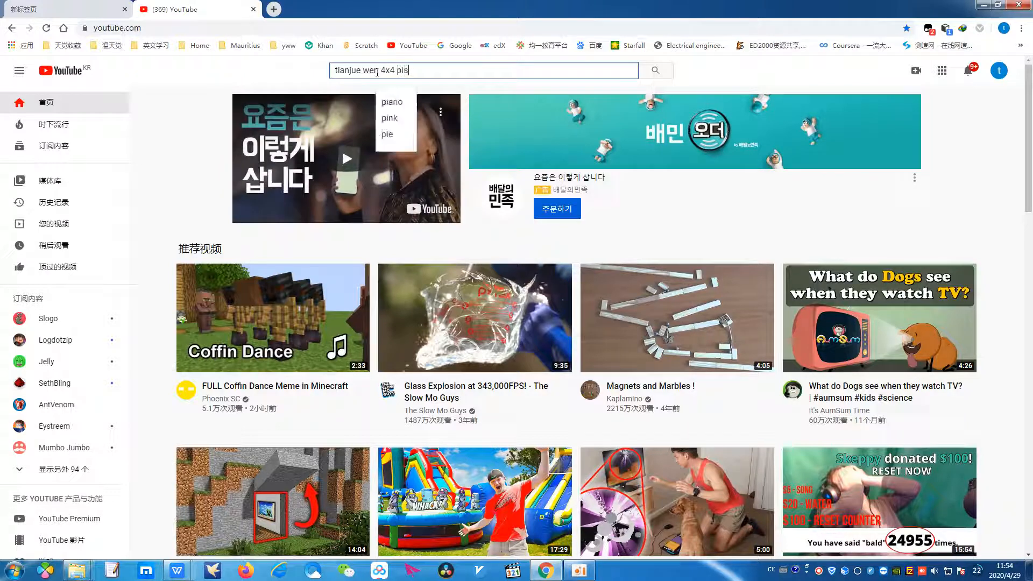
pyautogui.write('piston door')
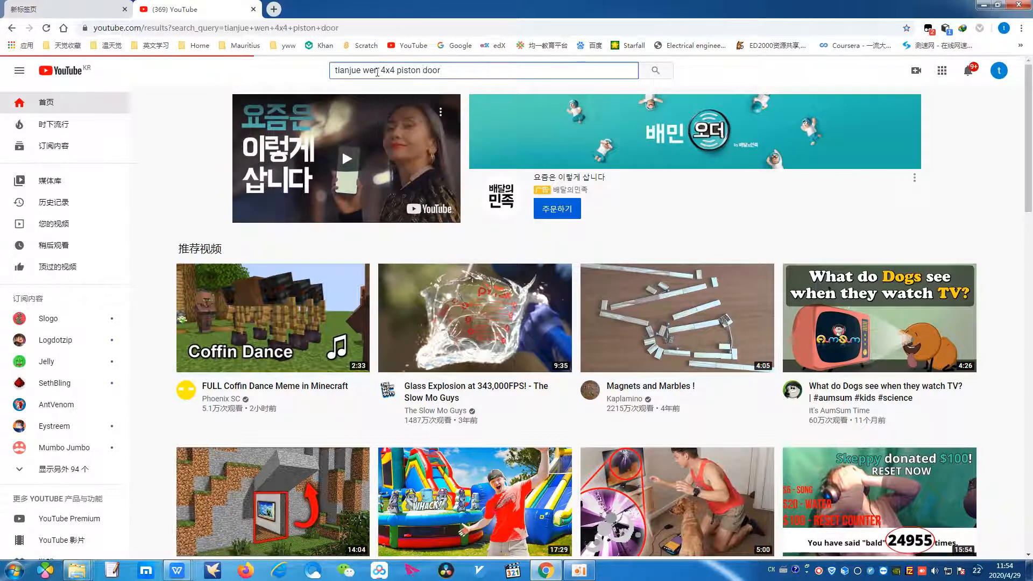
pyautogui.click(654, 70)
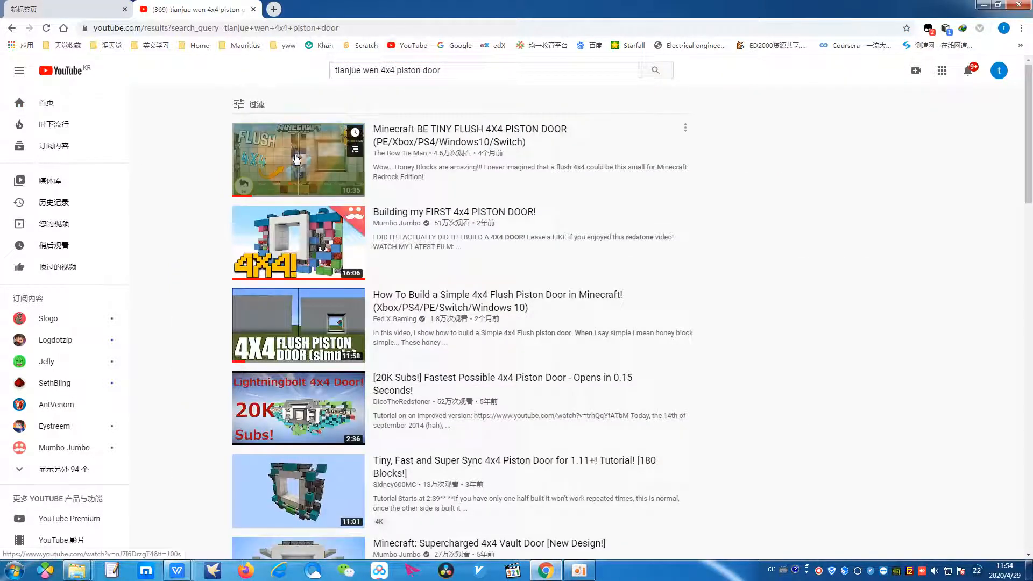
pyautogui.scroll(-3)
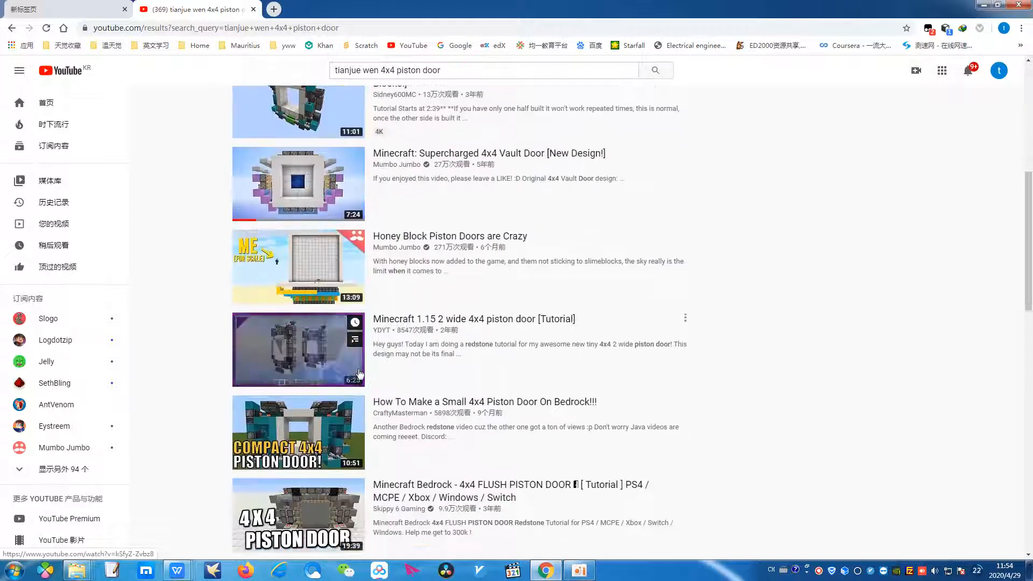
pyautogui.scroll(3)
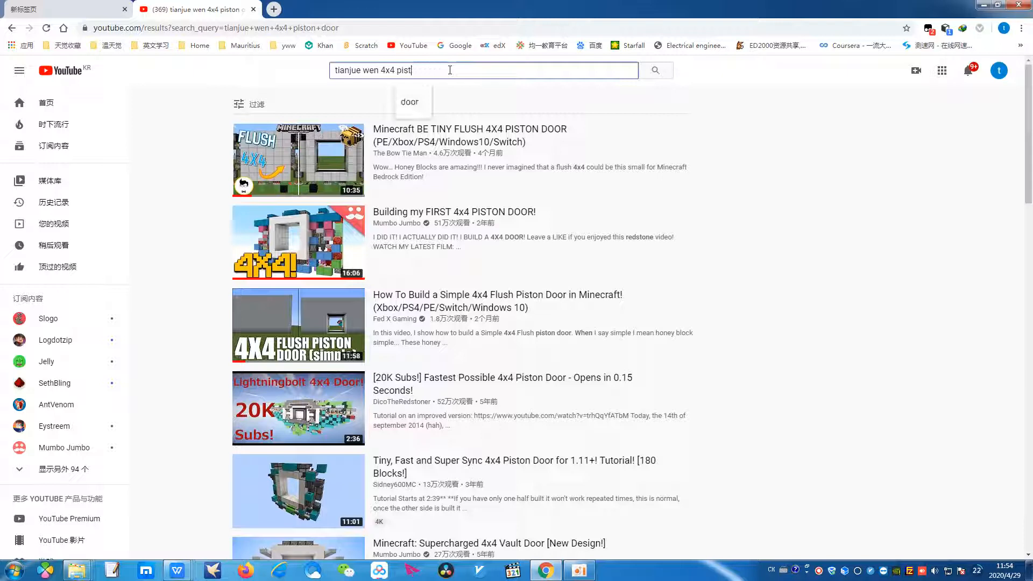
pyautogui.write('tianjue wee')
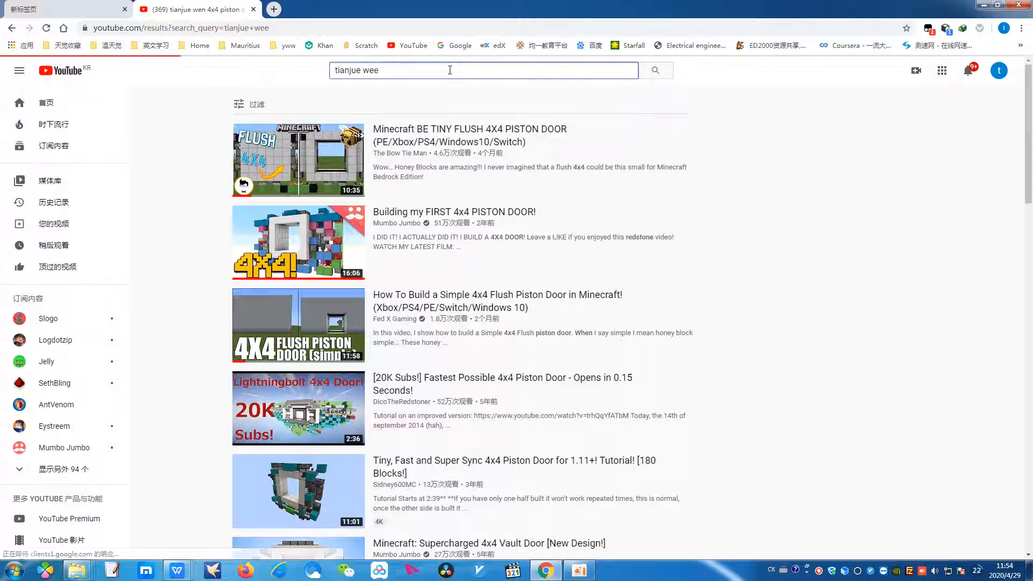
pyautogui.press('Return')
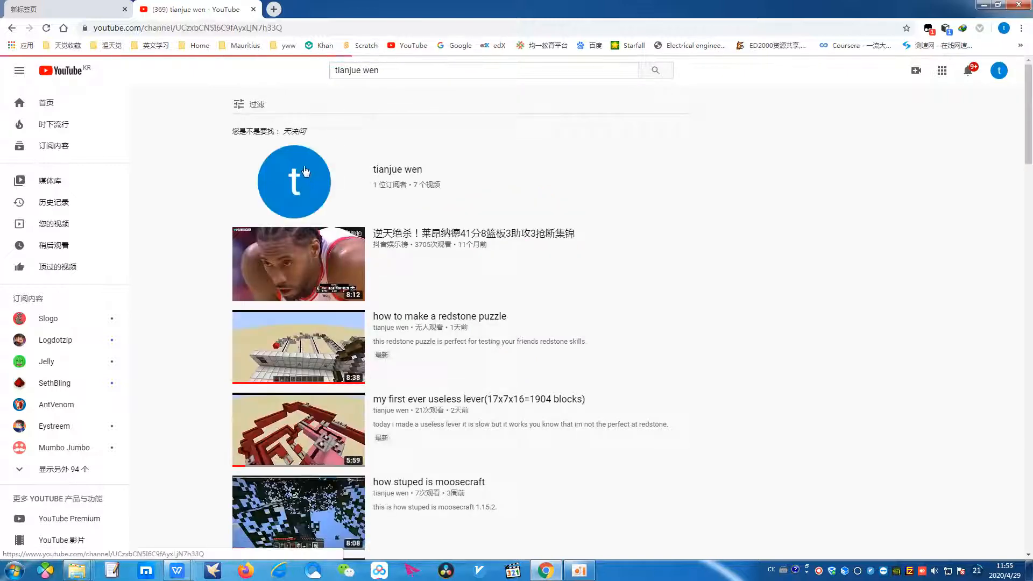
# Open tianjue wen's '445 first ever 4x4 piston door tutorial' video and scroll to its description.
pyautogui.click(293, 181)
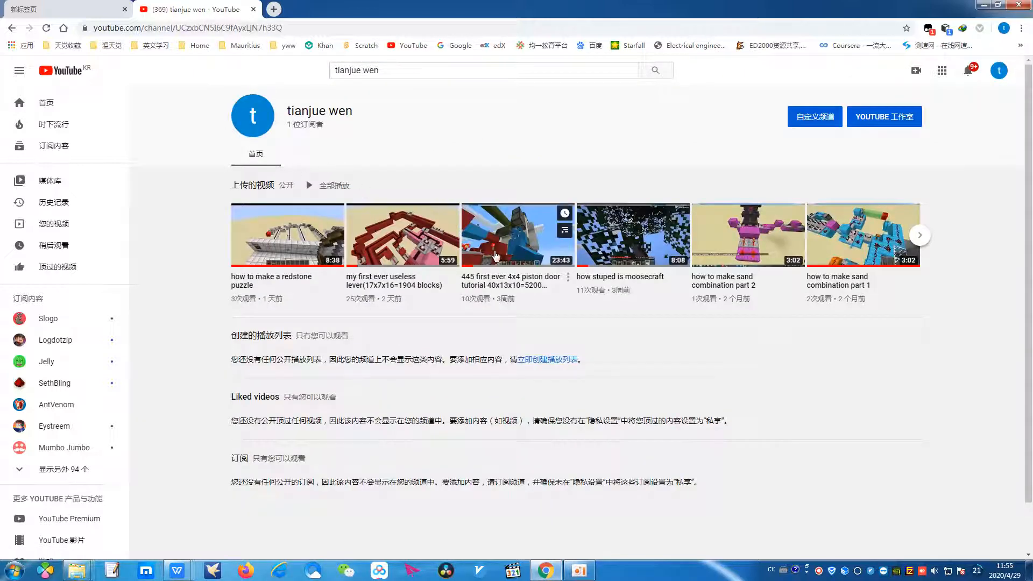
pyautogui.click(518, 234)
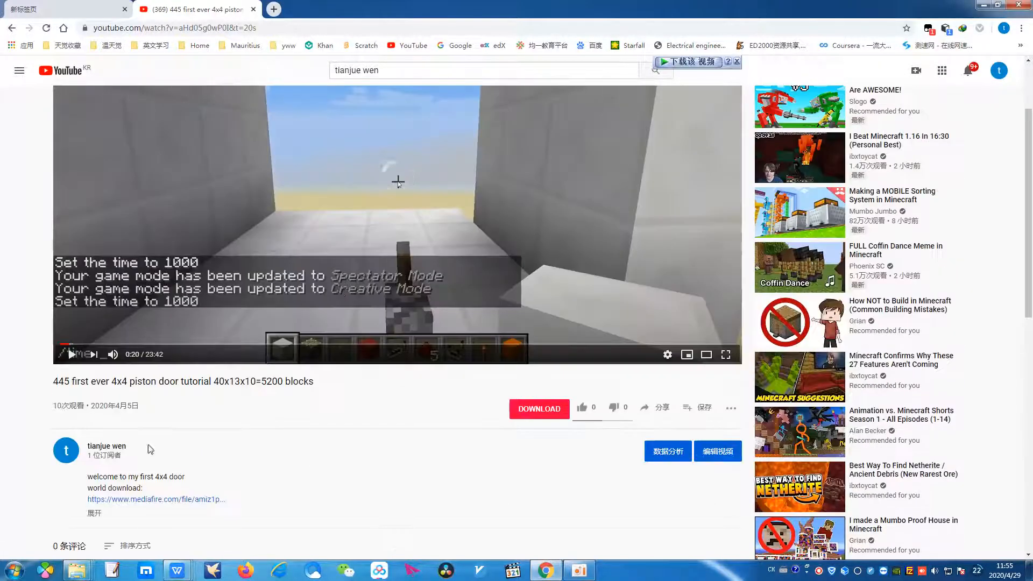
pyautogui.scroll(-3)
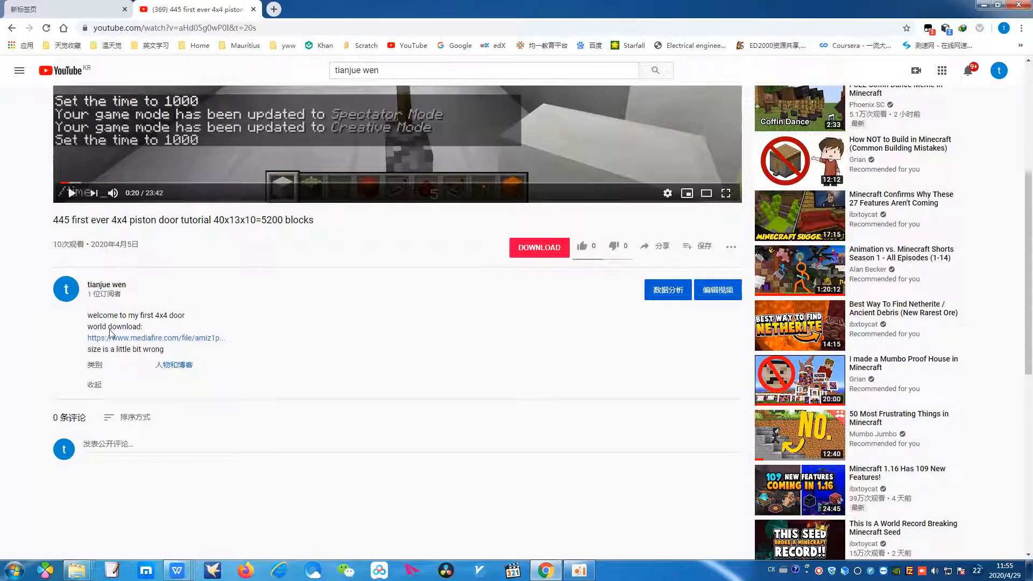
pyautogui.moveTo(198, 343)
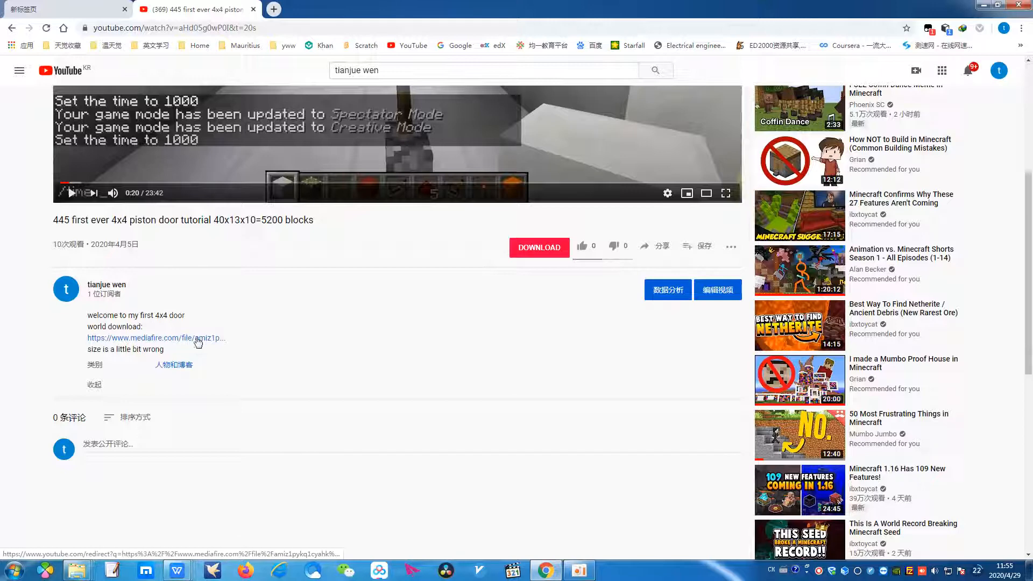
pyautogui.moveTo(328, 21)
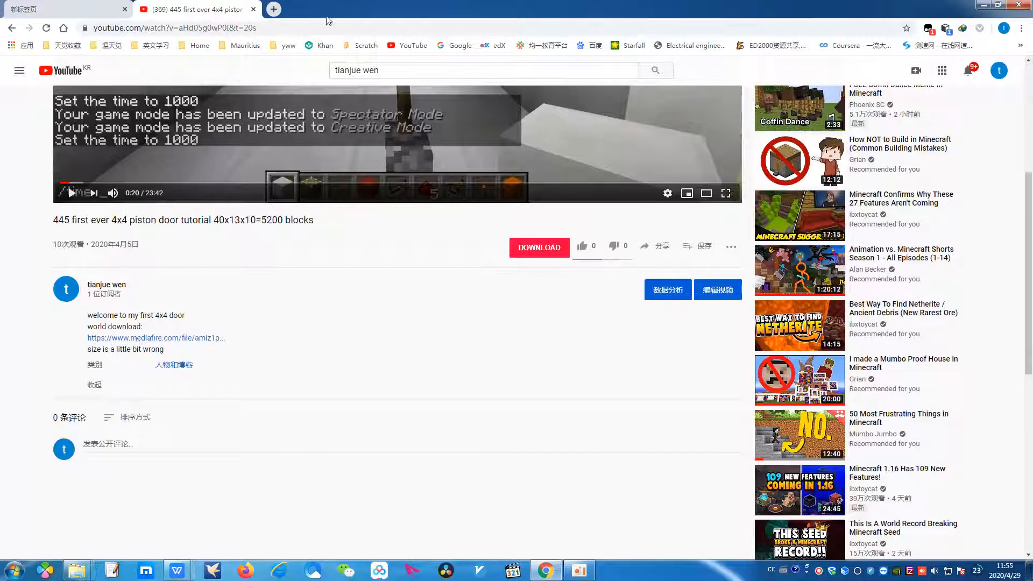
pyautogui.moveTo(273, 9)
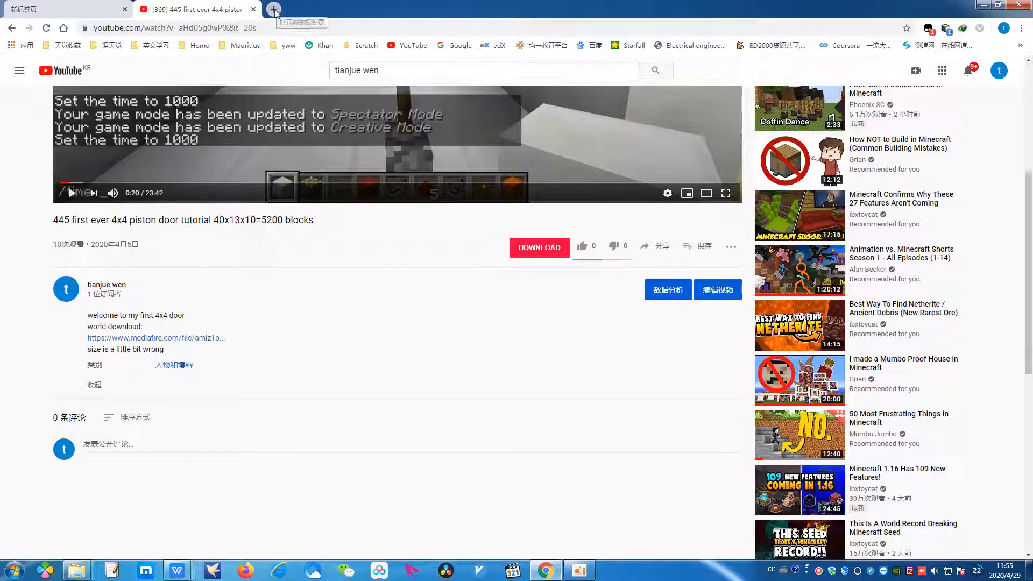
pyautogui.moveTo(141, 369)
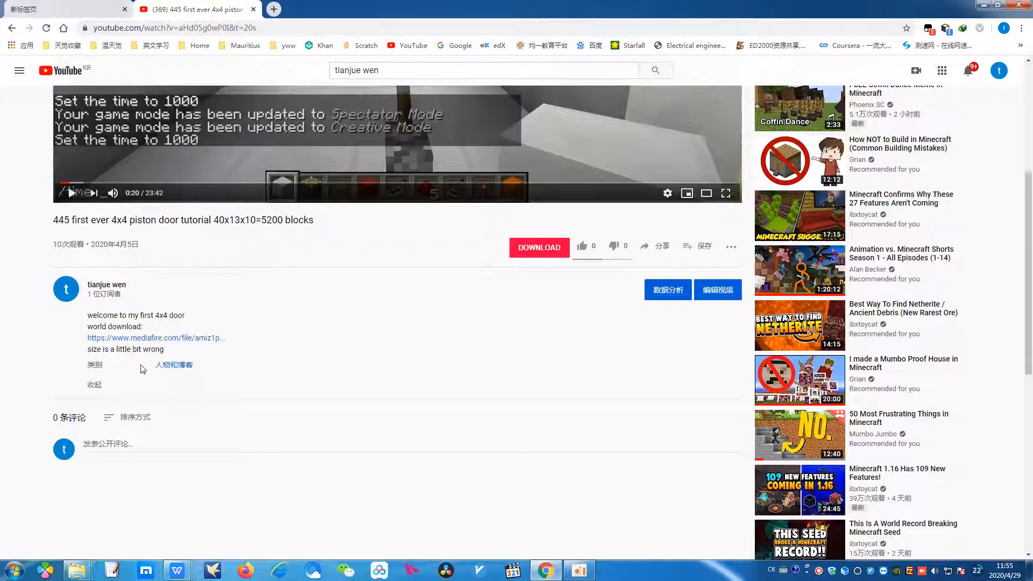
# Follow the description's MediaFire link to the 4x4 piston door.zip (327.85 KB) page and scroll it.
pyautogui.click(156, 337)
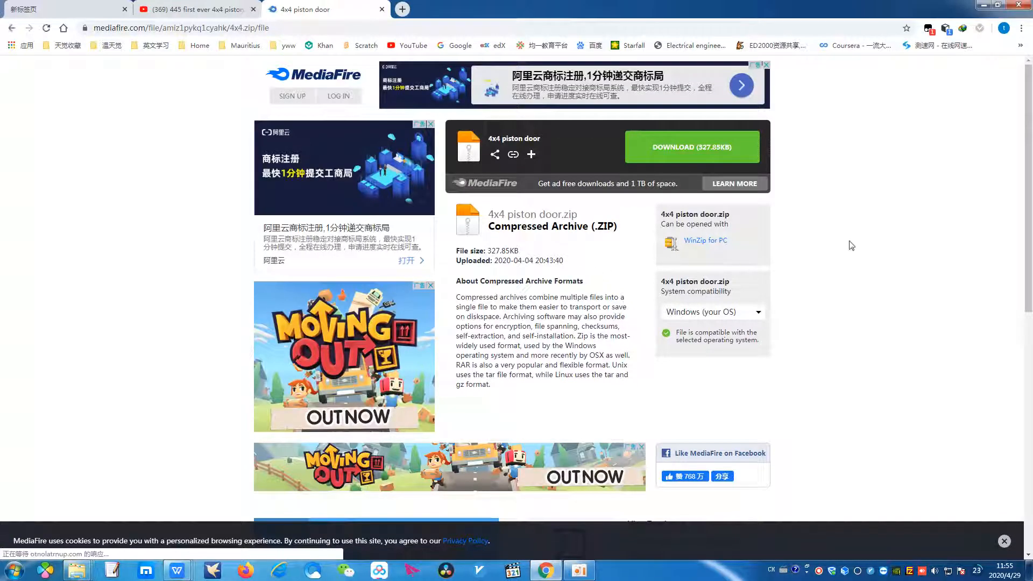
pyautogui.scroll(-3)
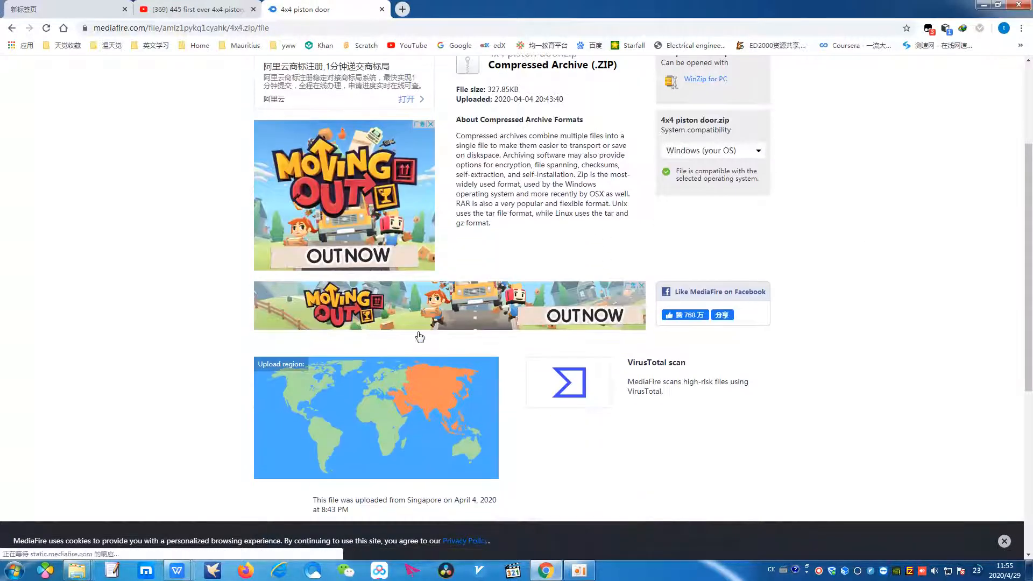
pyautogui.scroll(-3)
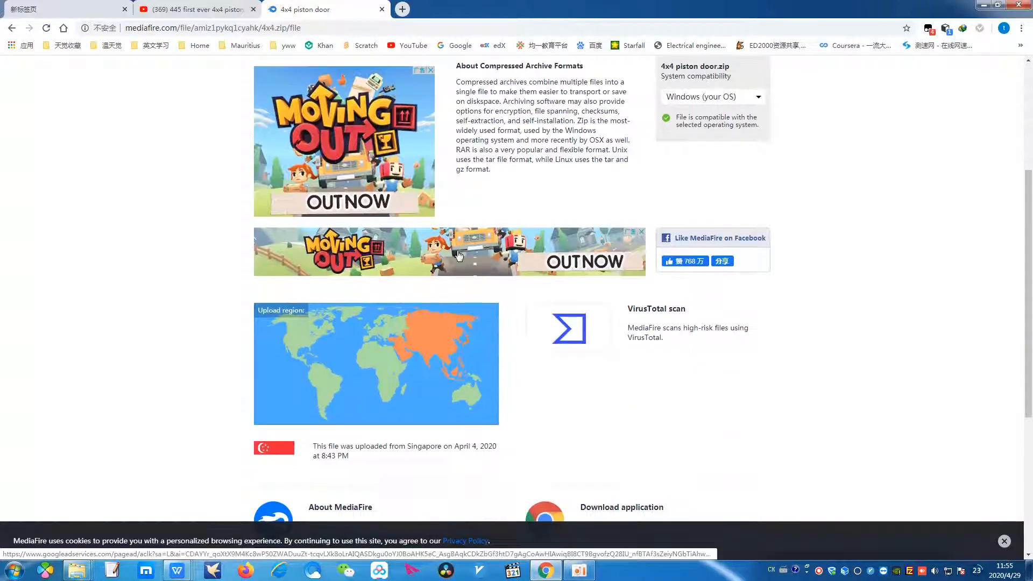
pyautogui.scroll(3)
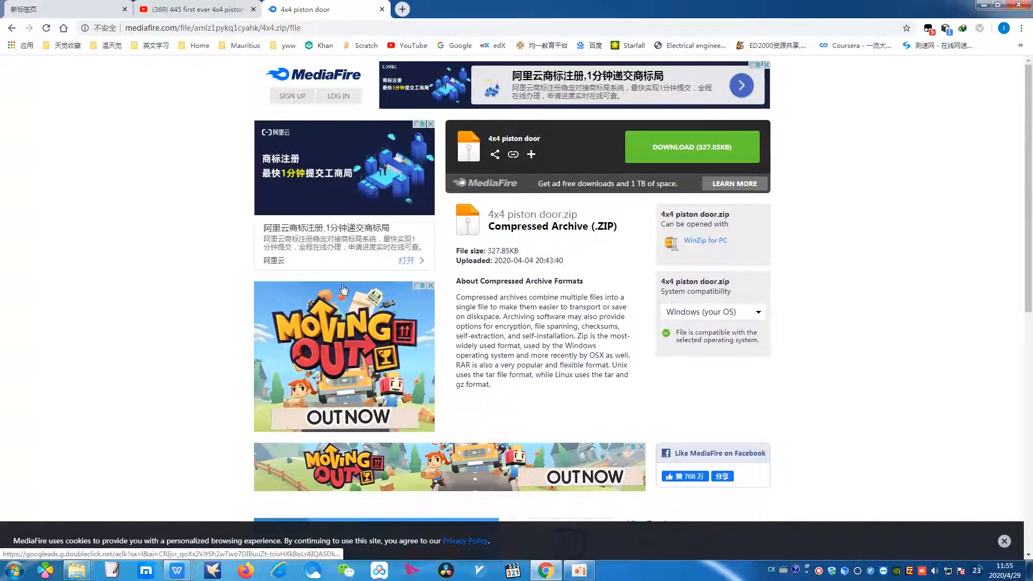
pyautogui.moveTo(613, 205)
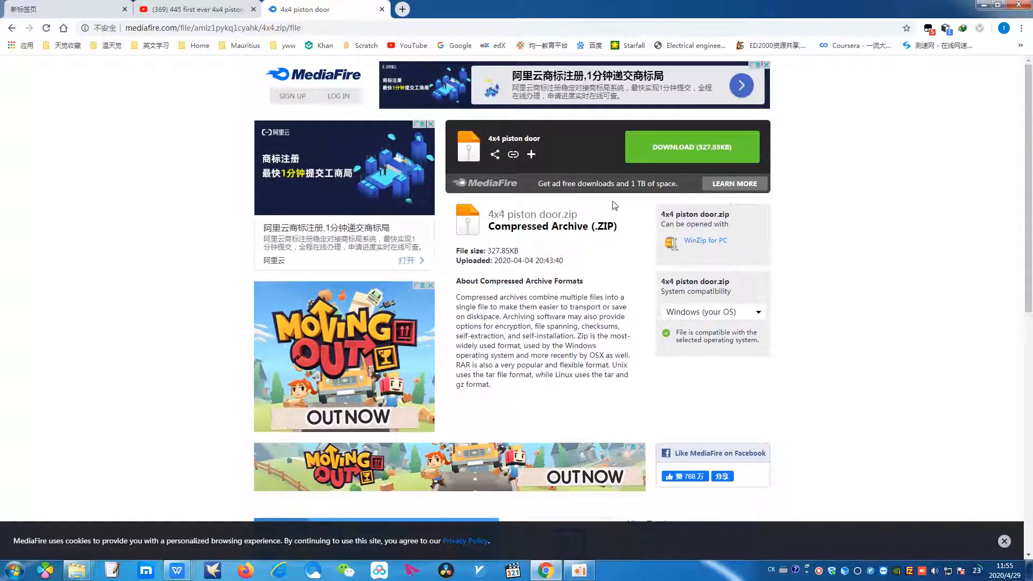
pyautogui.moveTo(263, 164)
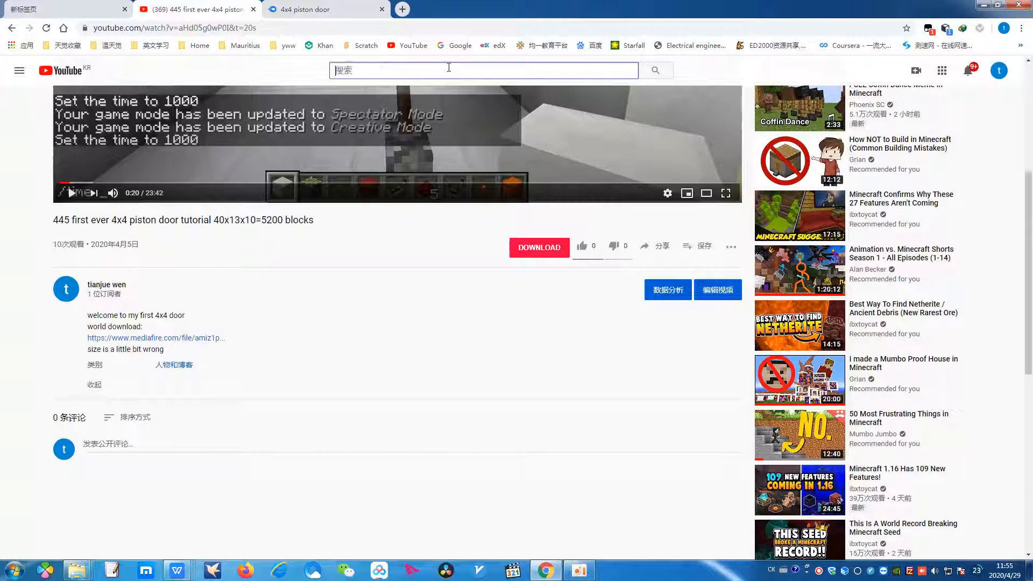
# Search 'sethbling', switch to 'sethbling redstone map', and open the Redstone Challenge walkthrough.
pyautogui.write('sethbling')
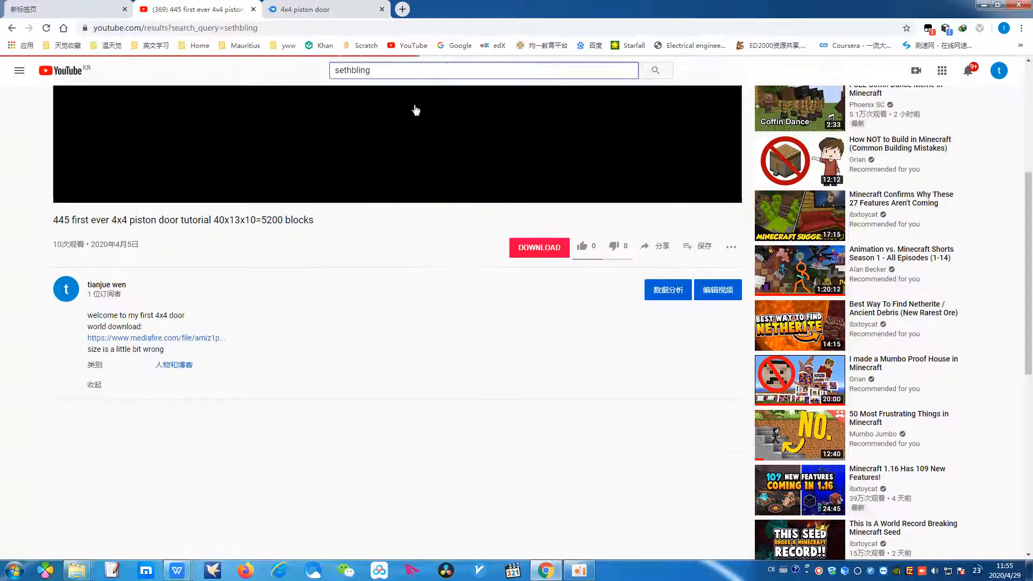
pyautogui.press('Return')
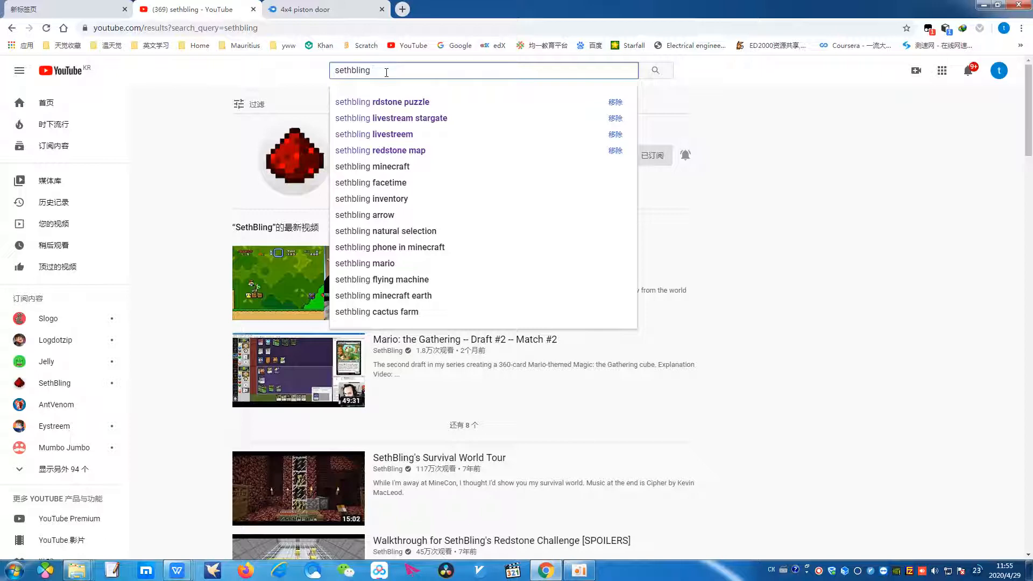
pyautogui.click(380, 151)
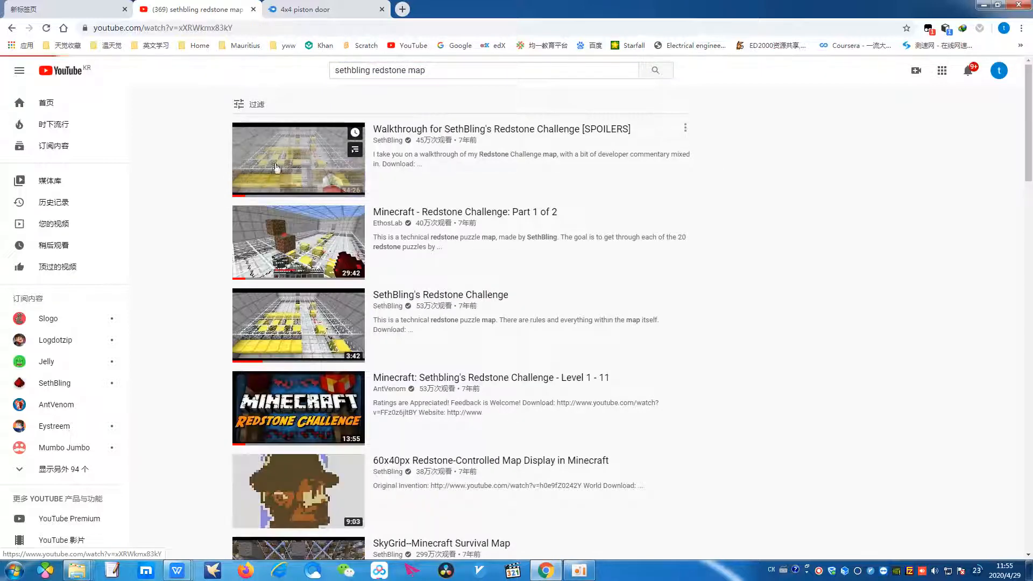
pyautogui.click(323, 9)
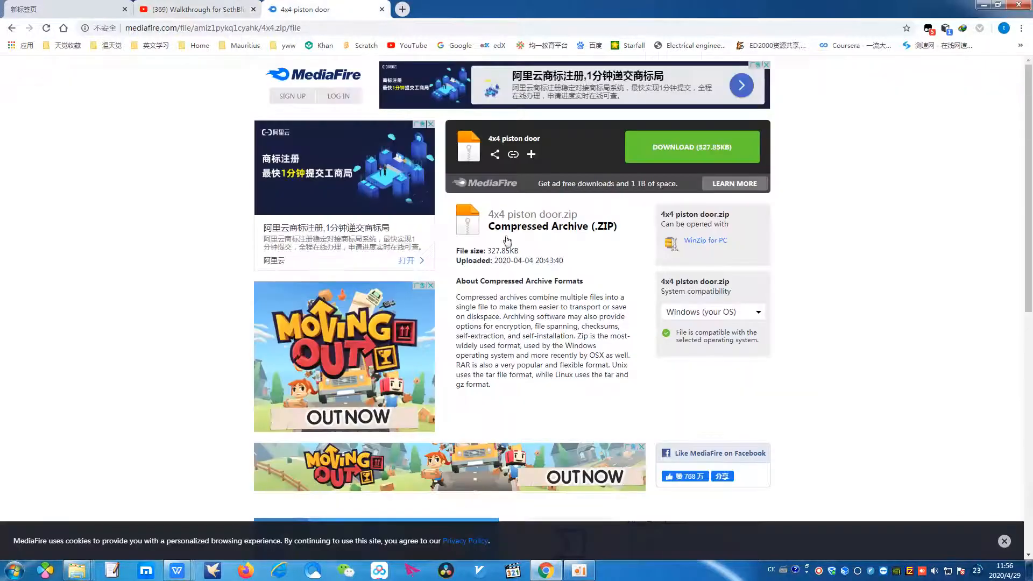
pyautogui.moveTo(670, 141)
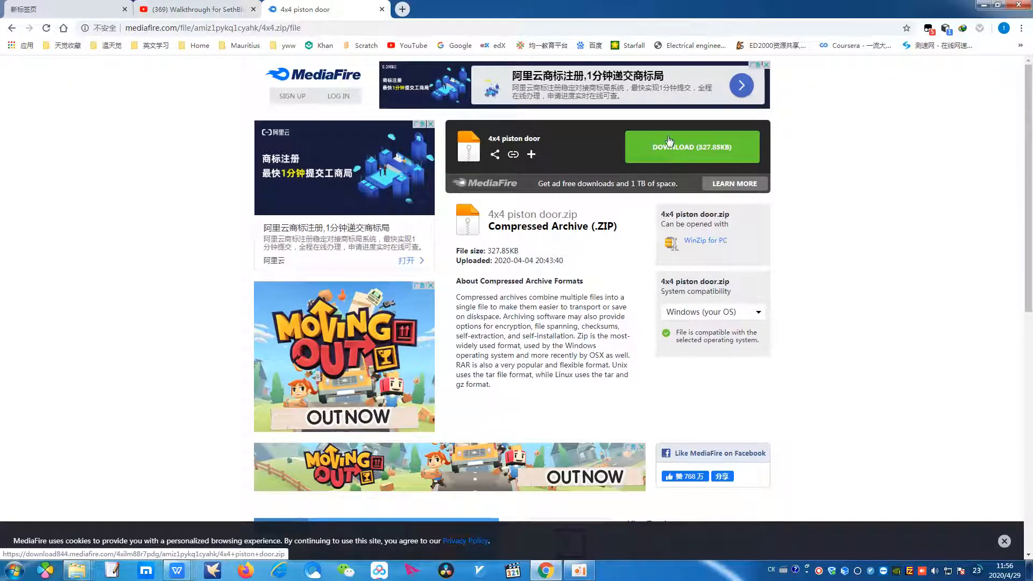
# Click DOWNLOAD (327.85KB) for 4x4 piston door.zip on MediaFire.
pyautogui.click(691, 146)
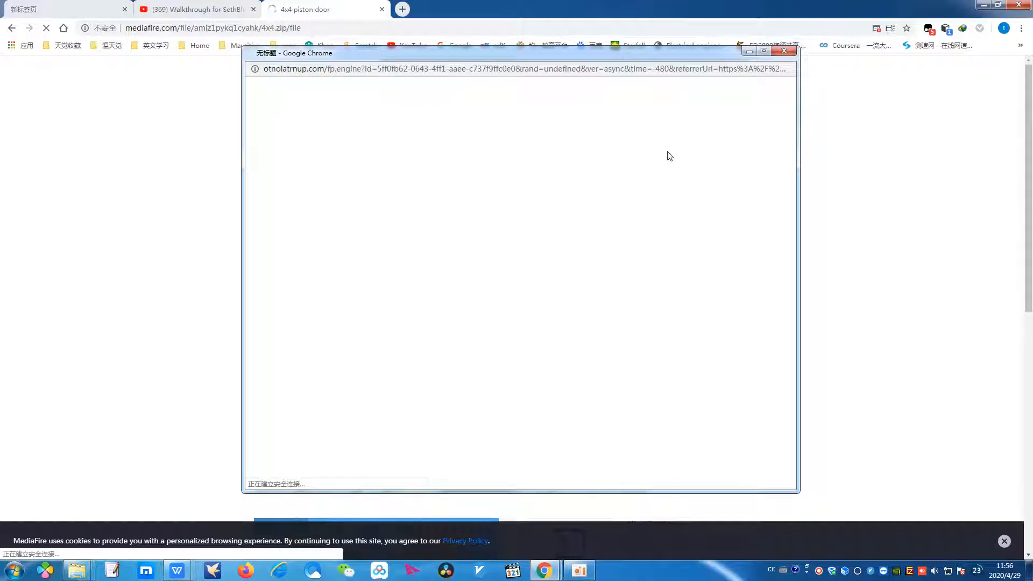
pyautogui.moveTo(12, 482)
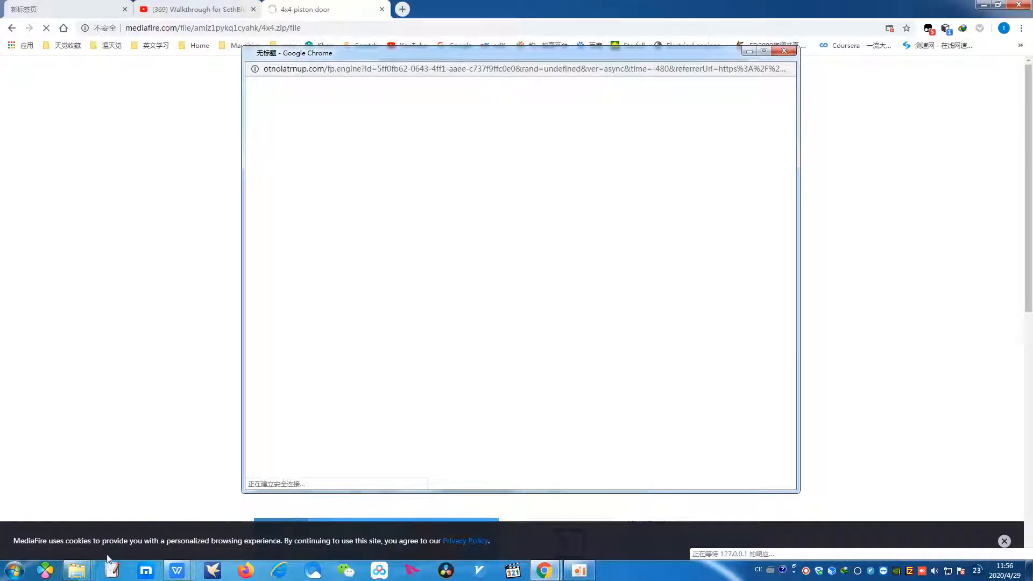
pyautogui.moveTo(96, 549)
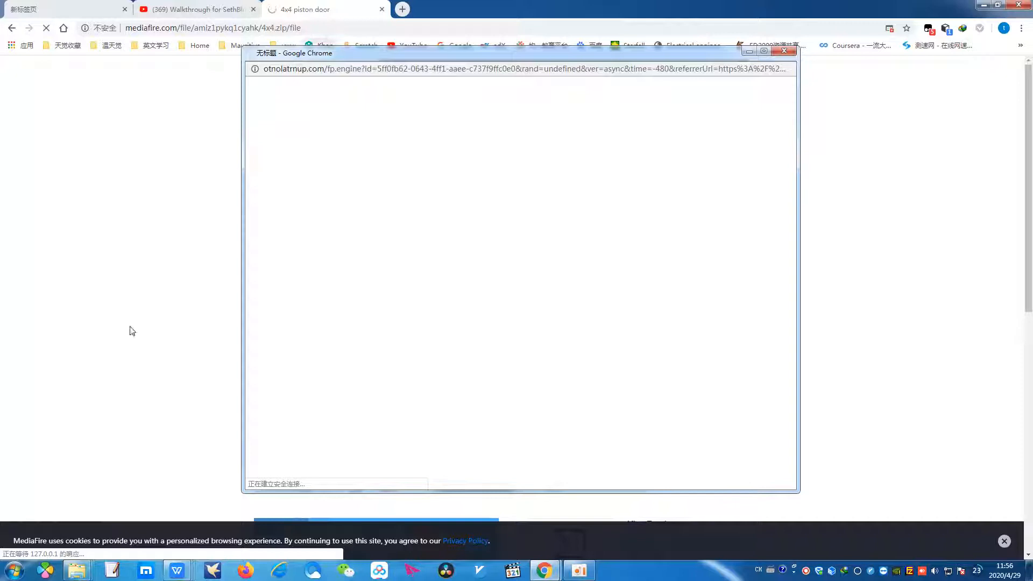
pyautogui.moveTo(675, 466)
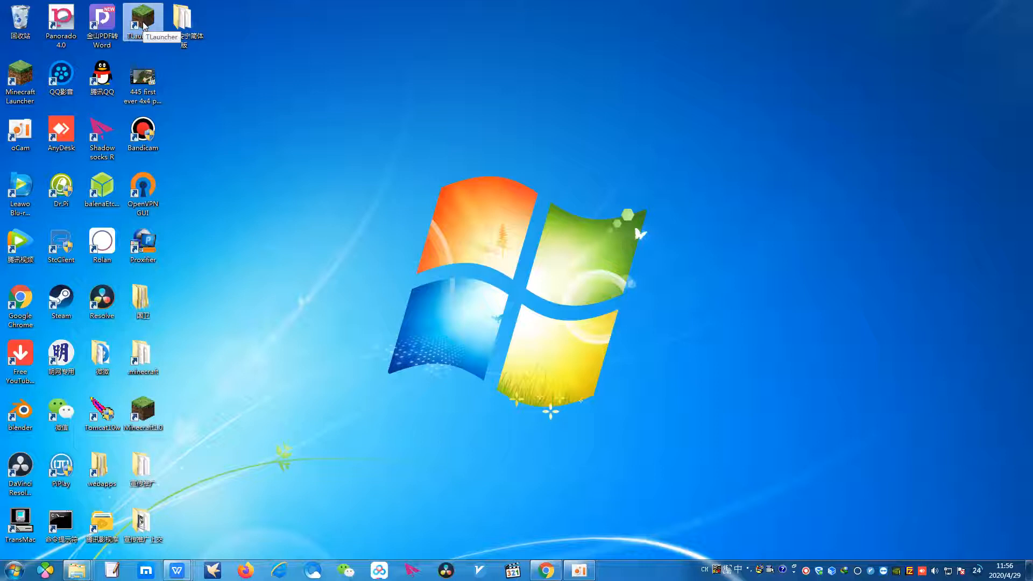
pyautogui.moveTo(171, 44)
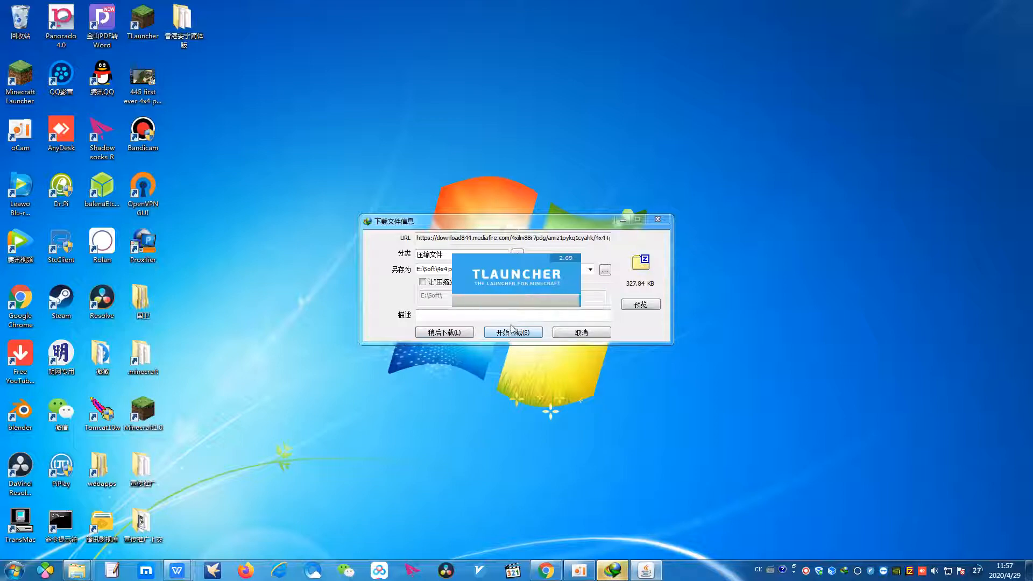
# Start the IDM download of 4x4 piston door.zip to E:\Soft, then replace the search query with '4x4'.
pyautogui.click(513, 332)
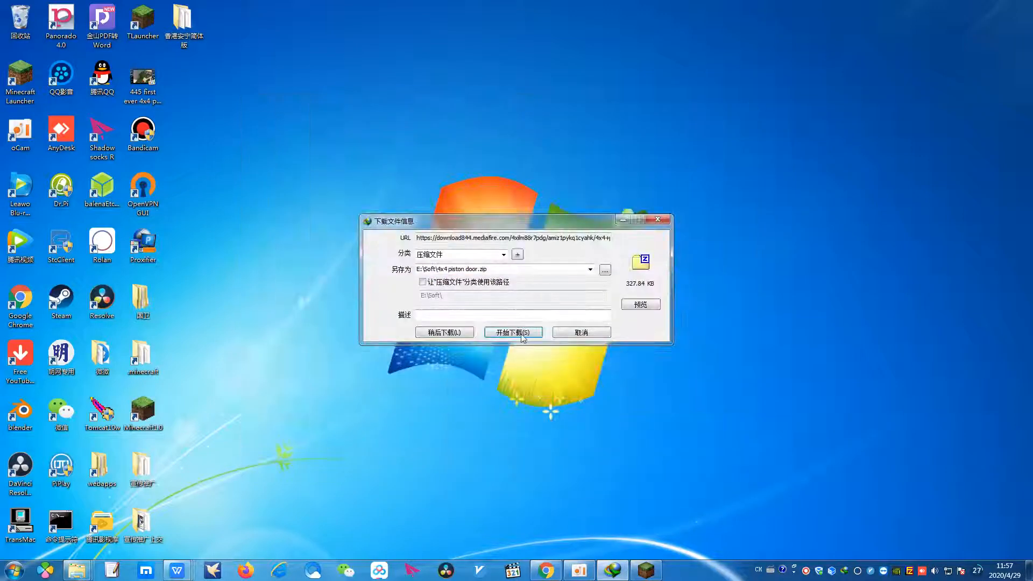
pyautogui.moveTo(580, 332)
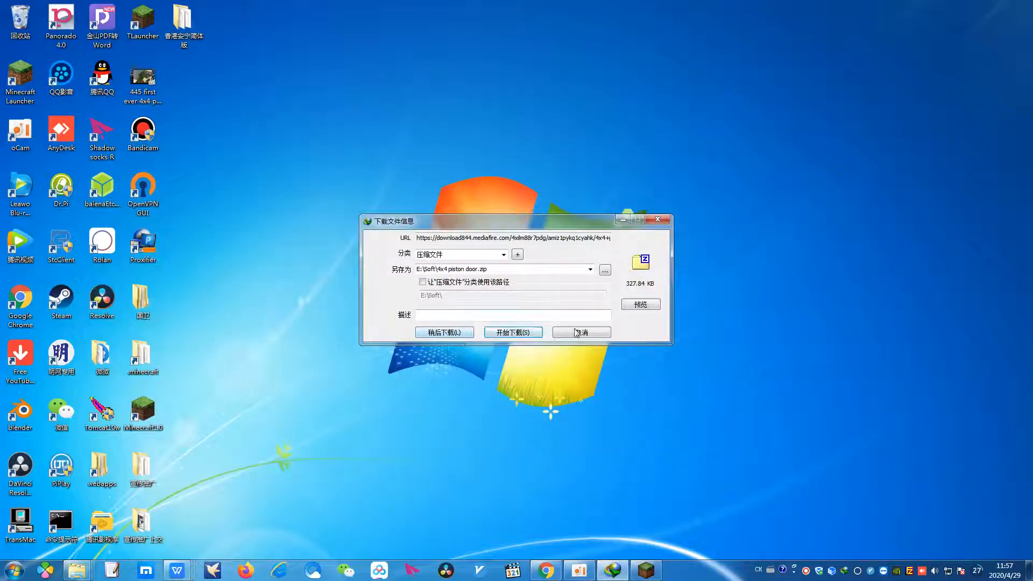
pyautogui.moveTo(513, 331)
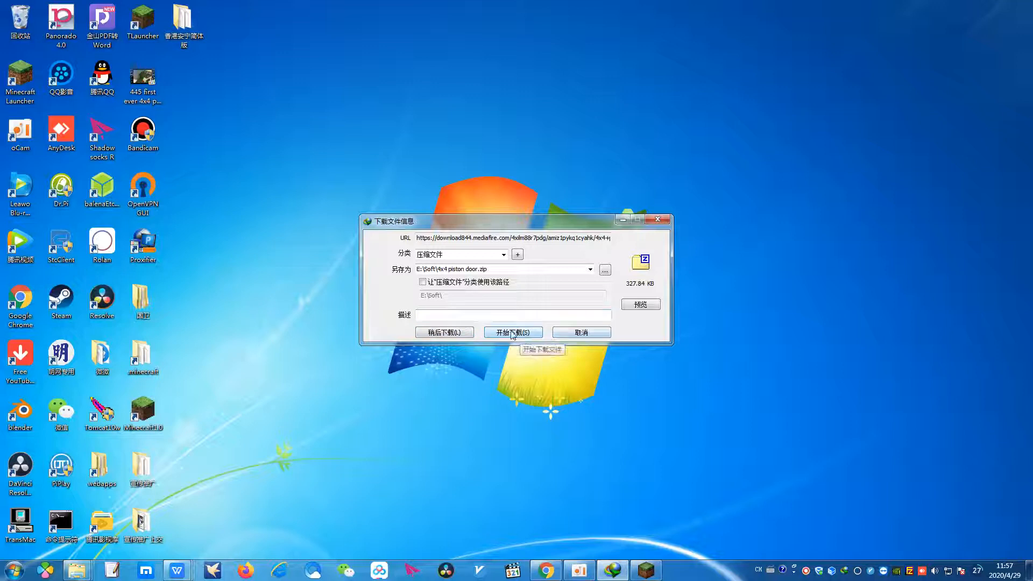
pyautogui.click(512, 332)
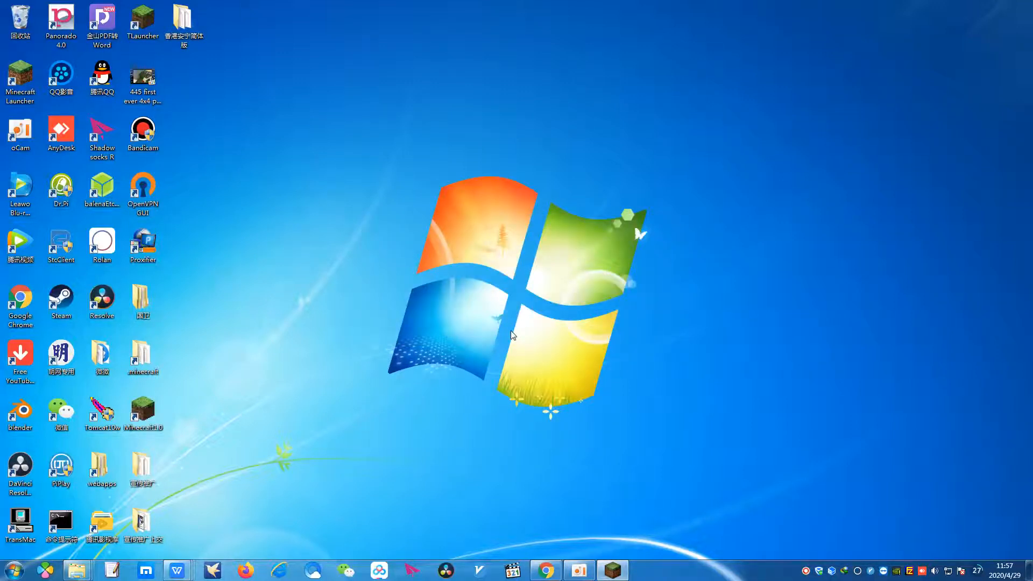
pyautogui.moveTo(520, 460)
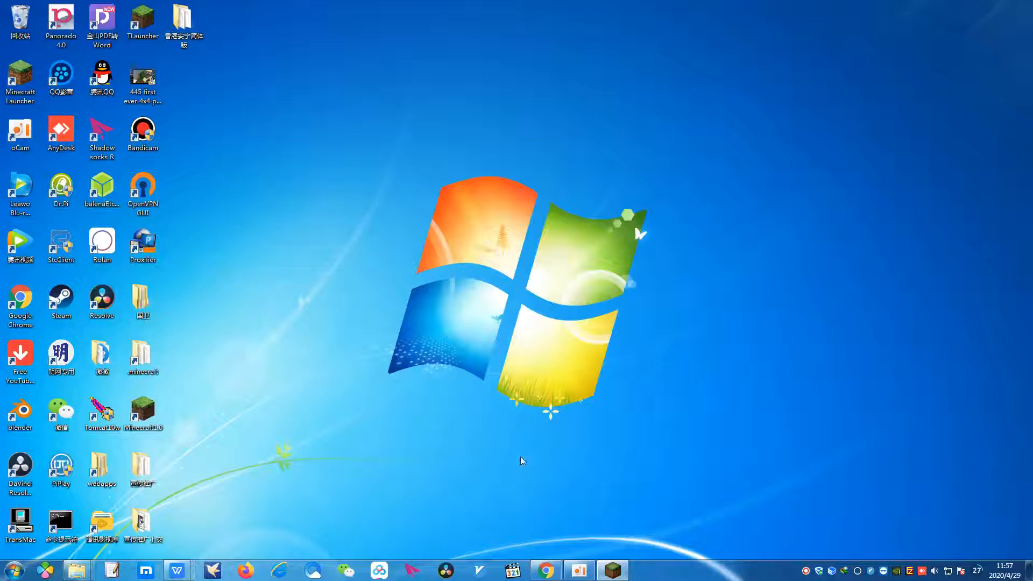
pyautogui.moveTo(490, 247)
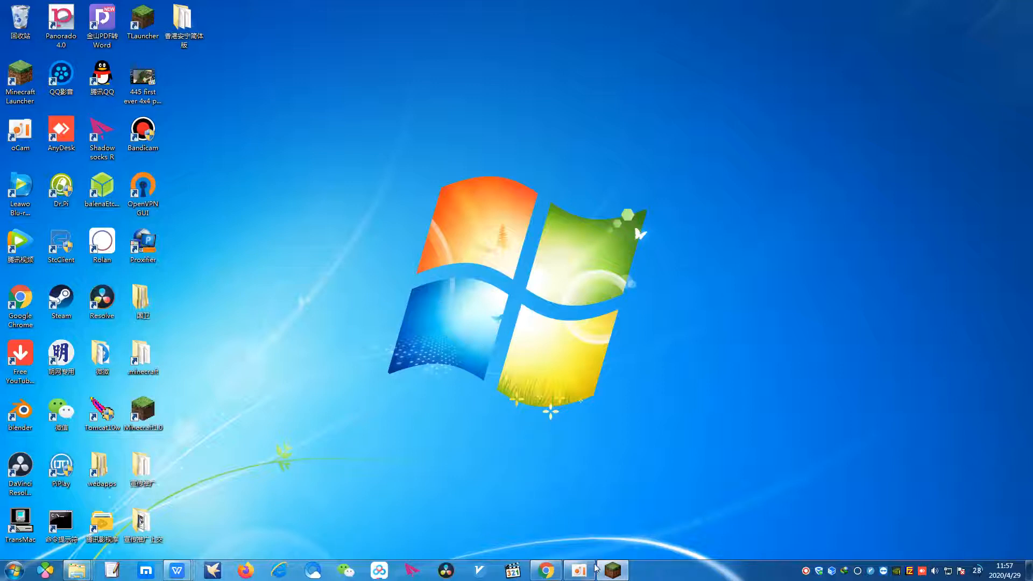
pyautogui.moveTo(78, 570)
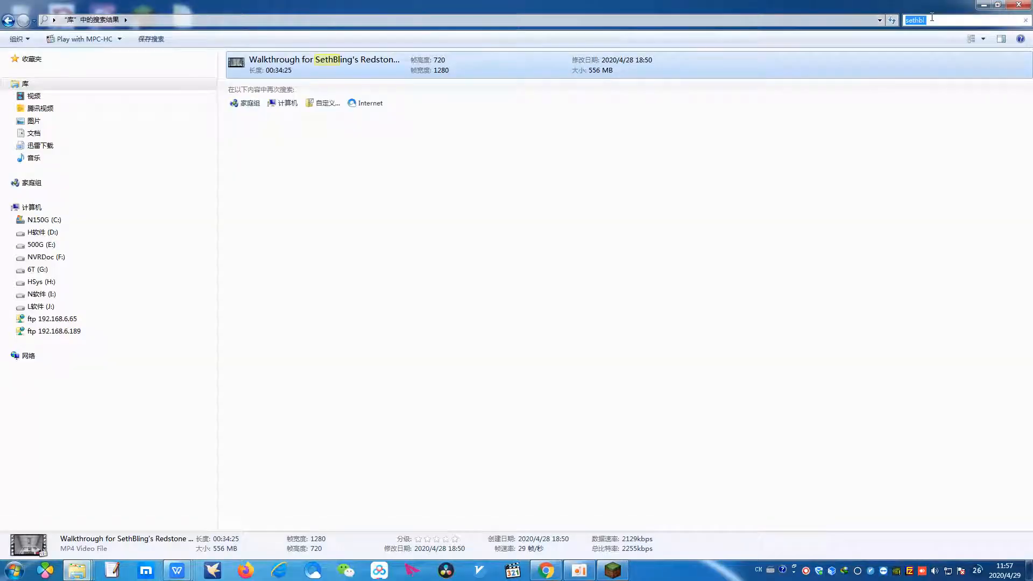
pyautogui.click(962, 20)
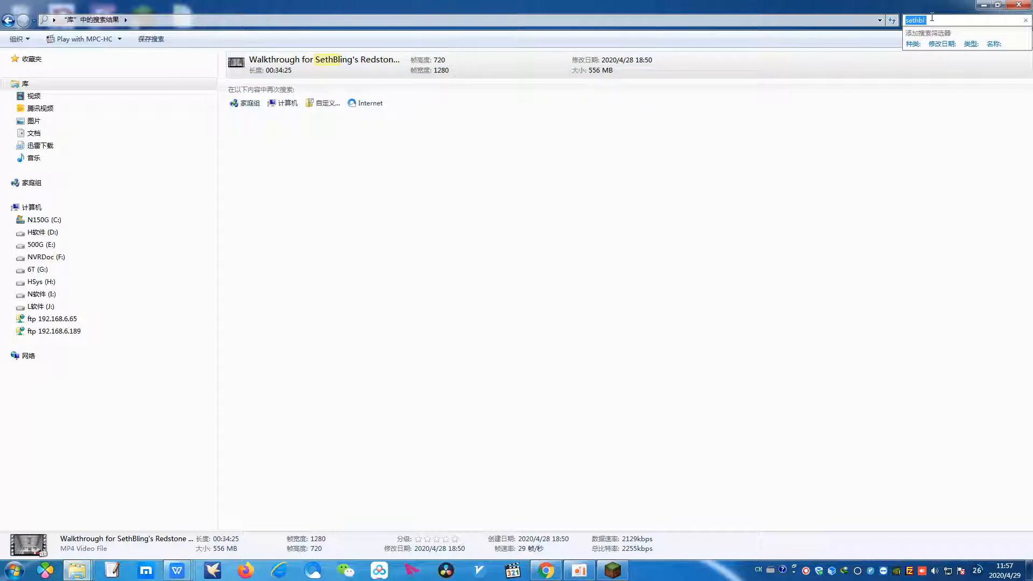
pyautogui.write('4x4 p...')
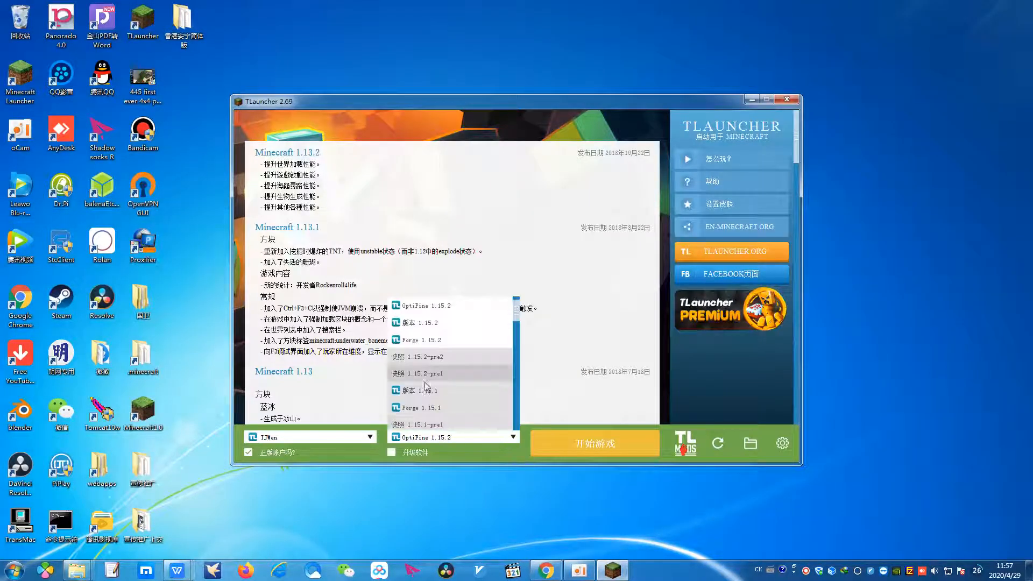
# Dismiss the IDM update notice, select ForgeOptiFine 1.12.2 in TLauncher, and start the game.
pyautogui.scroll(-3)
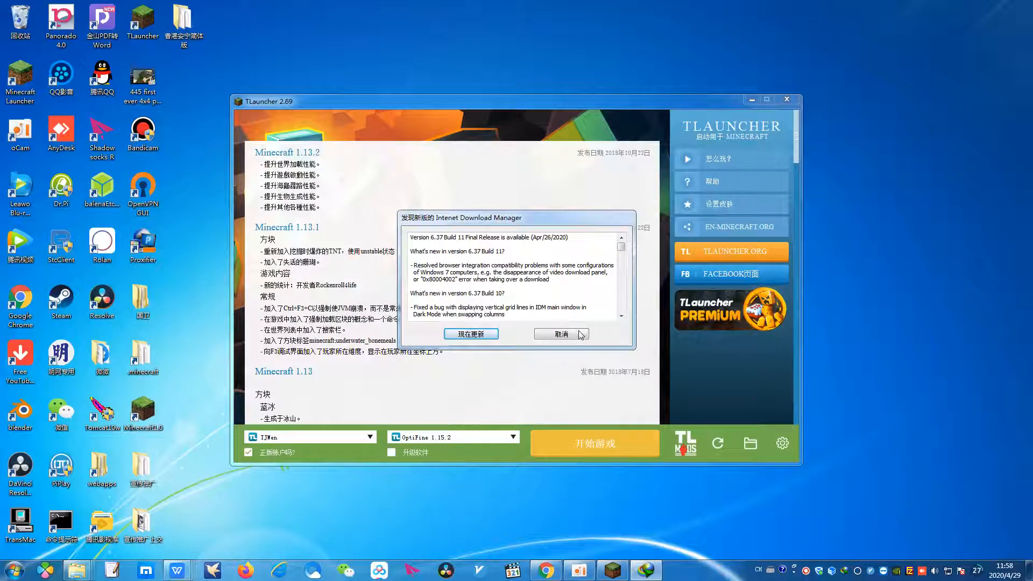
pyautogui.click(561, 334)
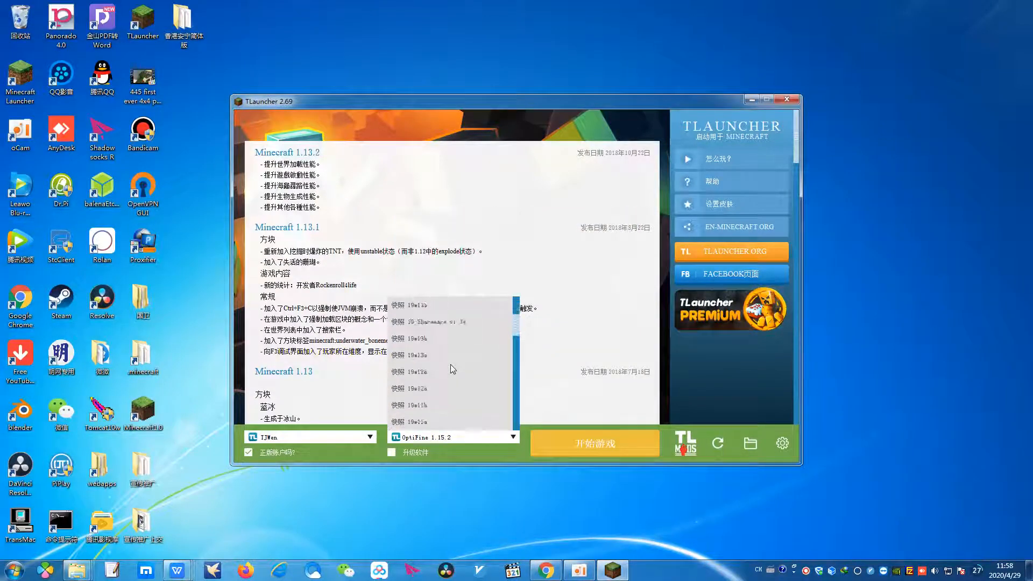
pyautogui.scroll(-3)
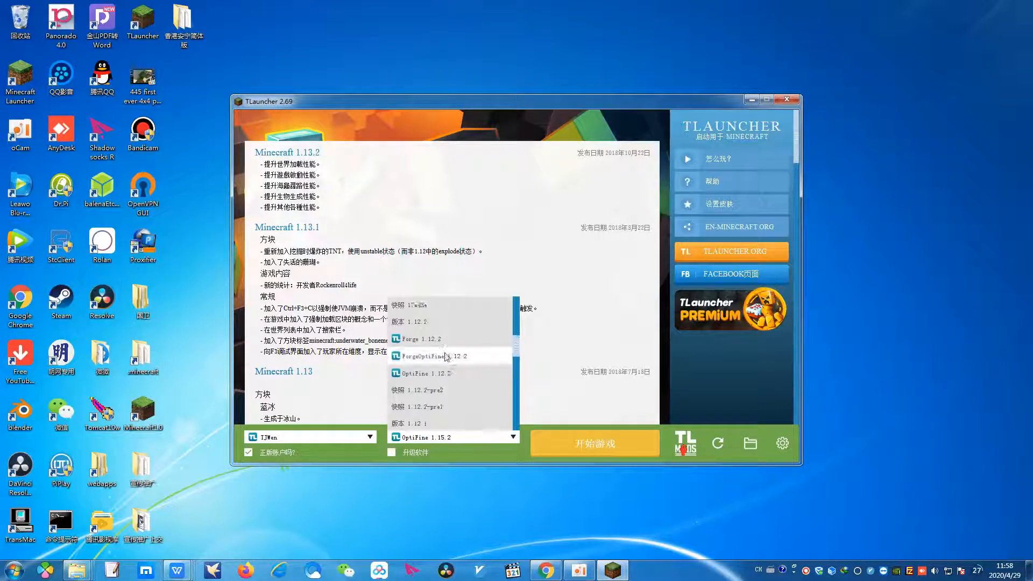
pyautogui.click(425, 355)
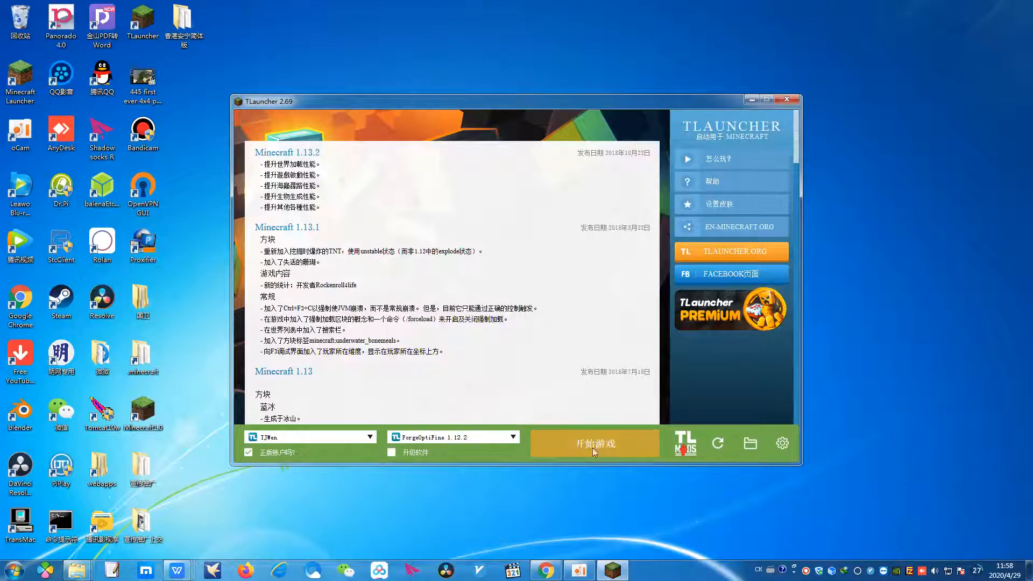
pyautogui.click(593, 443)
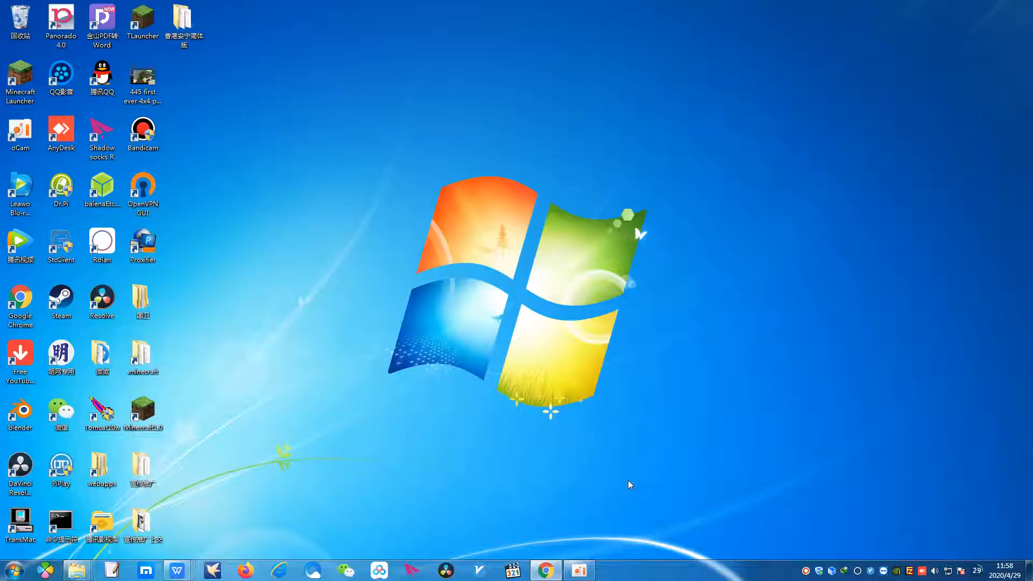
pyautogui.moveTo(613, 579)
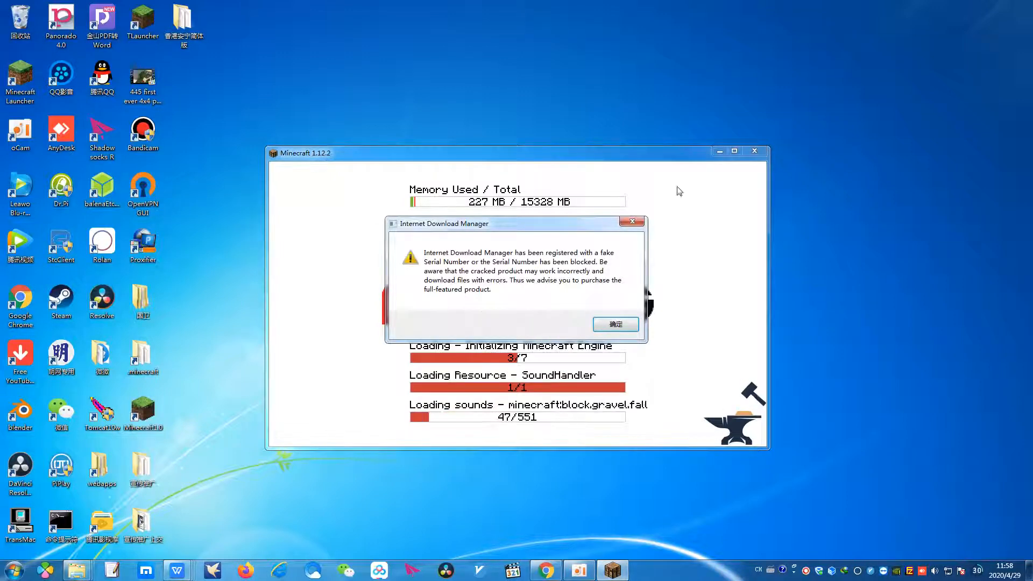
# Dismiss IDM's fake serial warning and registration window while Minecraft 1.12.2 loads.
pyautogui.click(614, 324)
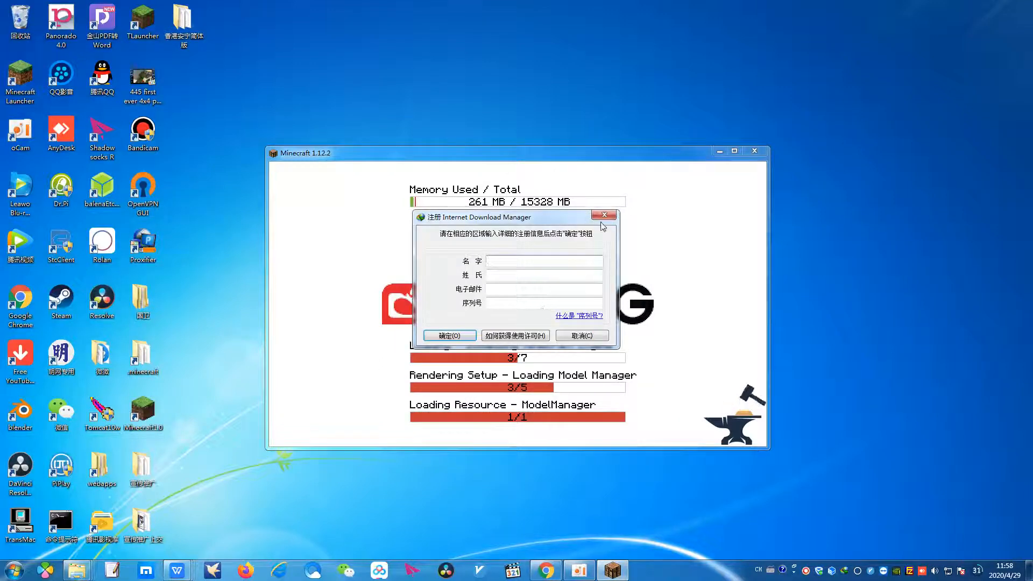
pyautogui.click(604, 214)
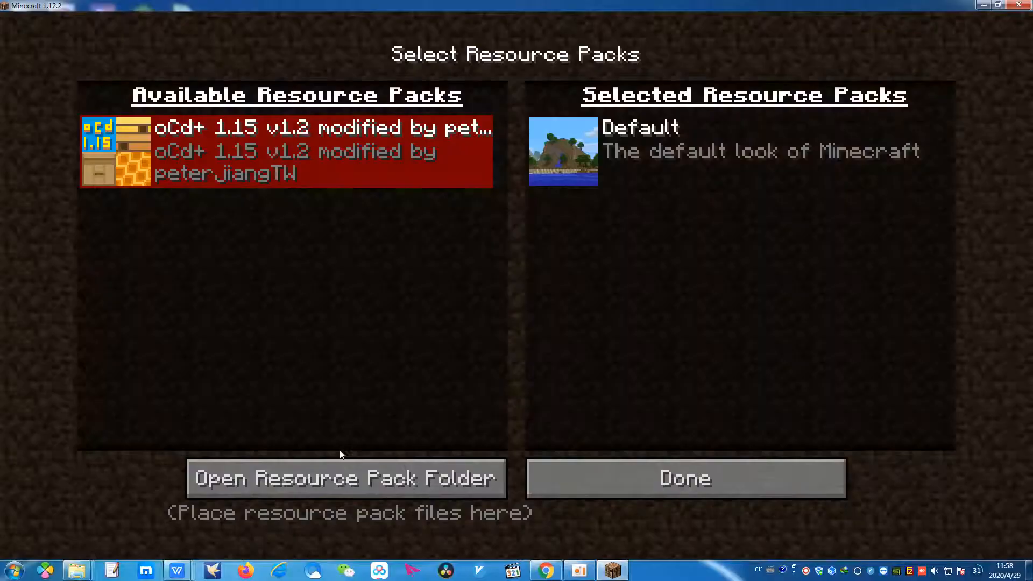
# Navigate from the resource pack folder to .minecraft\saves, inspect 4x4 piston door.zip, and return to Minecraft.
pyautogui.click(346, 478)
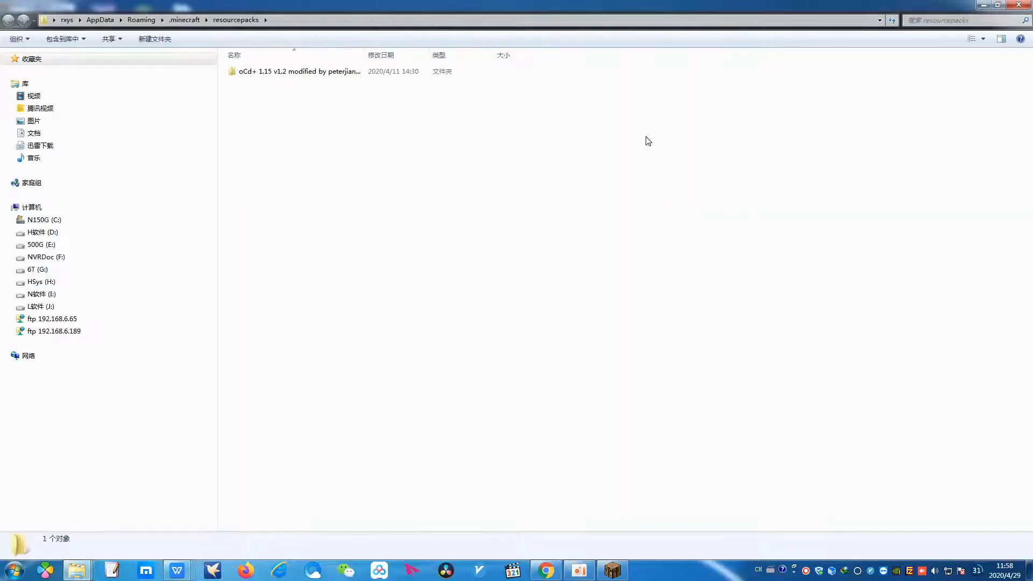
pyautogui.click(184, 19)
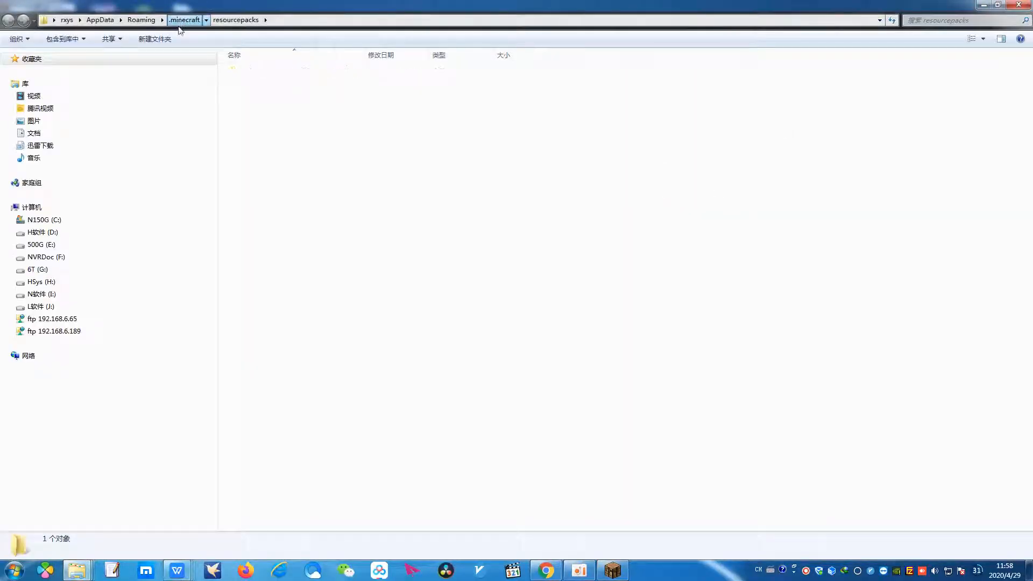
pyautogui.click(184, 20)
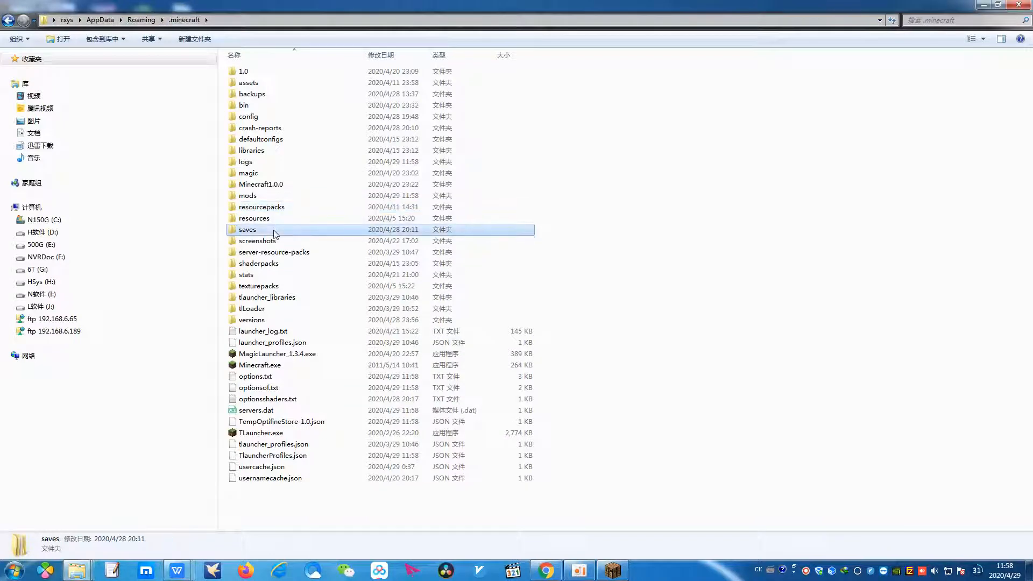
pyautogui.doubleClick(247, 229)
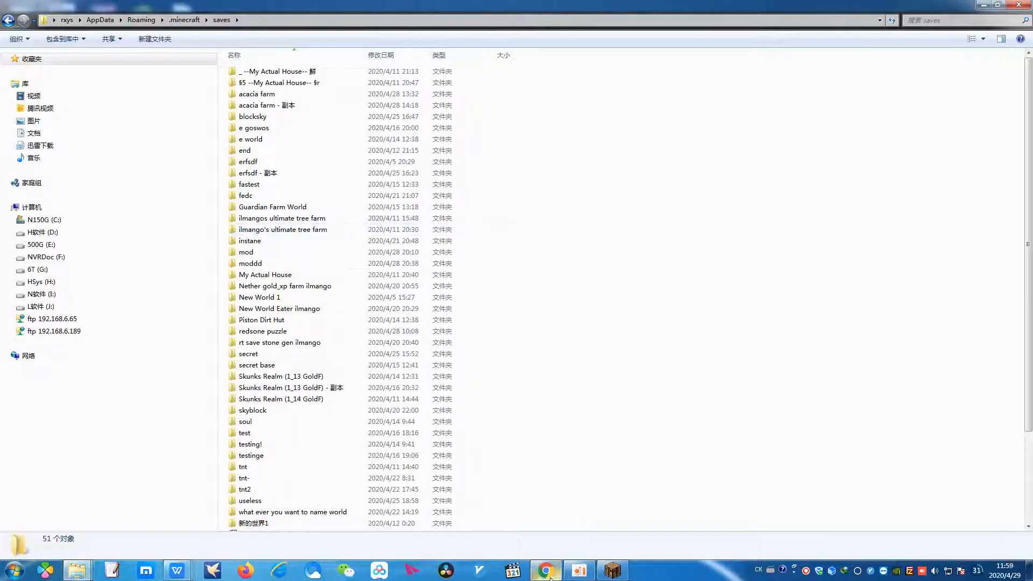
pyautogui.moveTo(77, 570)
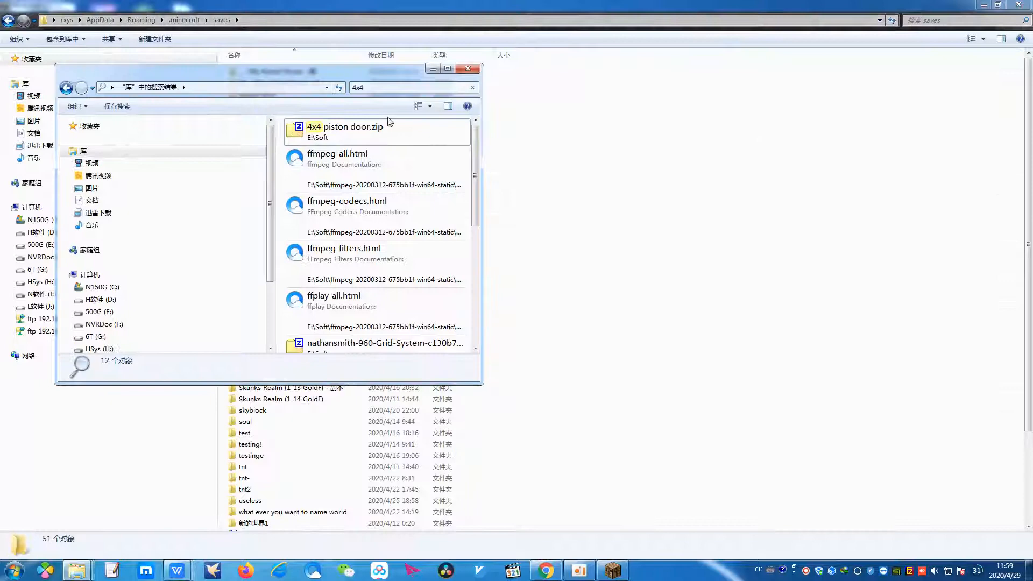
pyautogui.click(467, 69)
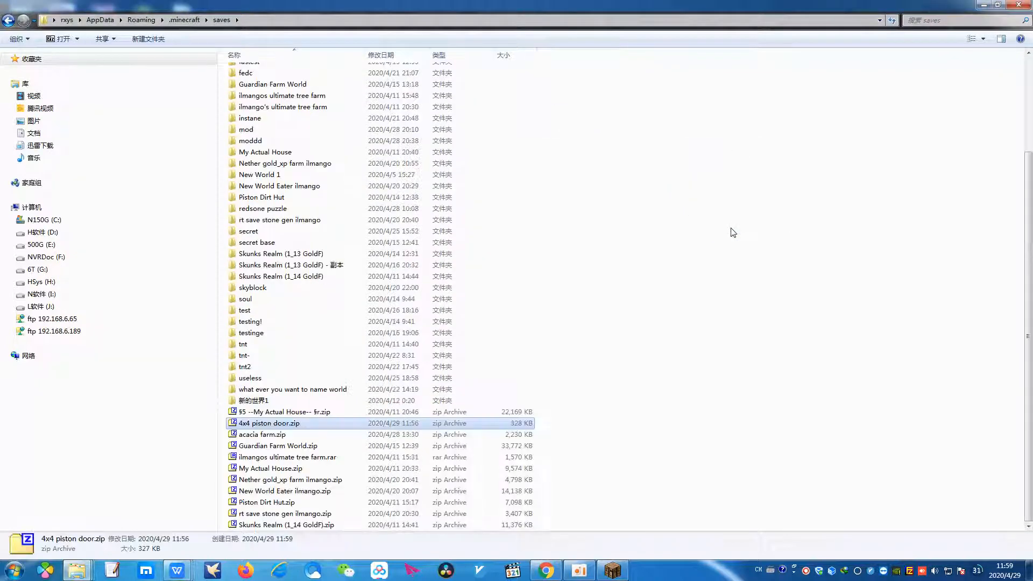
pyautogui.moveTo(303, 428)
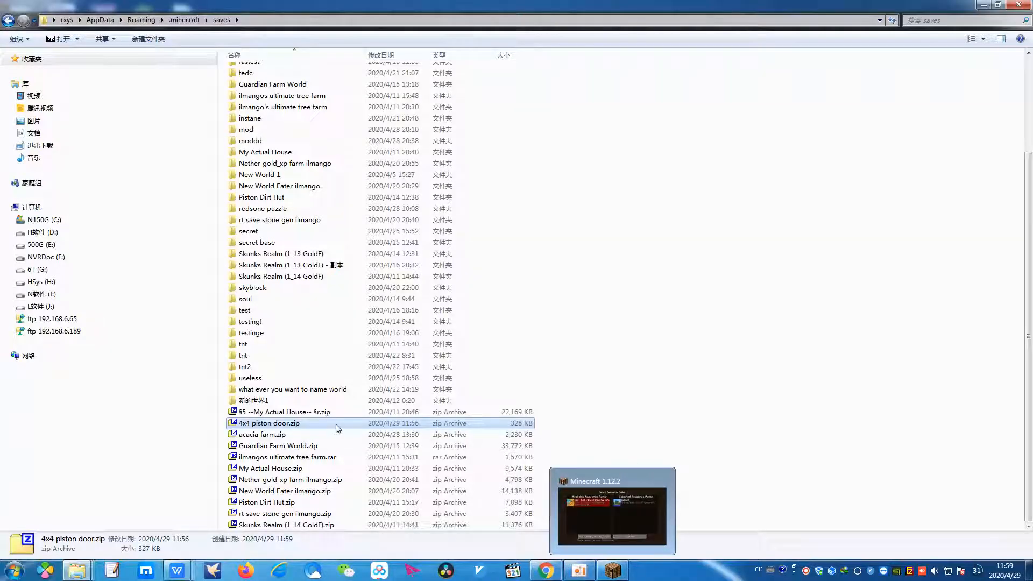
pyautogui.rightClick(268, 423)
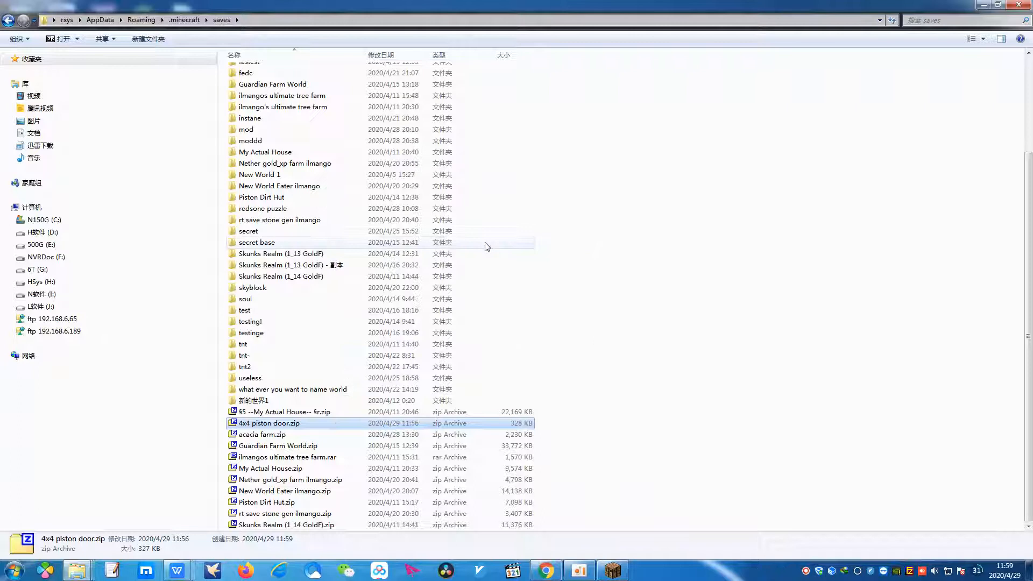
pyautogui.scroll(3)
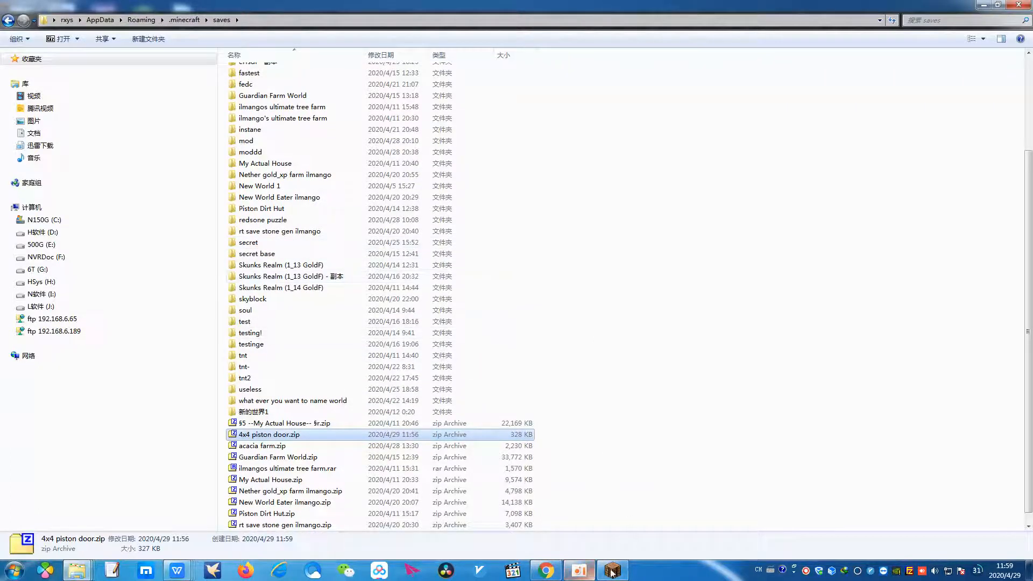
pyautogui.click(611, 570)
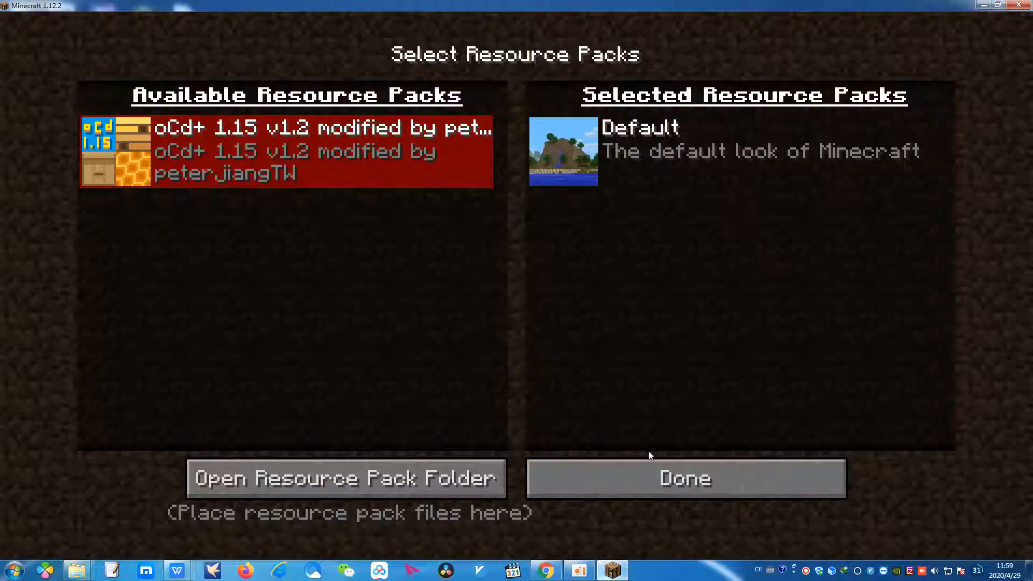
# Close Select Resource Packs with Done and scroll through the Singleplayer world list.
pyautogui.click(685, 479)
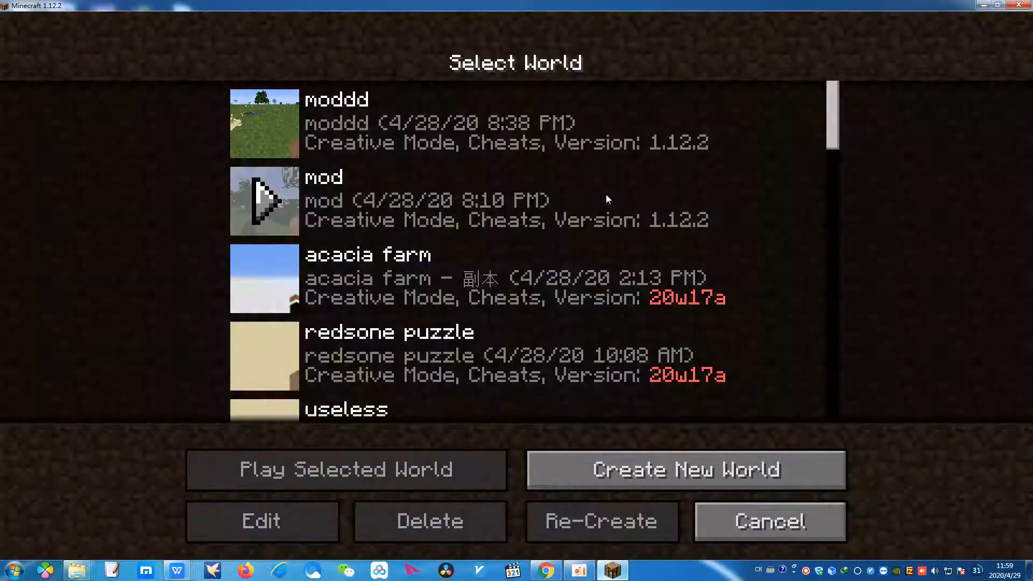
pyautogui.scroll(-3)
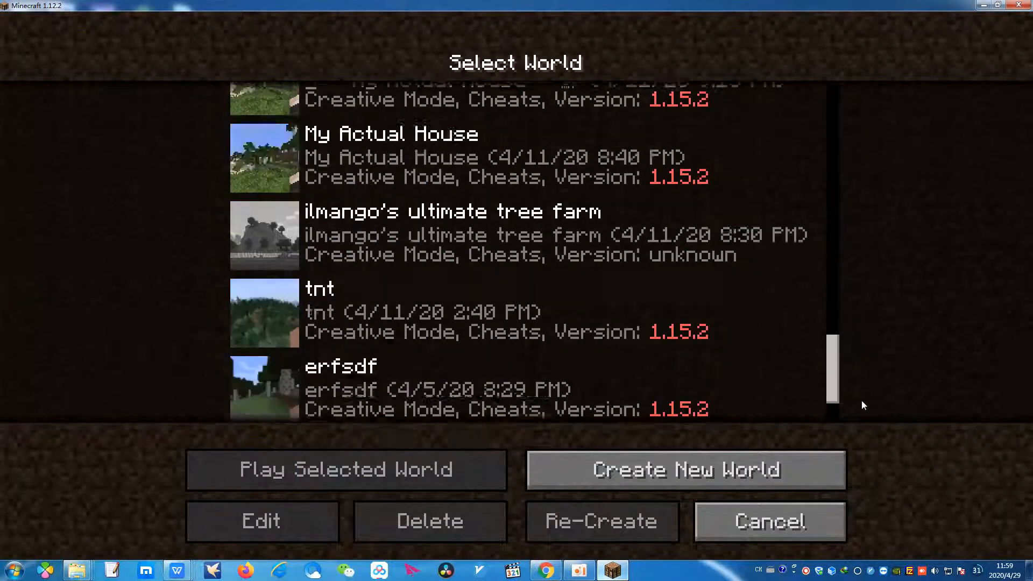
pyautogui.scroll(3)
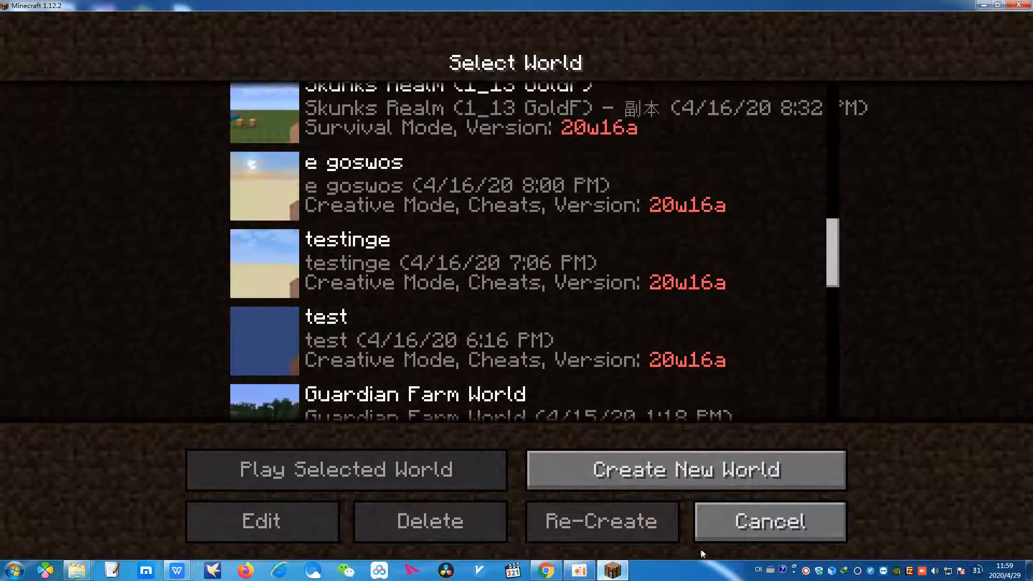
pyautogui.scroll(3)
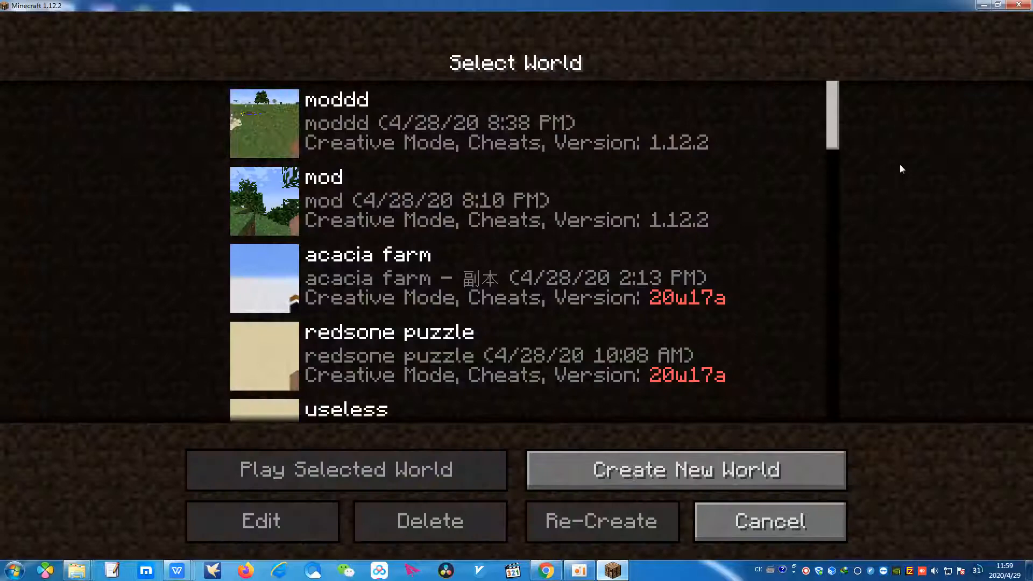
pyautogui.scroll(-3)
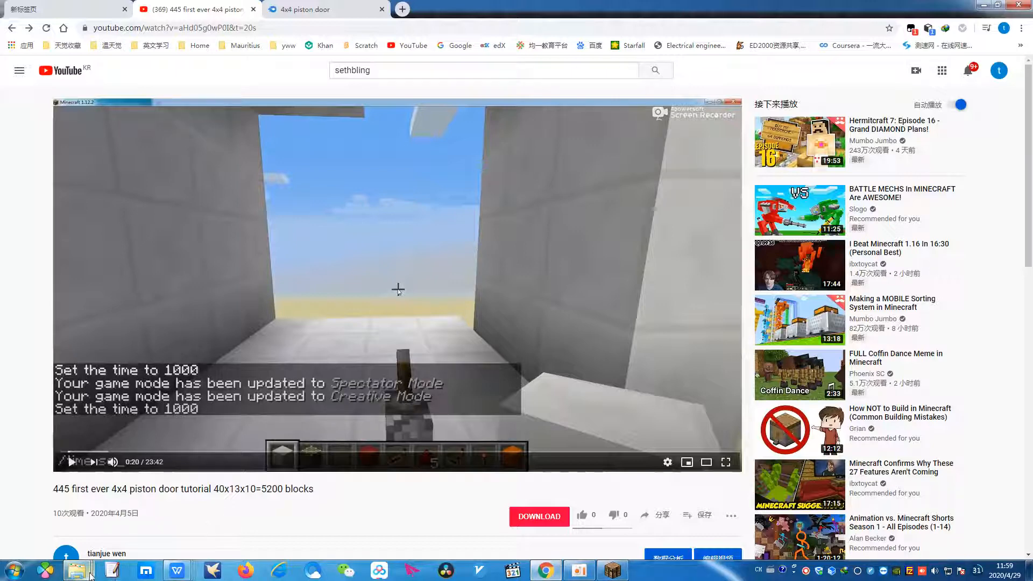
pyautogui.moveTo(79, 570)
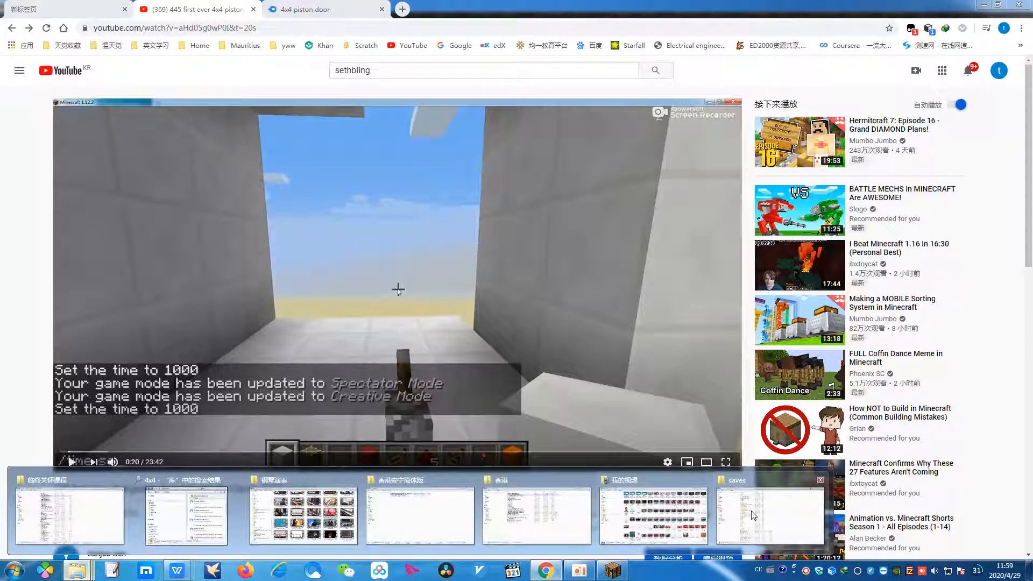
# Search saves for '4x4', open '4x4 piston door', and right-click its nested 4x4 folder.
pyautogui.click(769, 516)
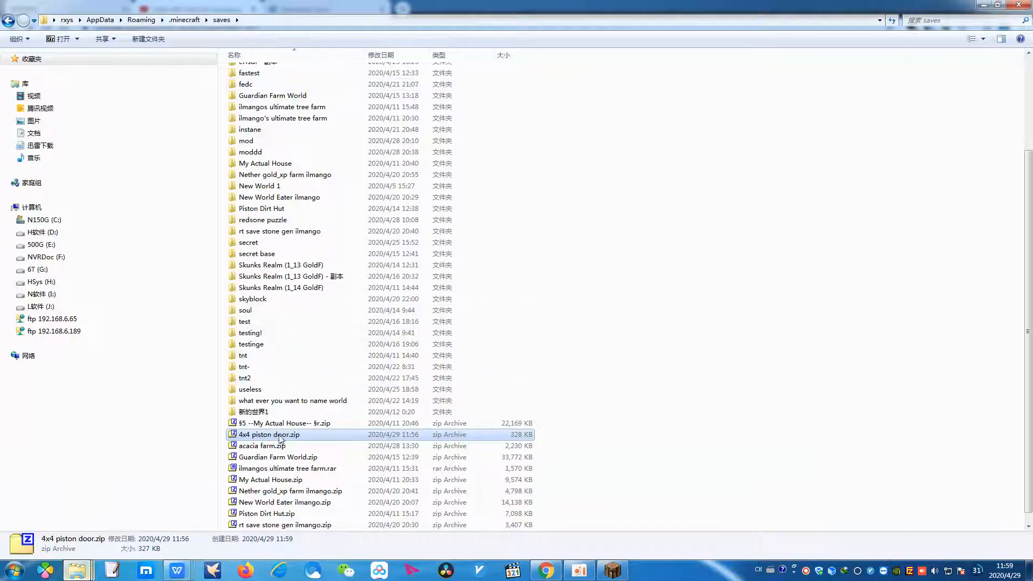
pyautogui.scroll(3)
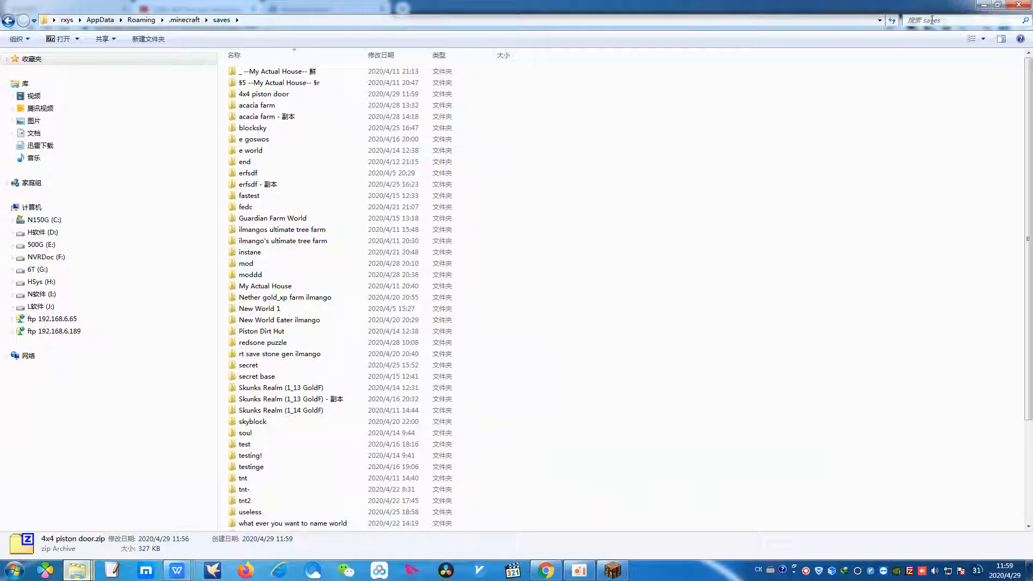
pyautogui.click(956, 19)
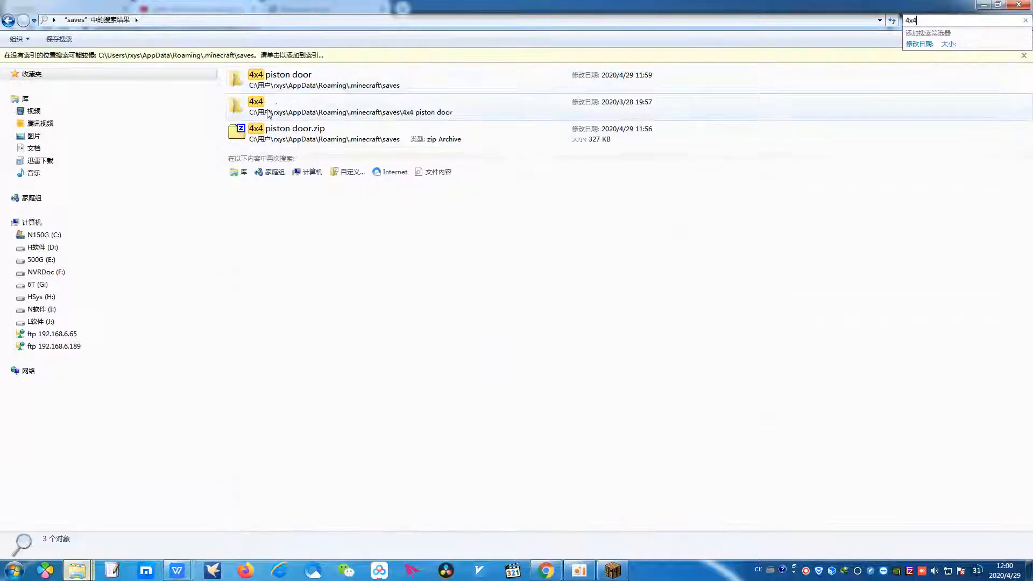
pyautogui.click(280, 74)
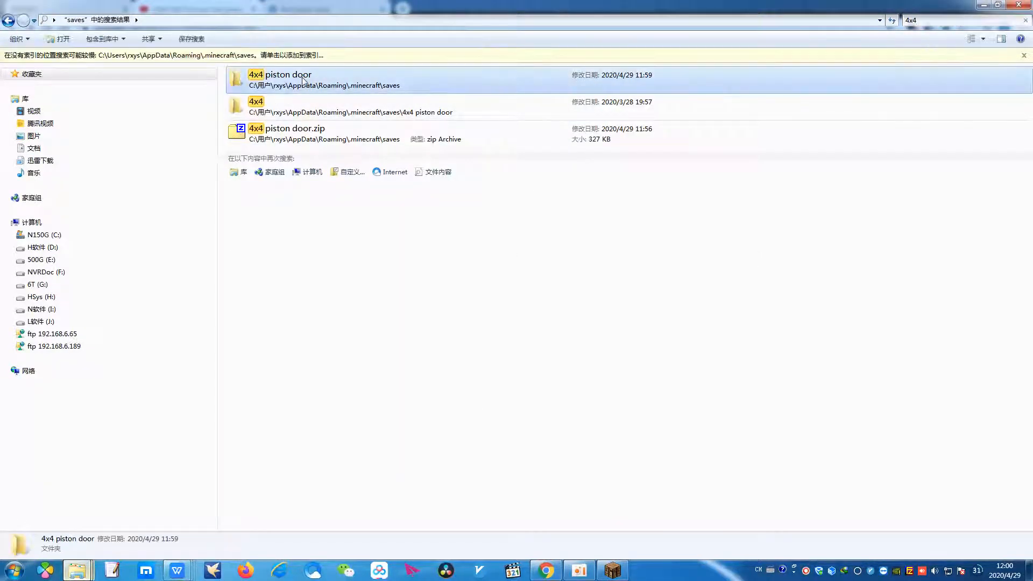
pyautogui.doubleClick(279, 74)
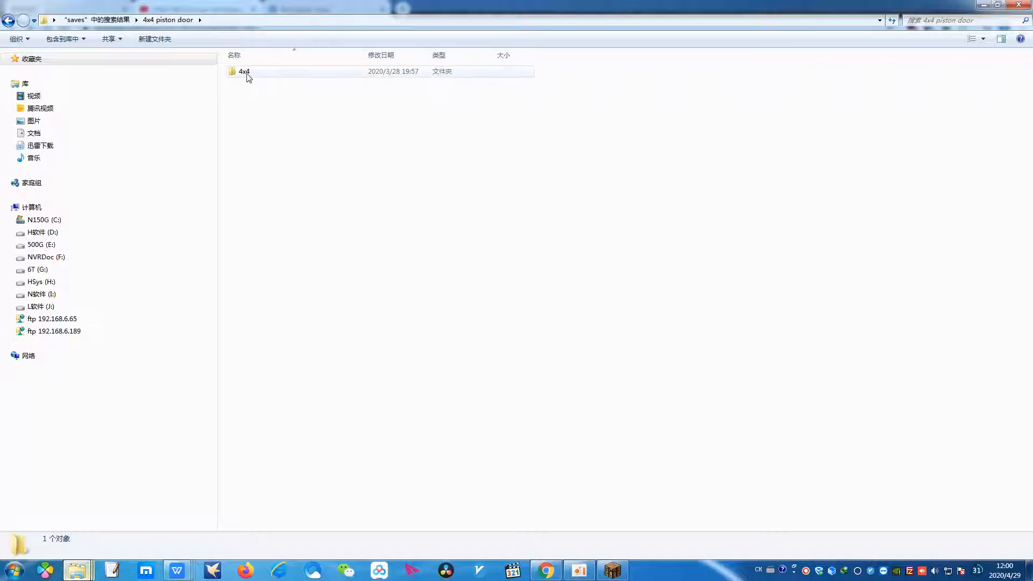
pyautogui.click(245, 71)
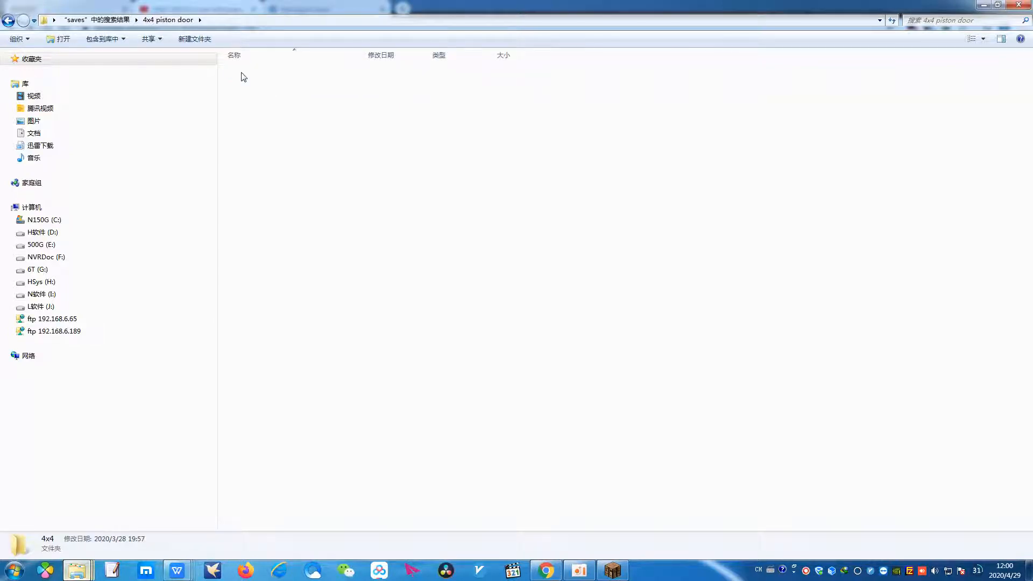
pyautogui.rightClick(243, 71)
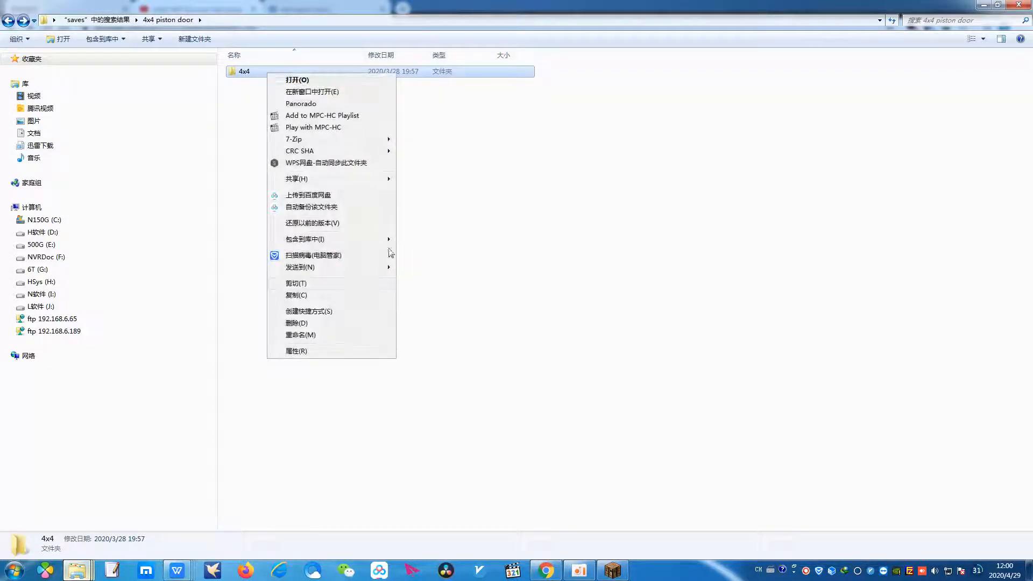
pyautogui.moveTo(278, 211)
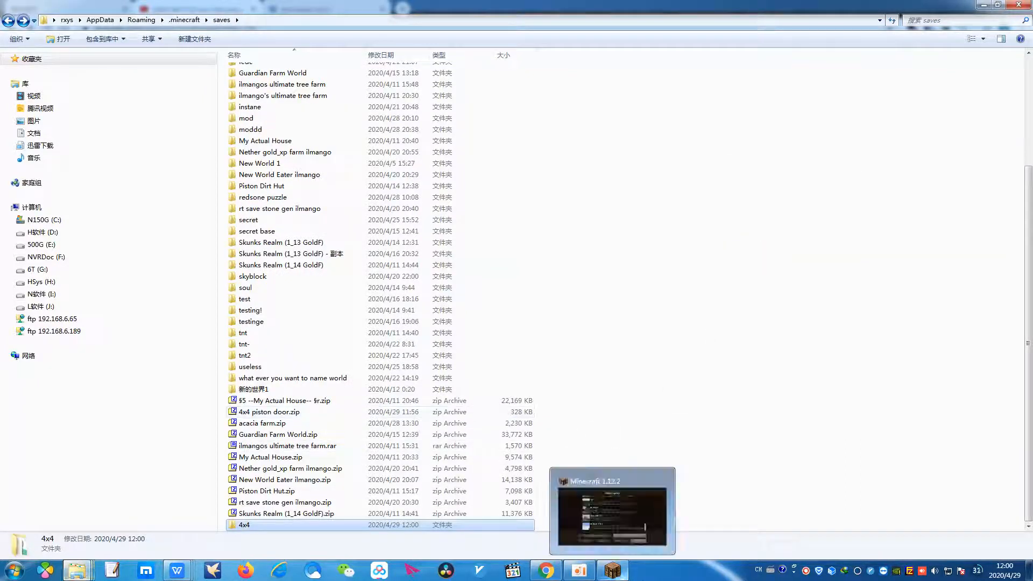
# Back out to the main menu and reopen Singleplayer to refresh and scroll the world list.
pyautogui.click(612, 570)
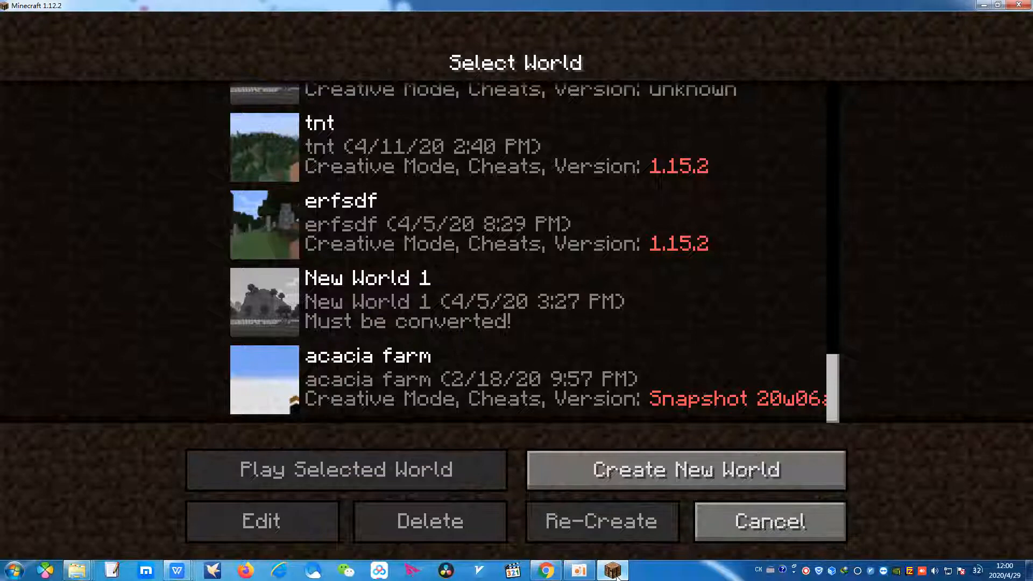
pyautogui.click(768, 522)
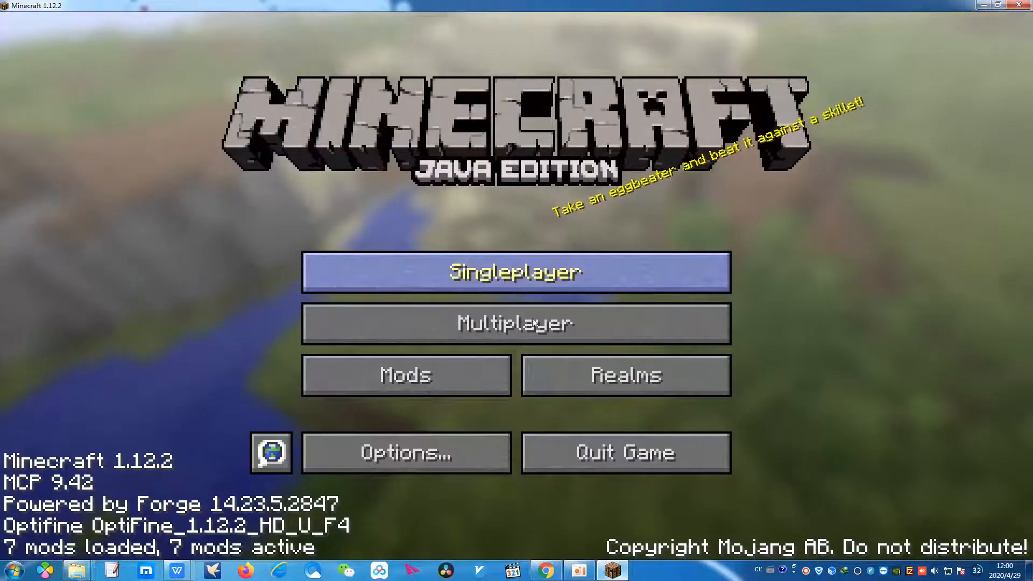
pyautogui.click(516, 271)
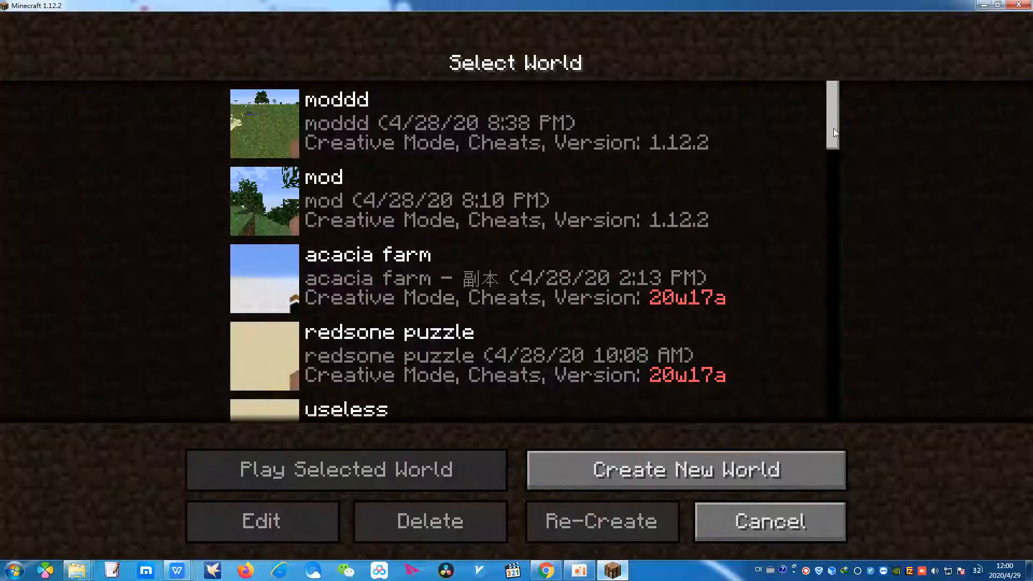
pyautogui.scroll(-3)
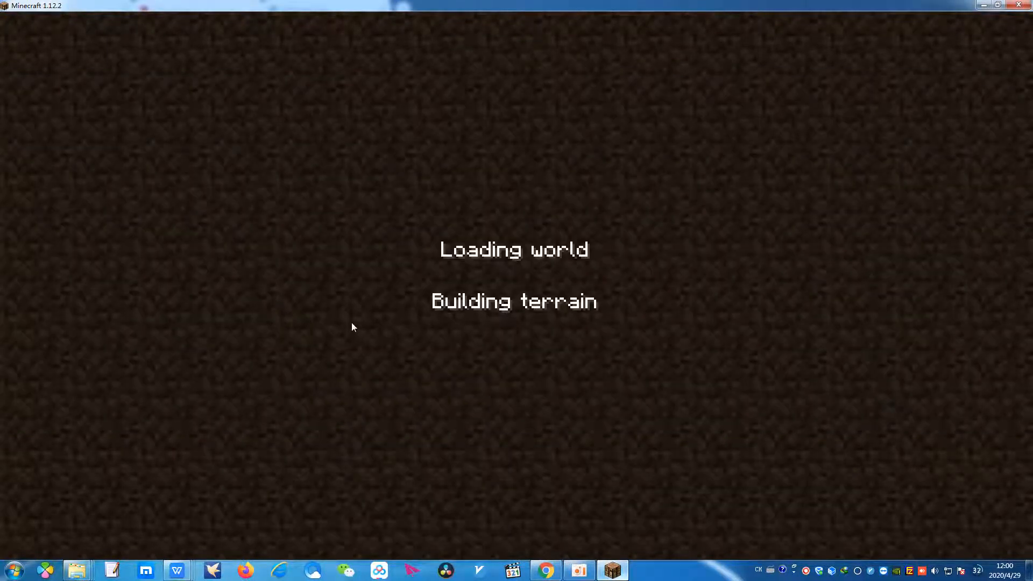
pyautogui.moveTo(542, 286)
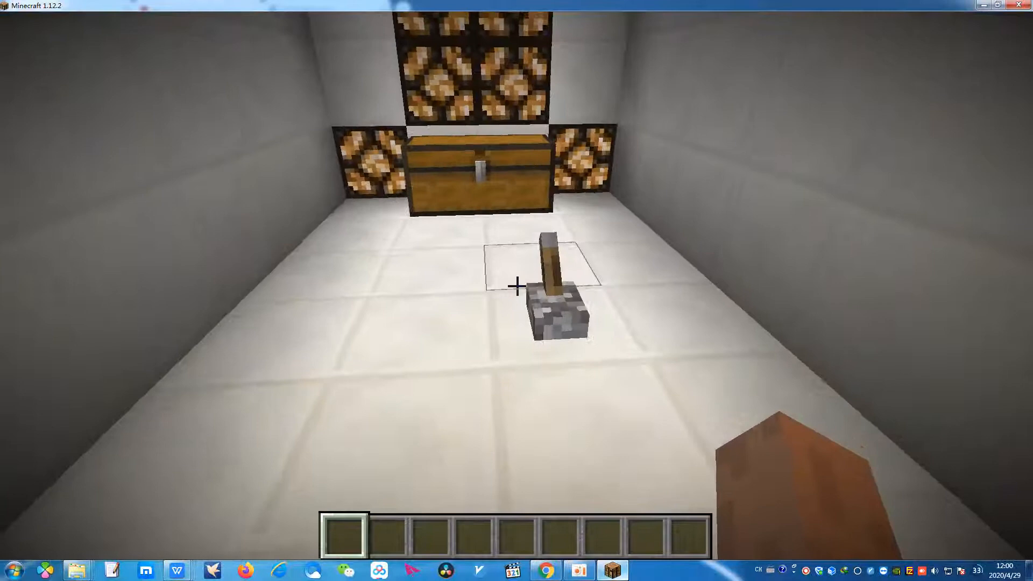
pyautogui.moveTo(517, 287)
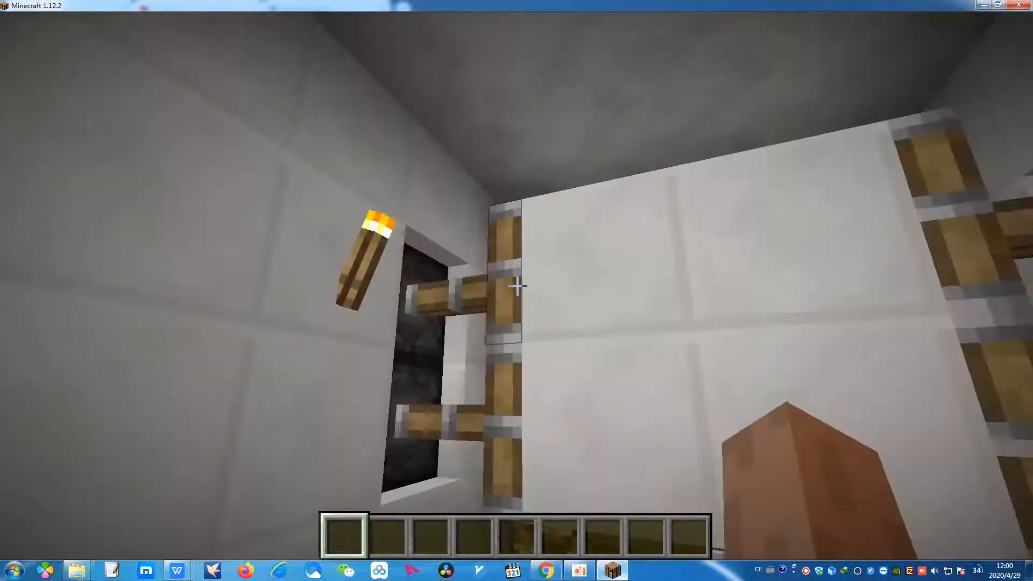
pyautogui.moveTo(517, 291)
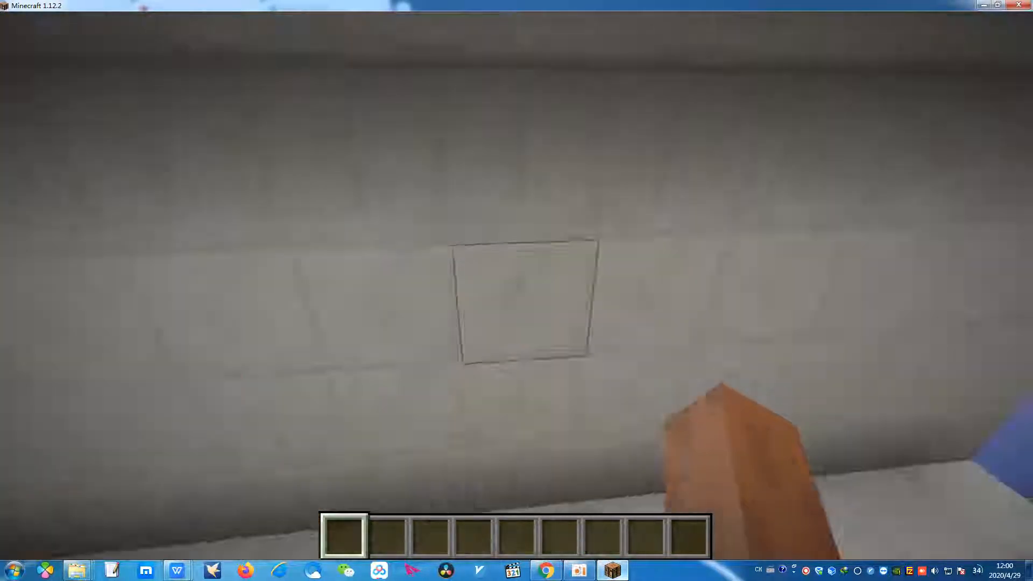
pyautogui.moveTo(516, 287)
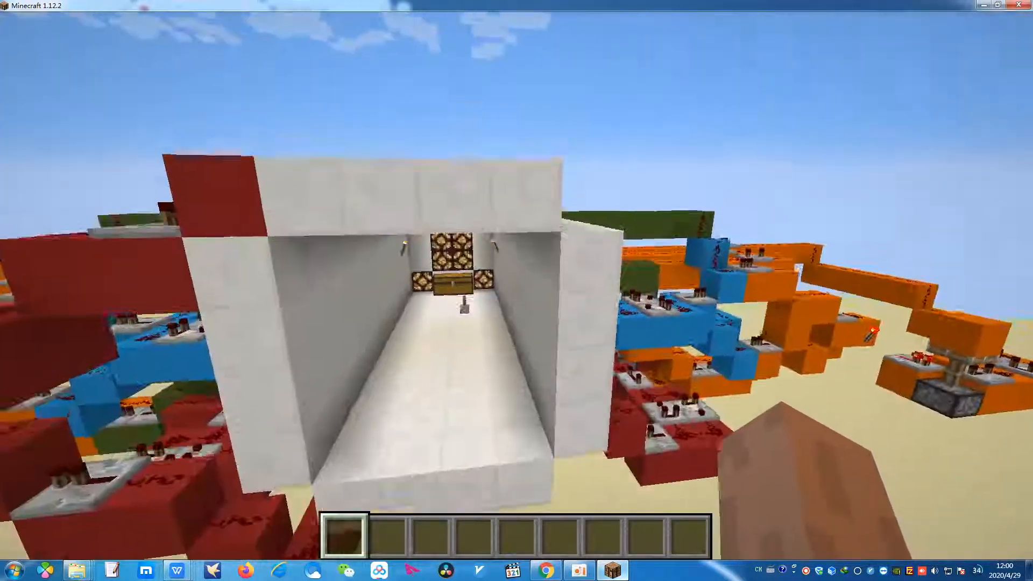
pyautogui.moveTo(516, 291)
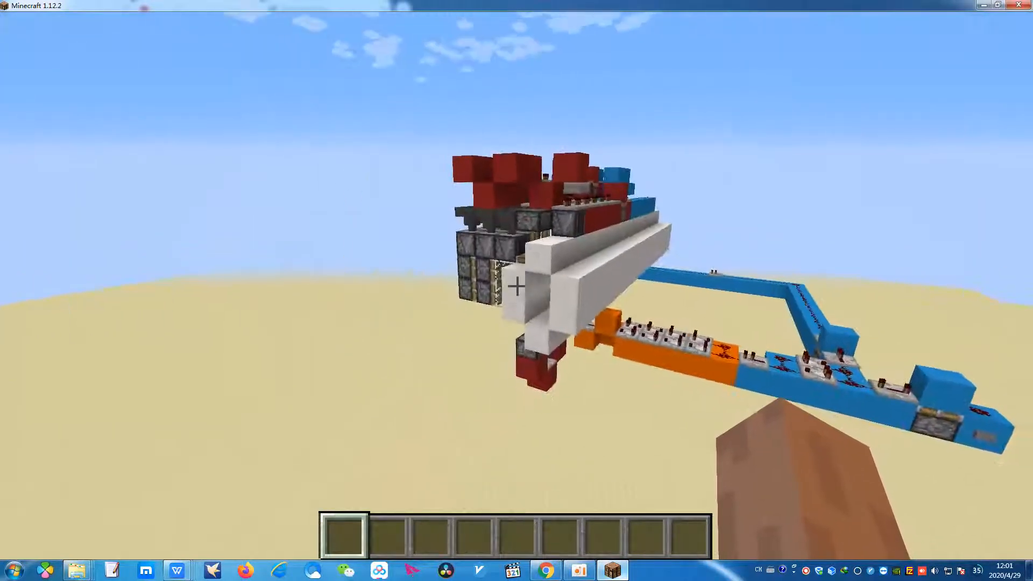
pyautogui.moveTo(516, 286)
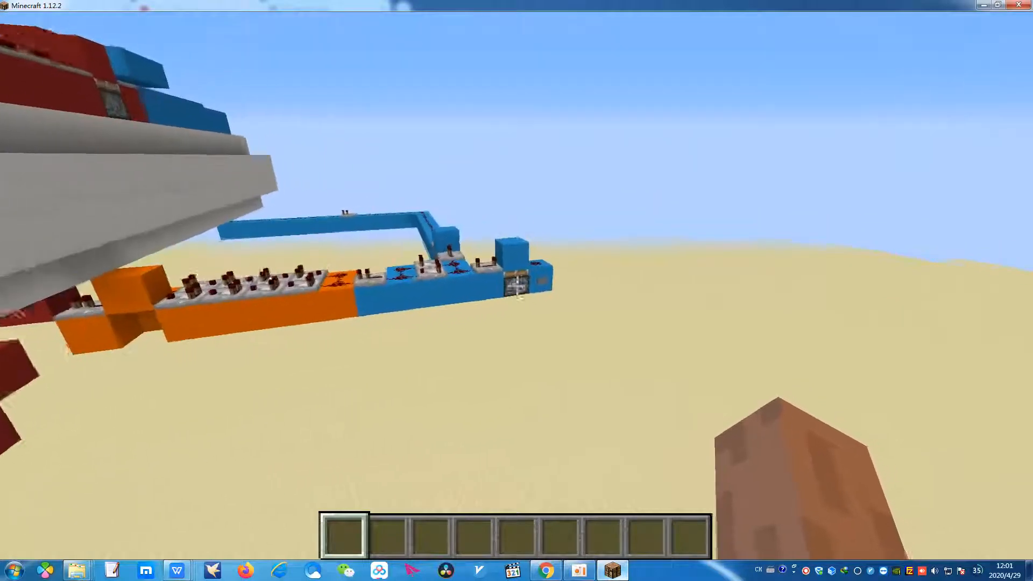
pyautogui.moveTo(516, 287)
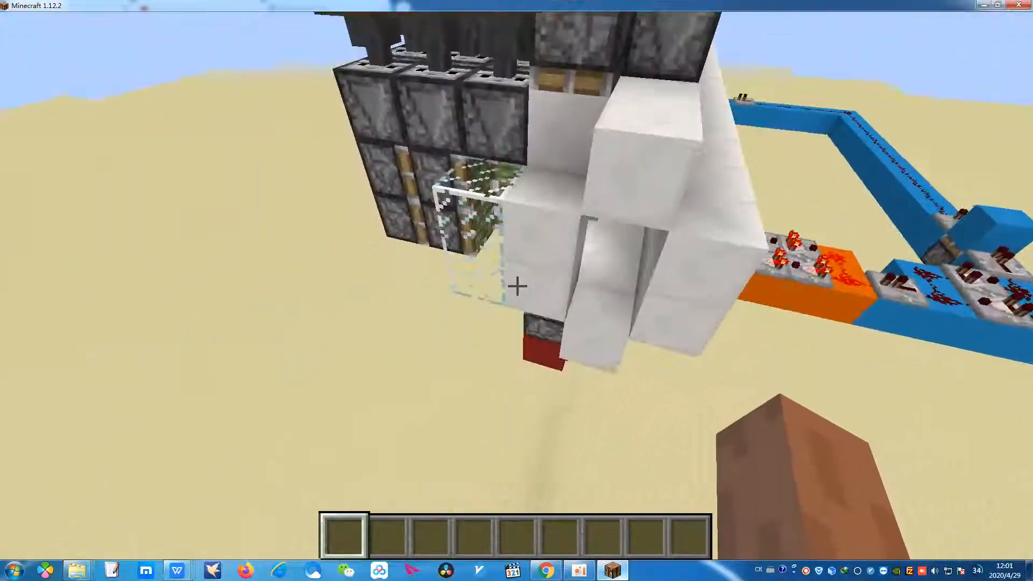
pyautogui.moveTo(517, 285)
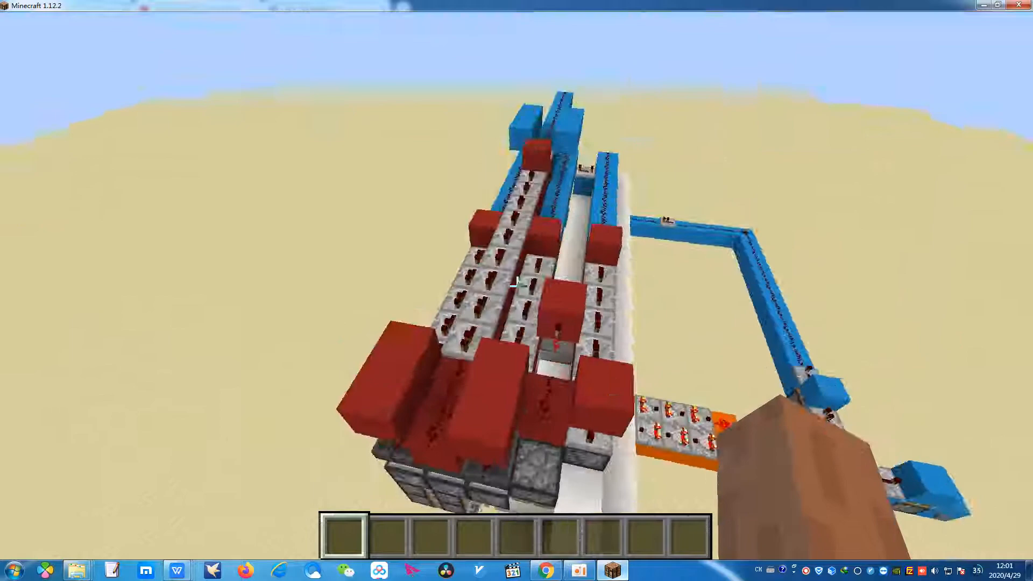
pyautogui.moveTo(517, 291)
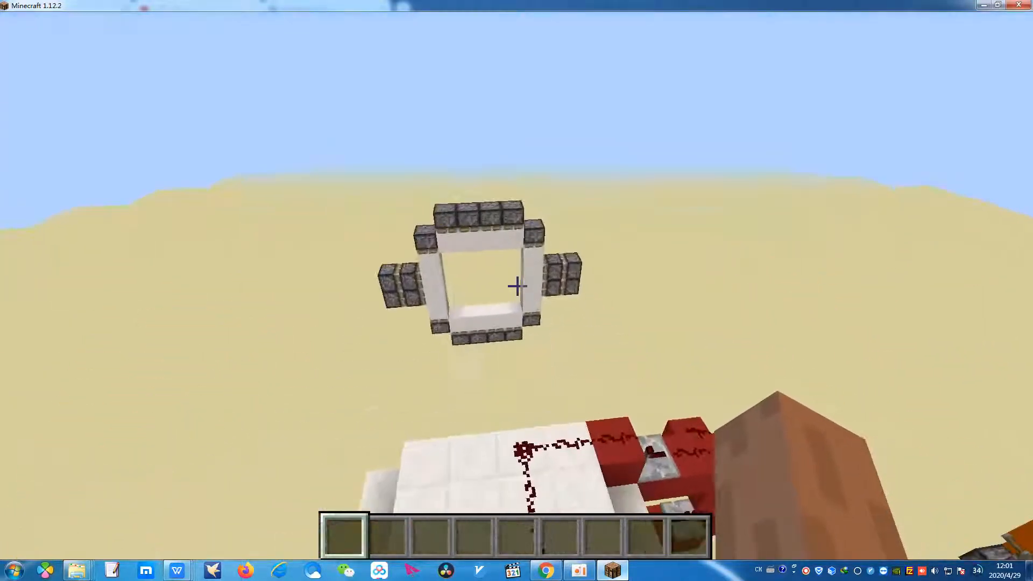
# Finish touring the 4x4 piston door build and bring up the creative inventory.
pyautogui.press('e')
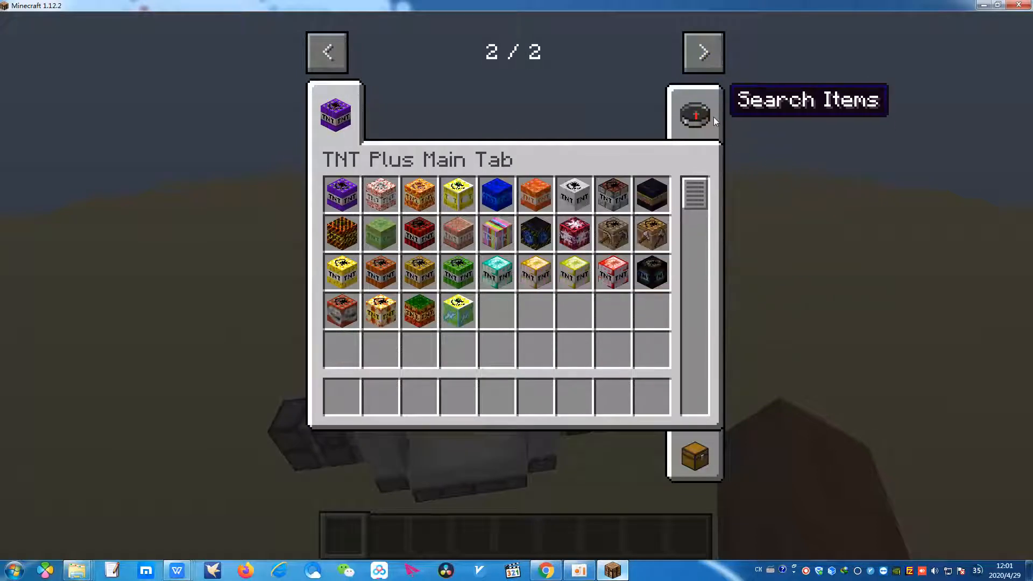
# Take the Tooling Master 3000 tool gun from the creative Tools tab into the hotbar.
pyautogui.click(694, 114)
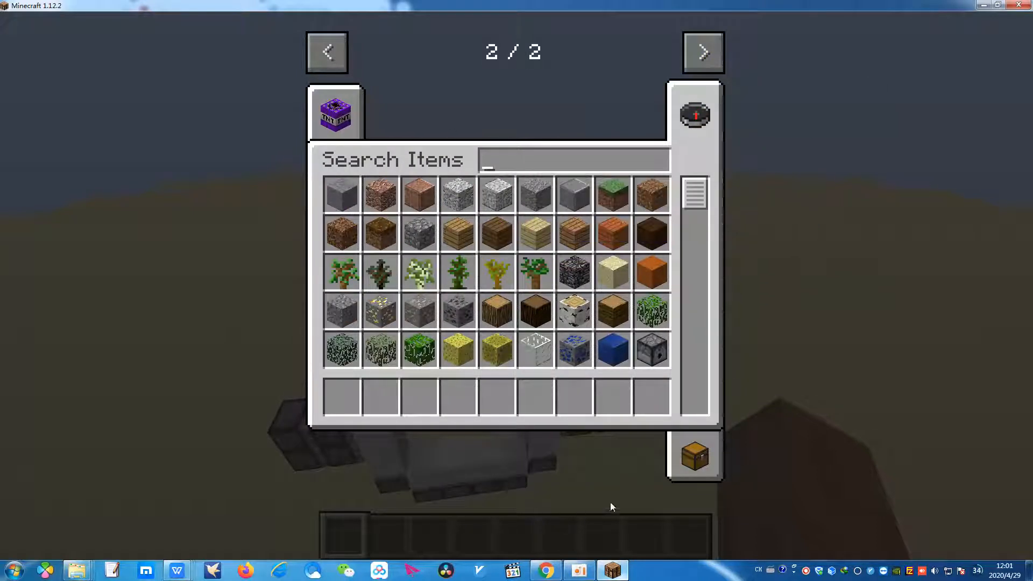
pyautogui.click(328, 52)
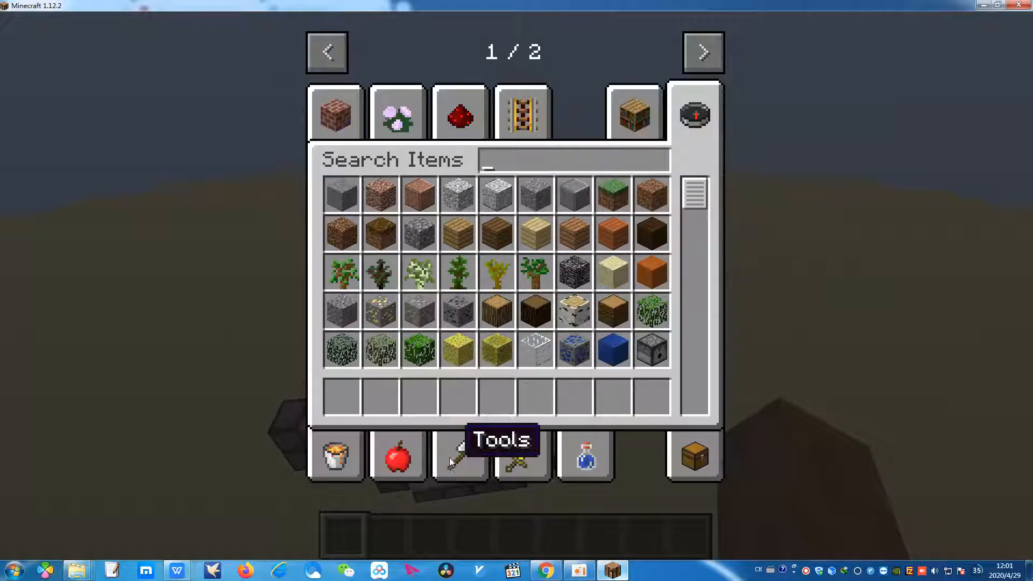
pyautogui.click(459, 456)
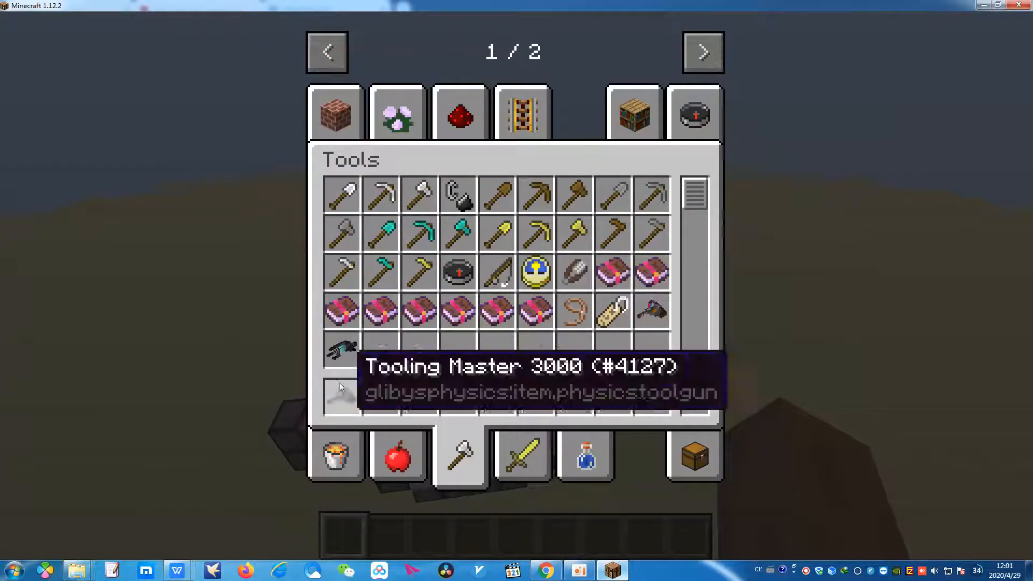
pyautogui.press('Escape')
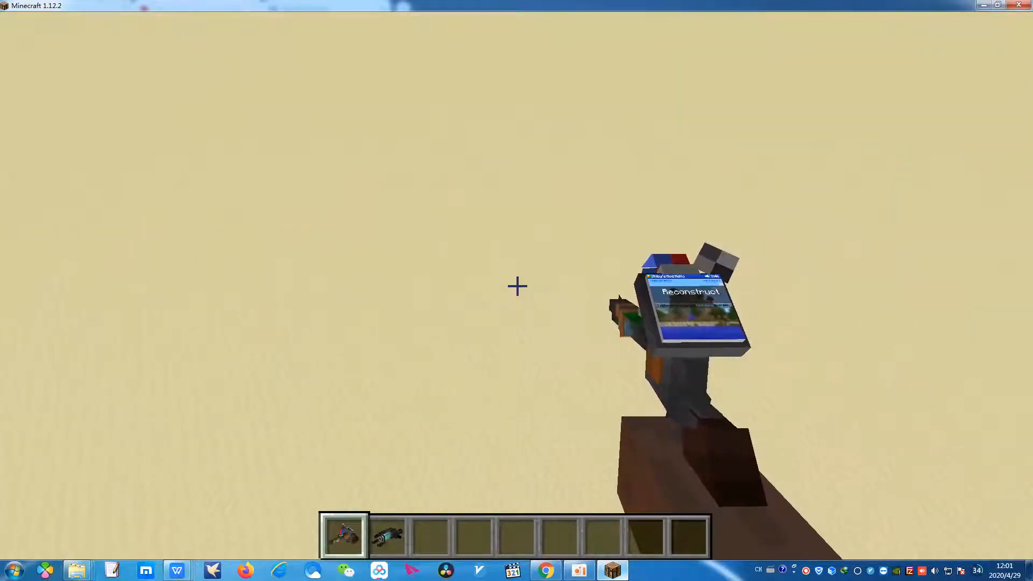
# Save and quit to title, then browse the mod list confirming Gliby's Physics 0.5.0.
pyautogui.press('Escape')
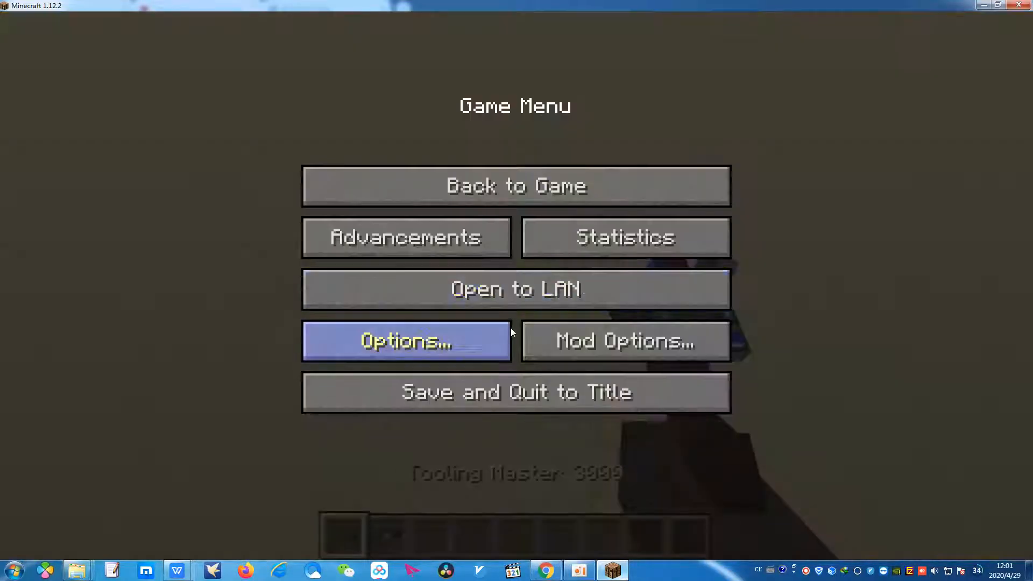
pyautogui.click(516, 392)
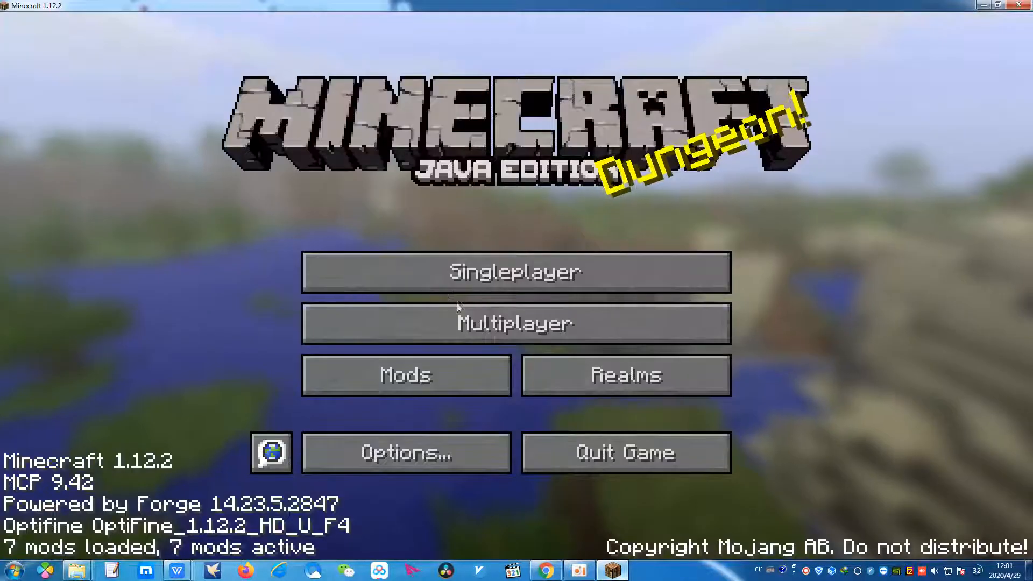
pyautogui.click(405, 375)
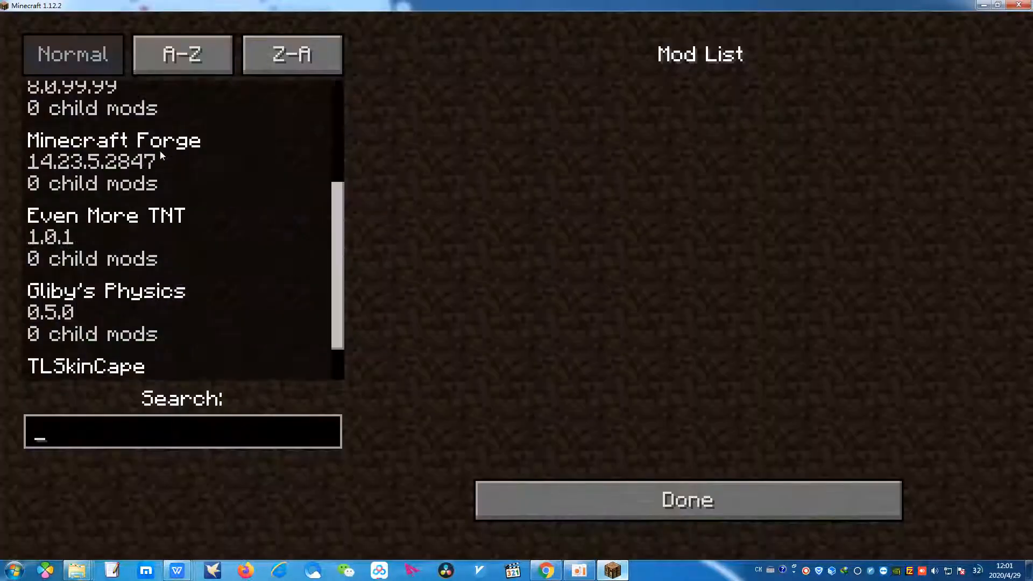
pyautogui.scroll(3)
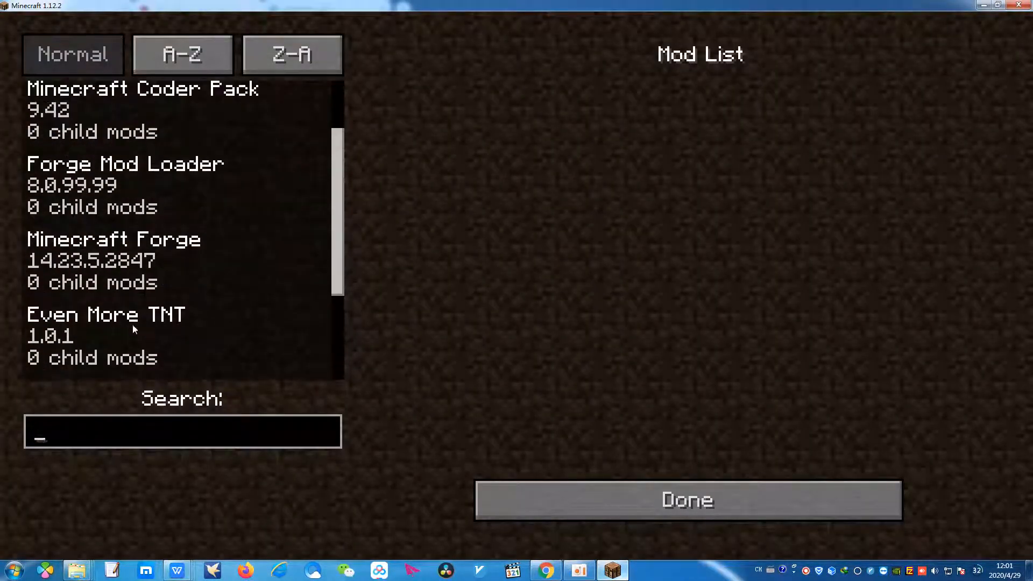
pyautogui.scroll(3)
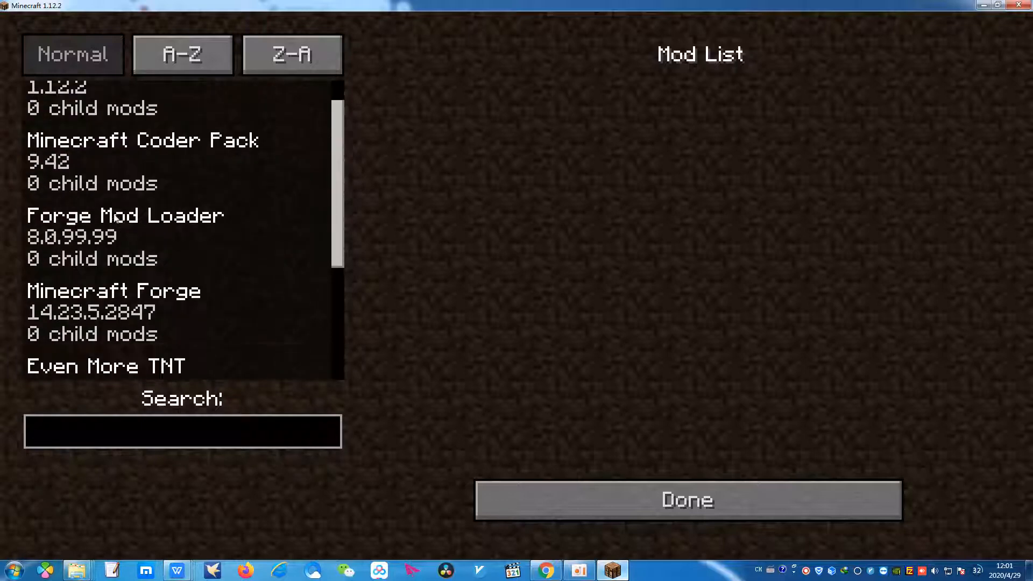
pyautogui.scroll(-3)
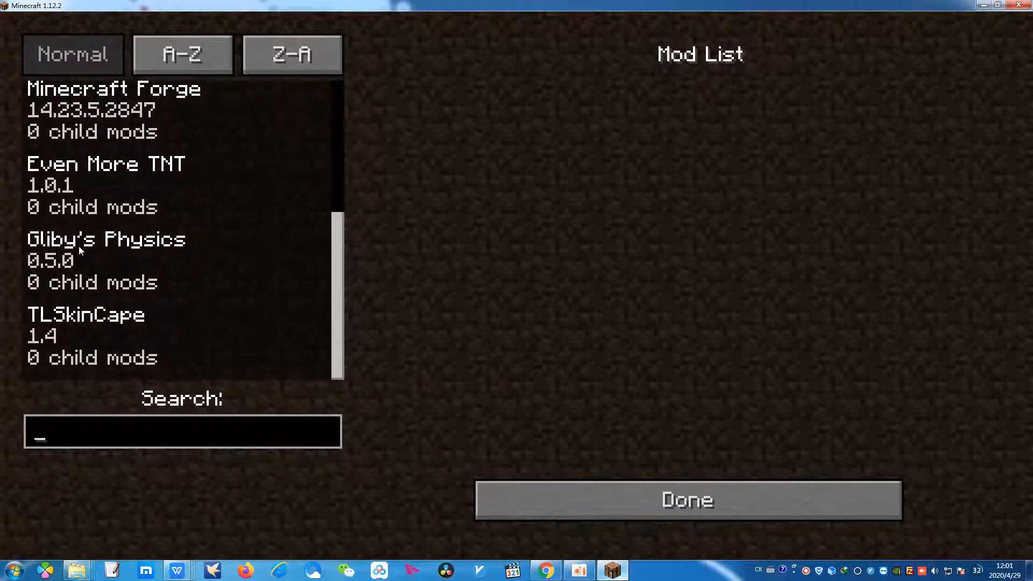
pyautogui.moveTo(99, 227)
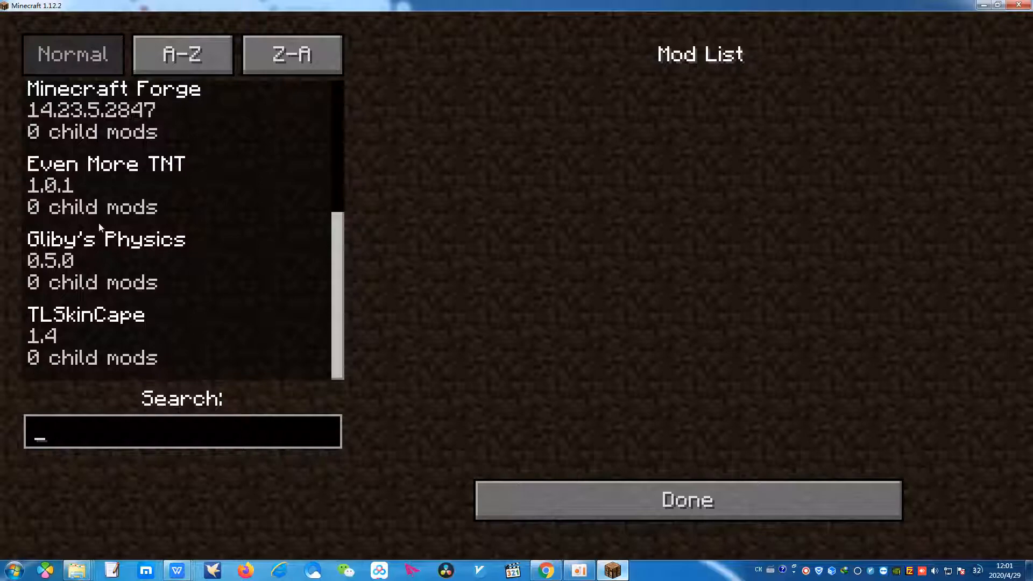
pyautogui.click(686, 500)
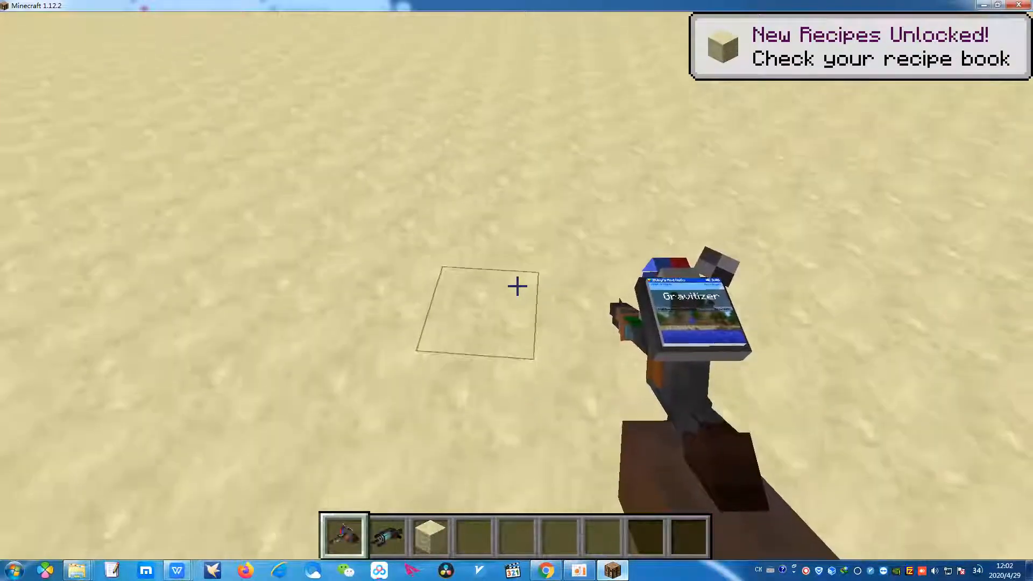
pyautogui.moveTo(517, 285)
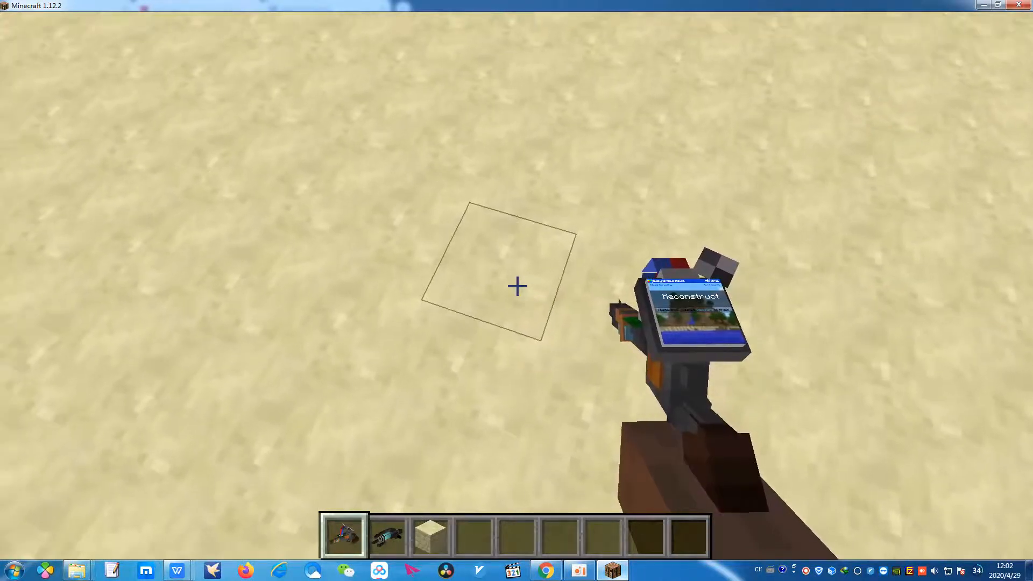
pyautogui.moveTo(517, 285)
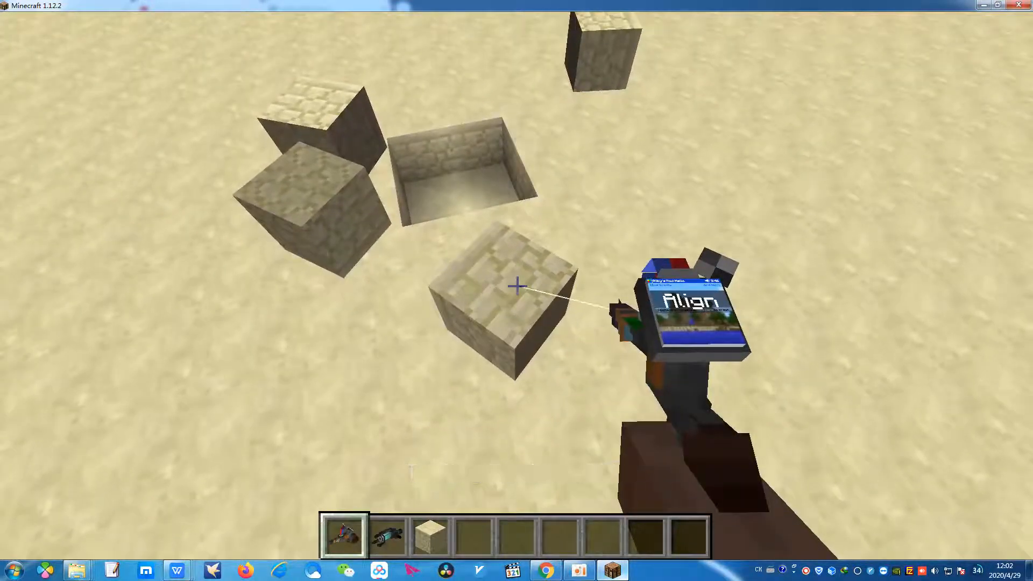
pyautogui.moveTo(517, 287)
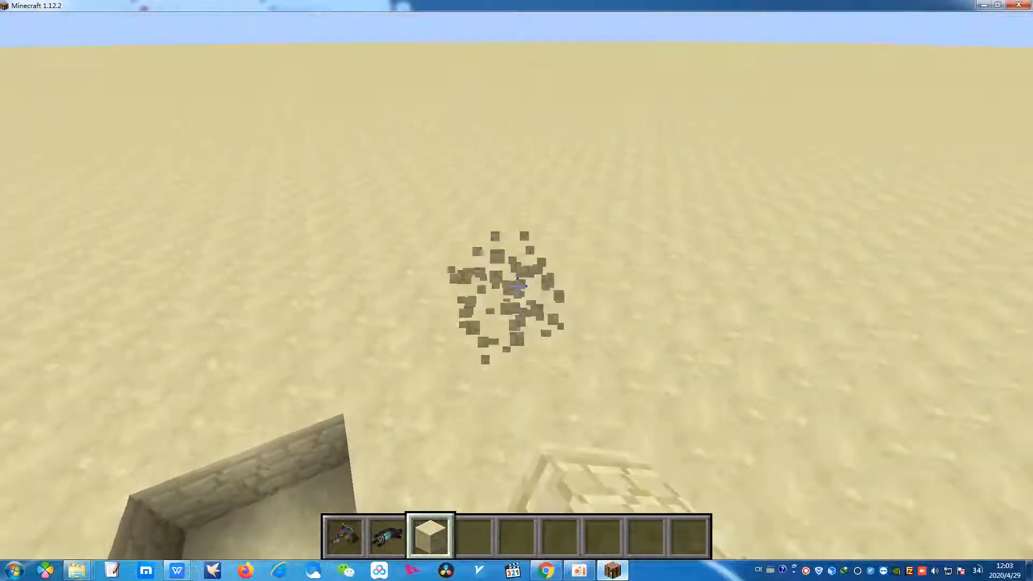
# Finish pushing sandstone around with the tool gun's Align mode and bring up the inventory.
pyautogui.press('e')
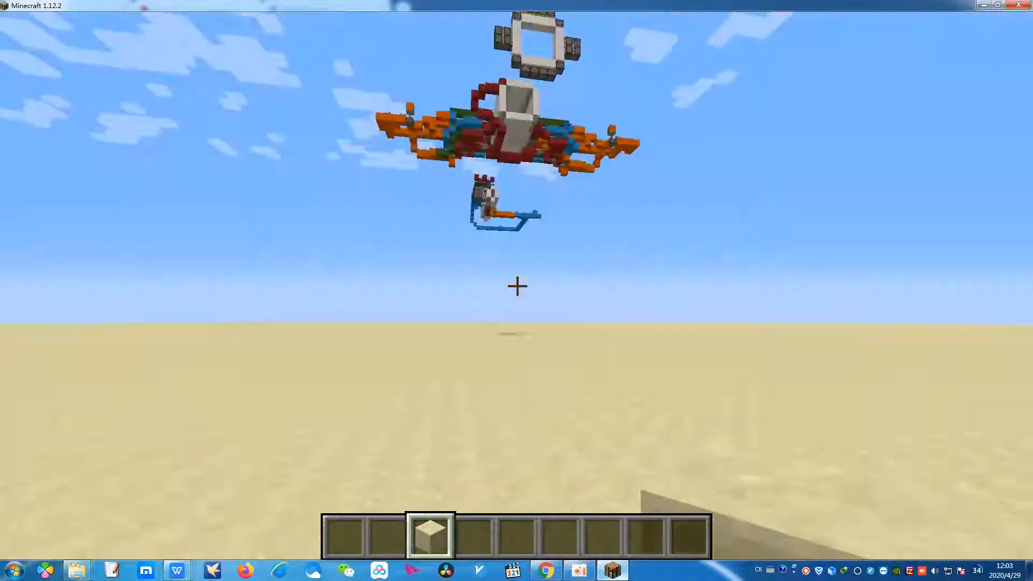
# Search 'tnt' and stock the hotbar with TNT, flint and steel, and a sandstone block.
pyautogui.press('e')
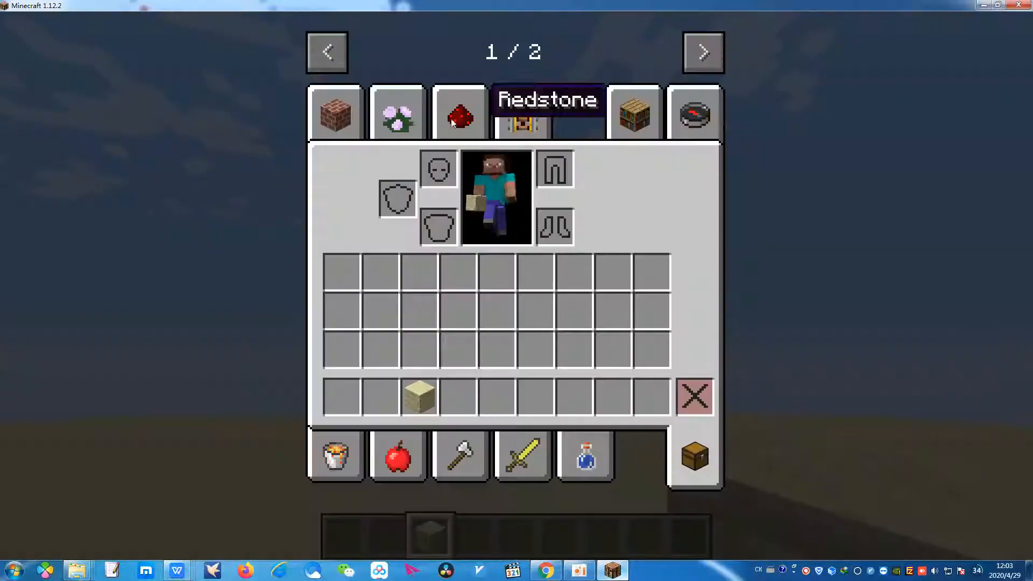
pyautogui.click(693, 113)
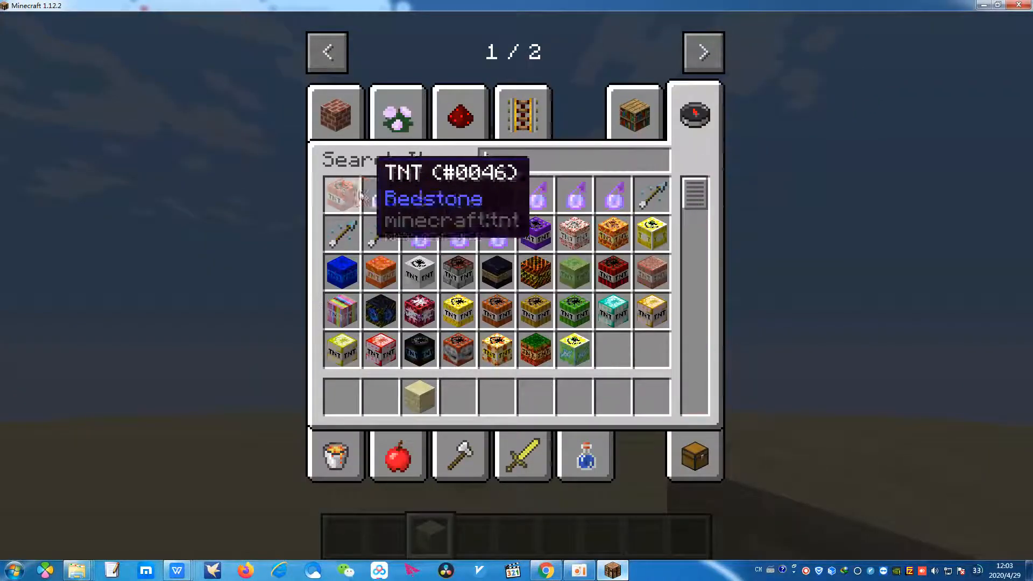
pyautogui.write('tn')
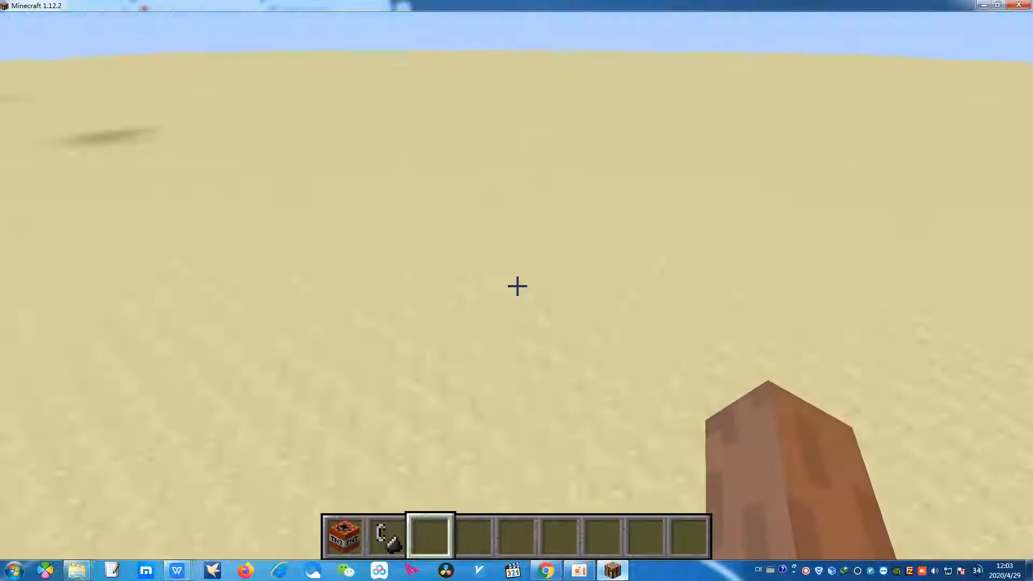
pyautogui.press('f3')
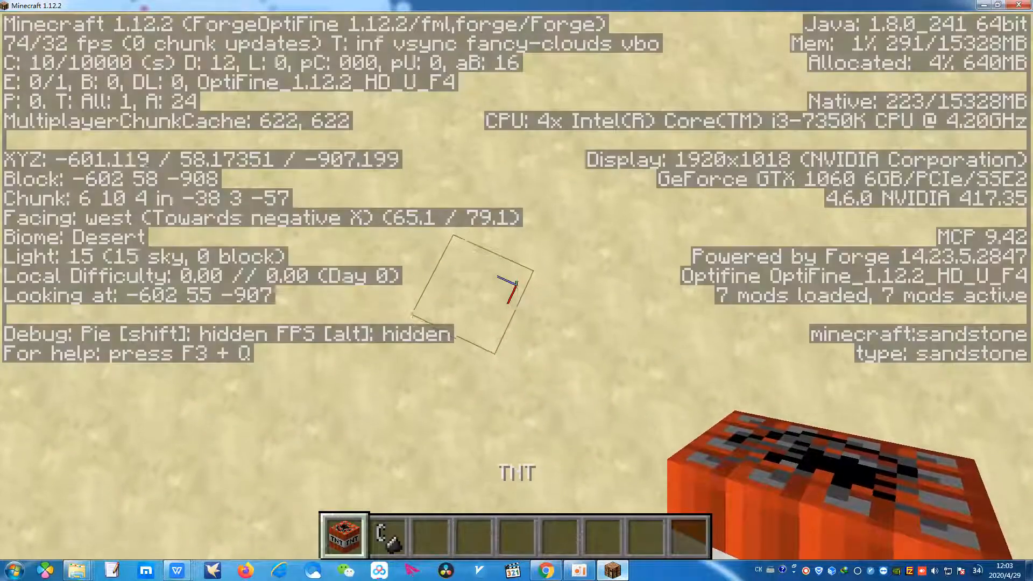
pyautogui.press('F3')
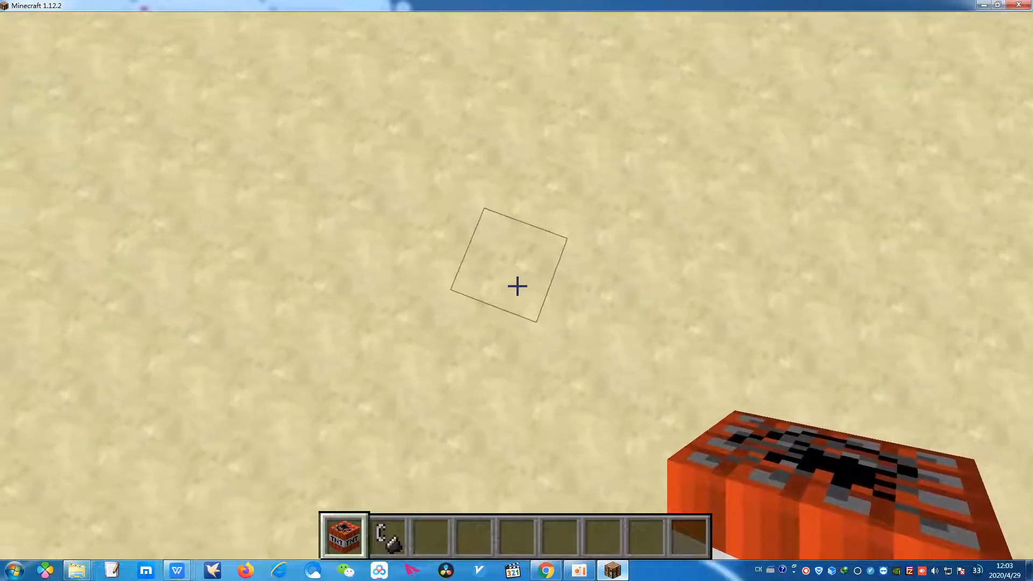
pyautogui.press('e')
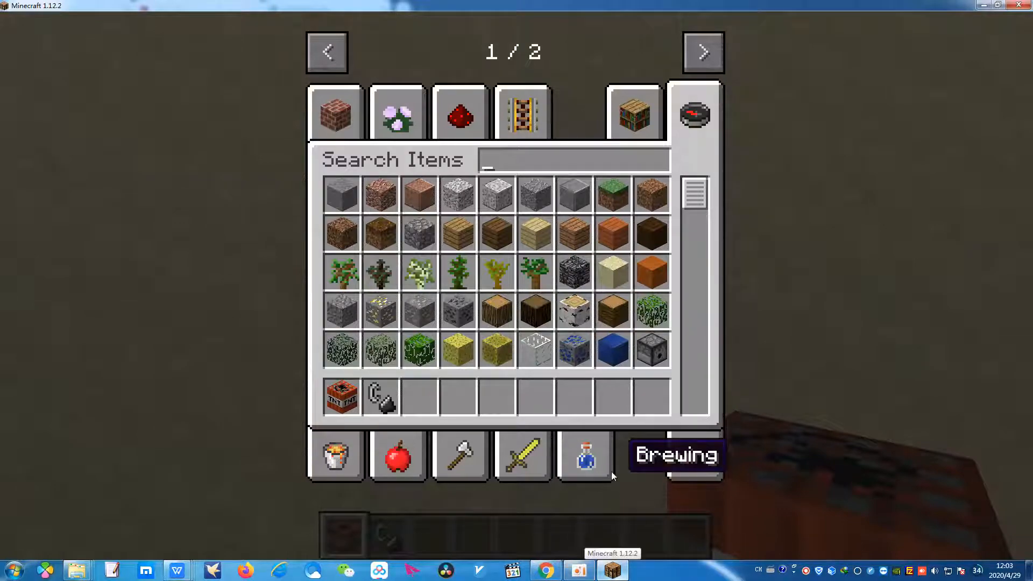
pyautogui.press('Escape')
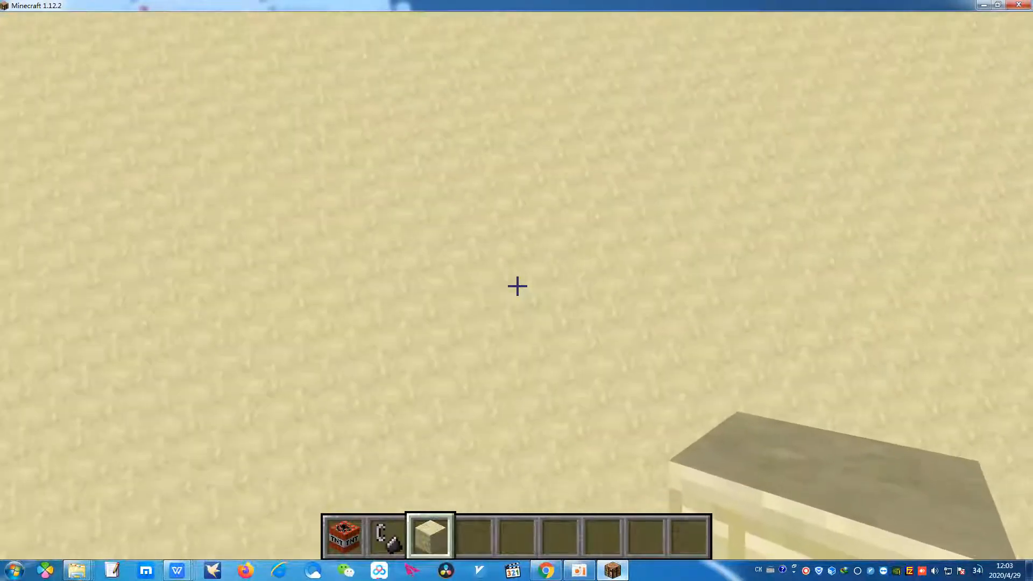
# Ignite TNT on the sandstone, then run /kill @e to remove the loose physics blocks.
pyautogui.click(517, 285)
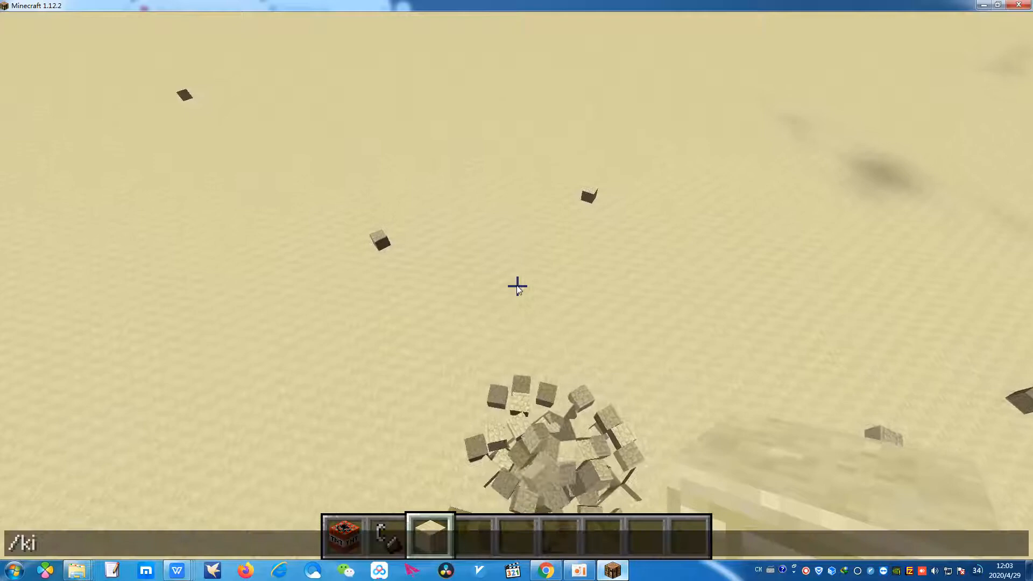
pyautogui.write('ll @e')
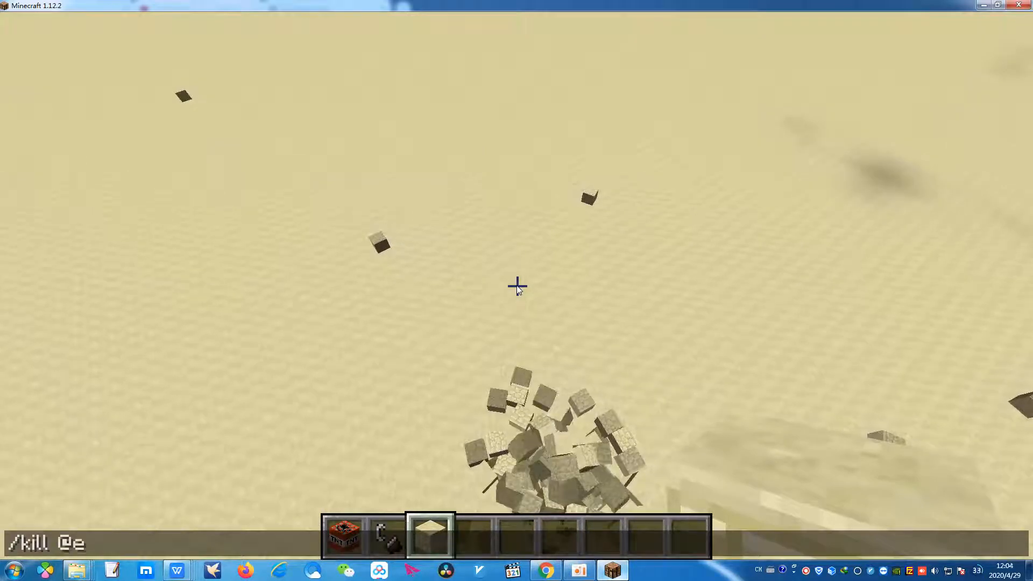
pyautogui.press('Return')
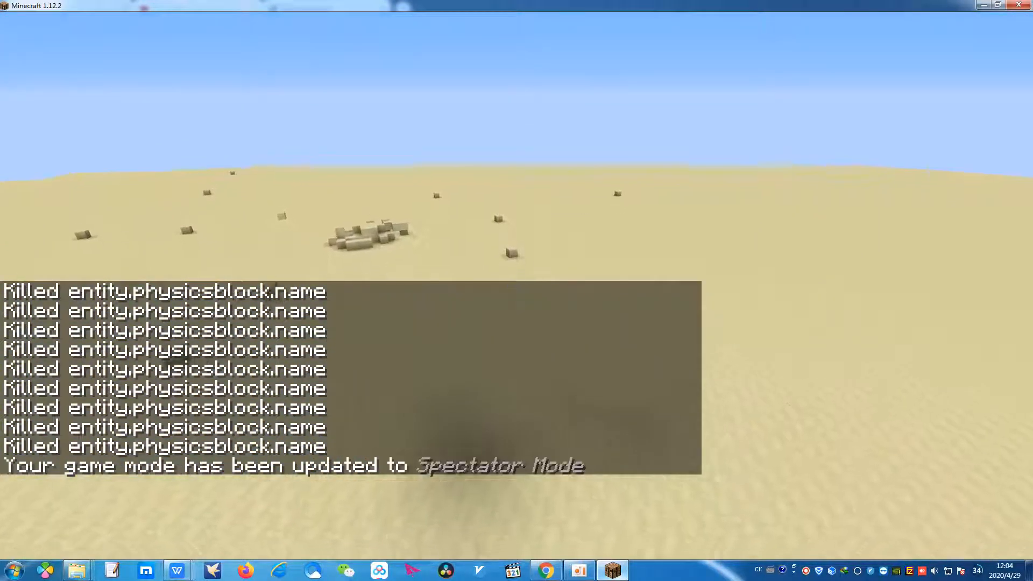
pyautogui.press('e')
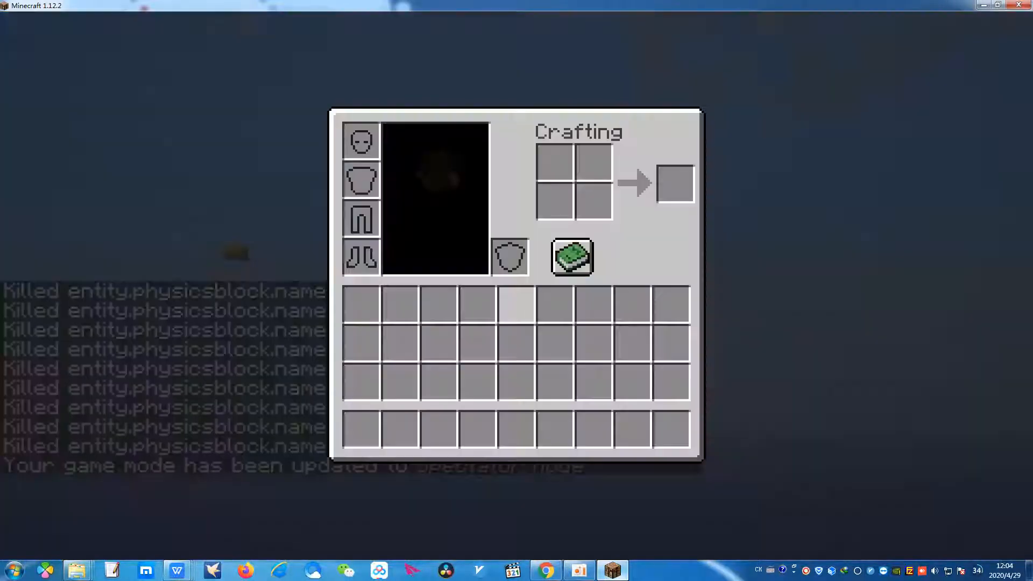